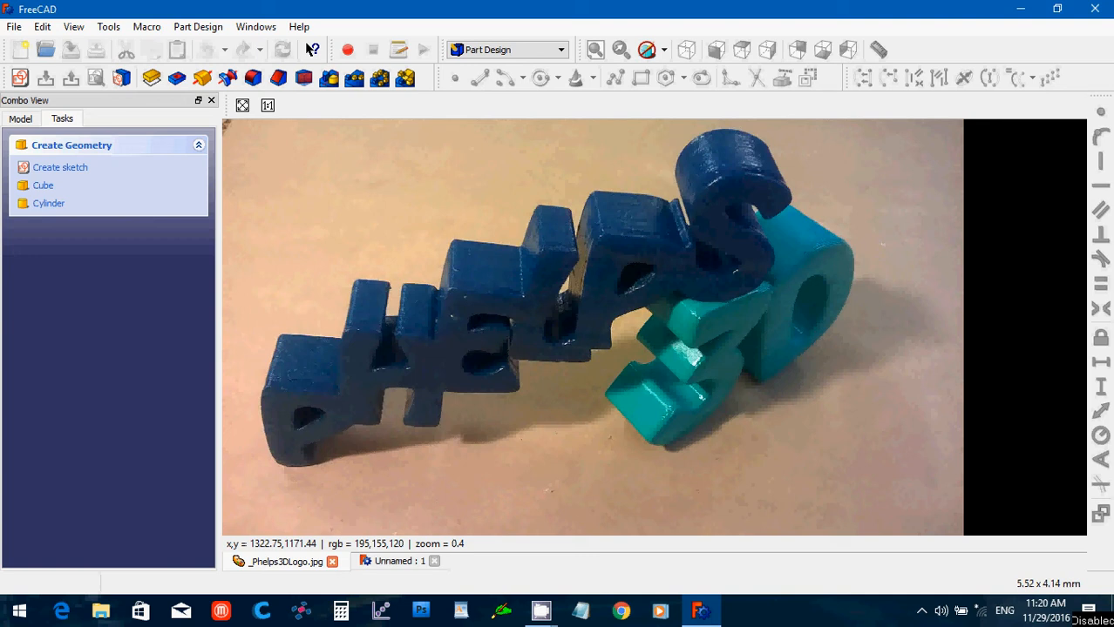
pyautogui.moveTo(335, 561)
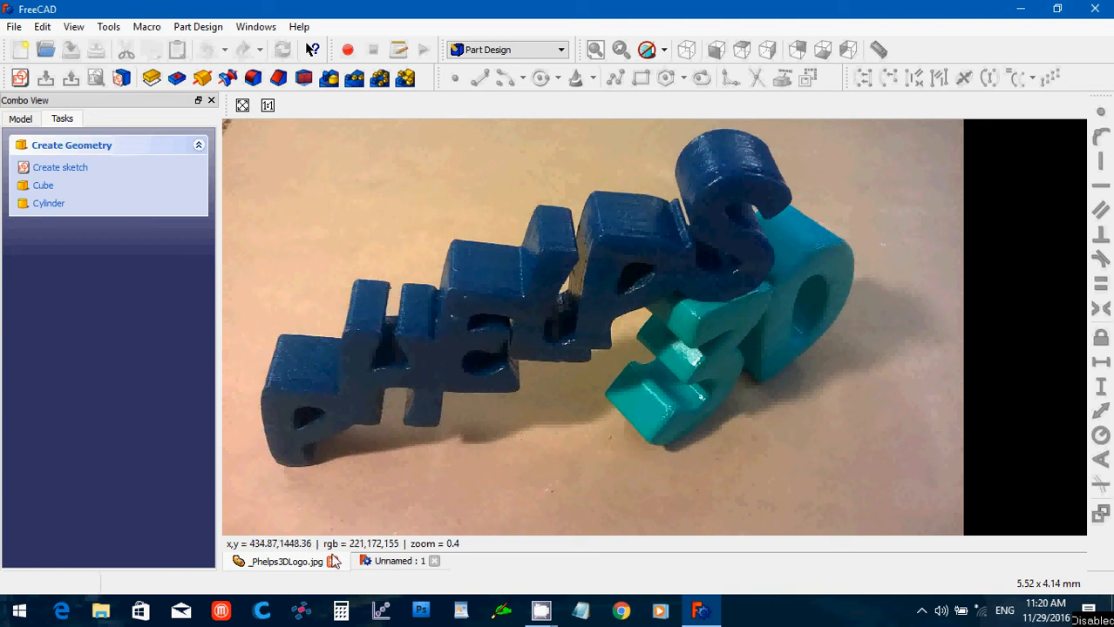
# - Close the Phelps3DLogo picture so only the empty Unnamed document stays open
pyautogui.click(334, 561)
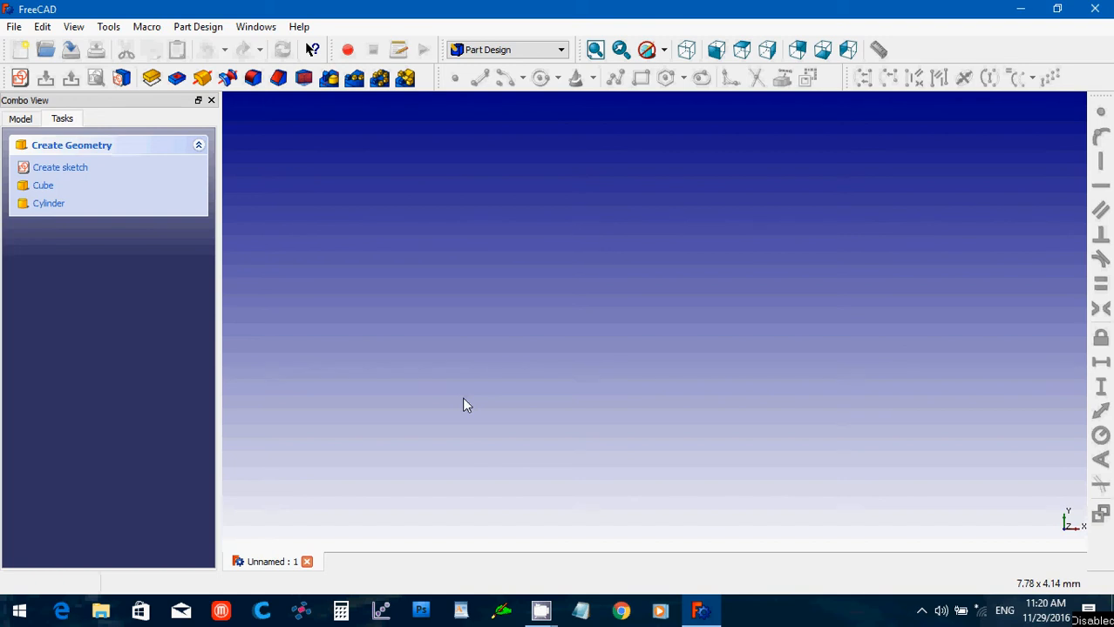
pyautogui.moveTo(516, 77)
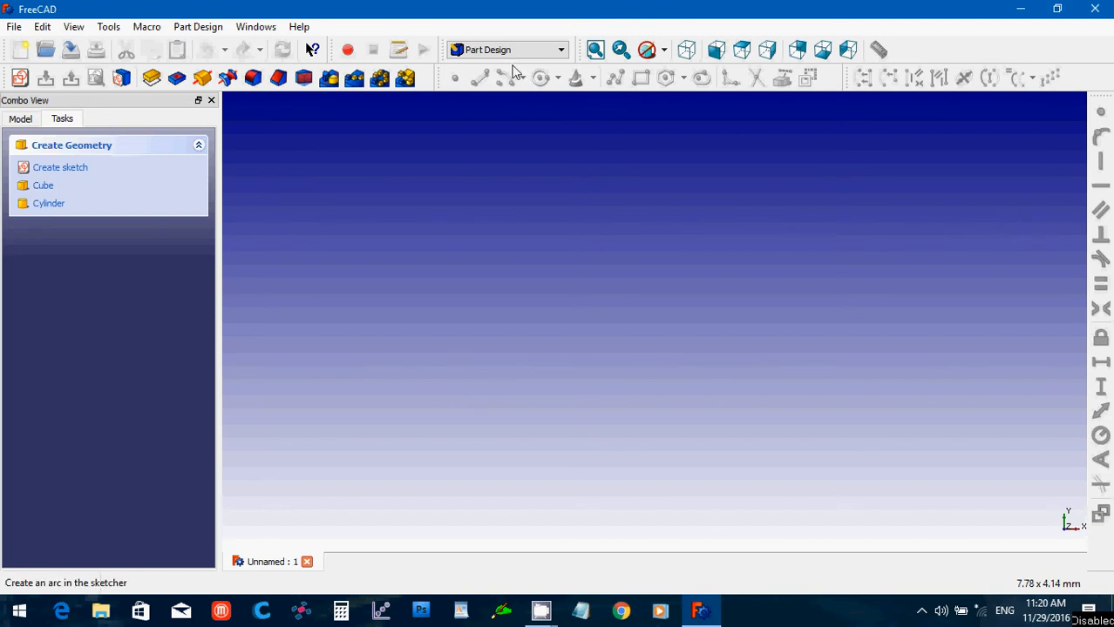
# - Switch to the Part workbench and browse the primitive shape types without creating anything
pyautogui.click(505, 48)
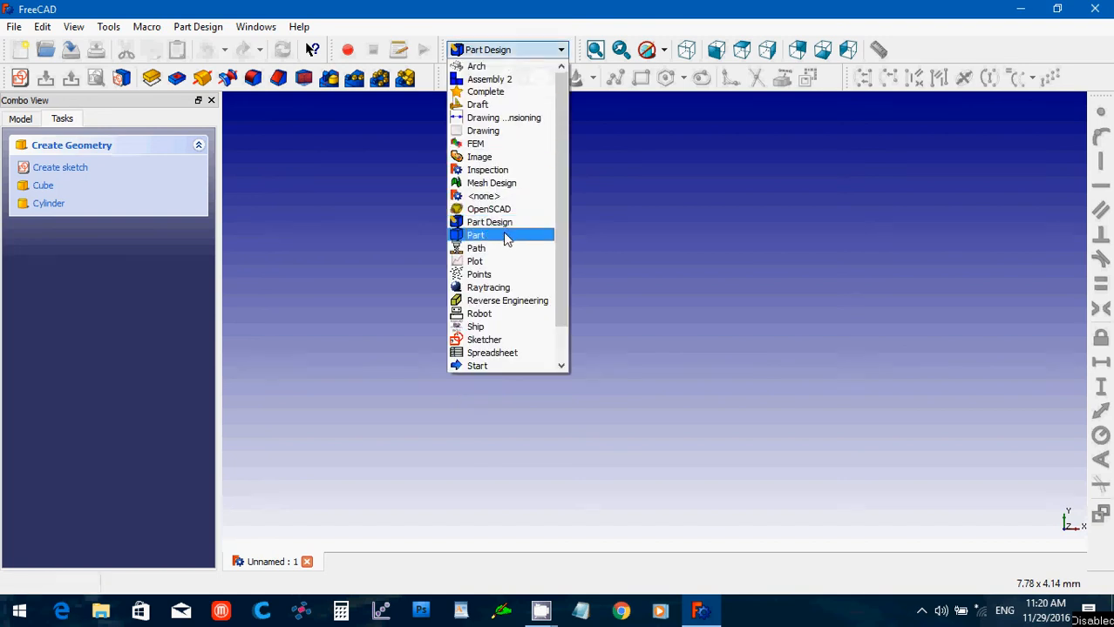
pyautogui.click(475, 234)
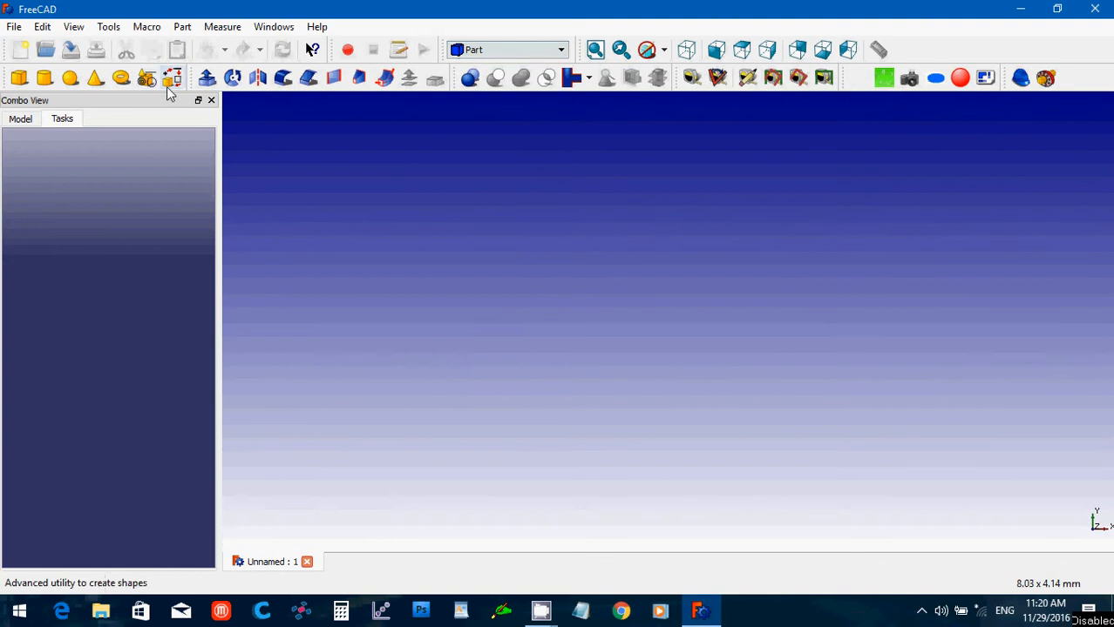
pyautogui.click(170, 78)
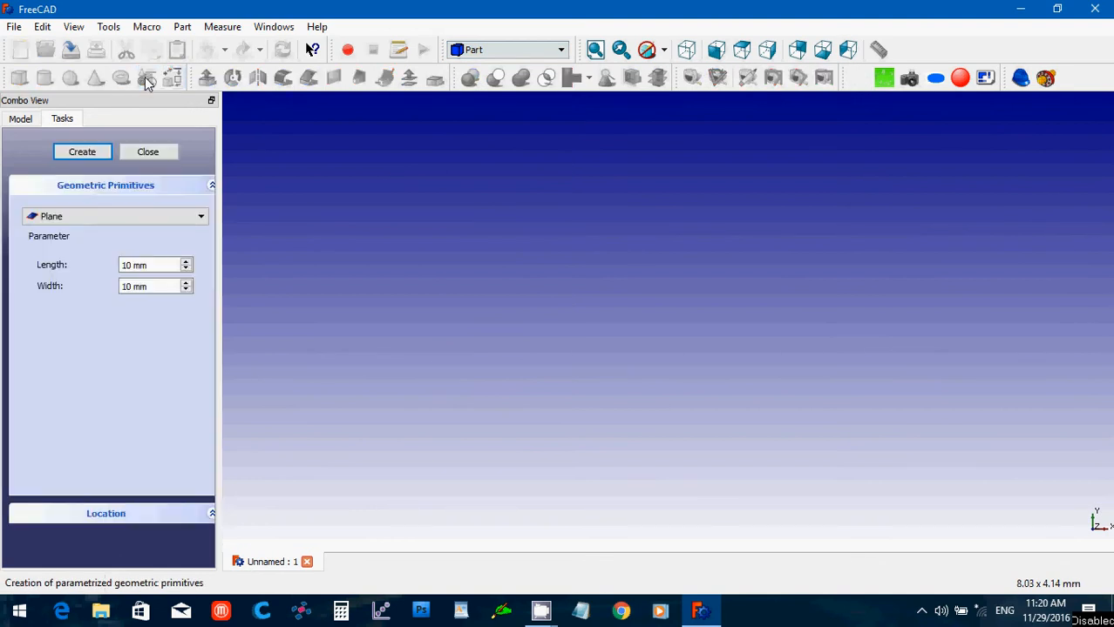
pyautogui.click(115, 216)
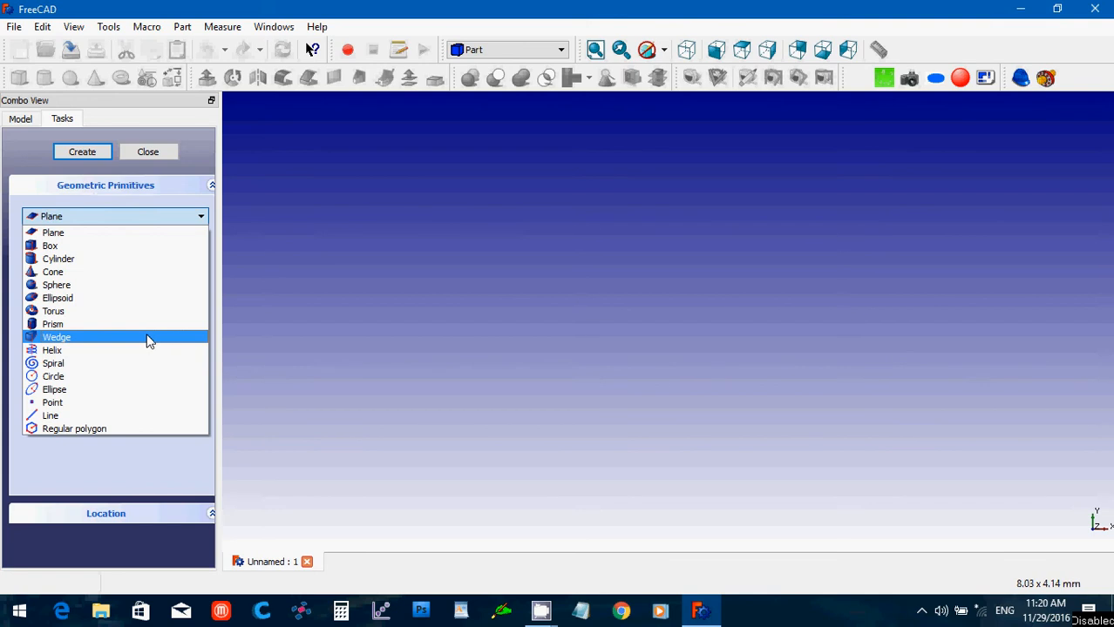
pyautogui.click(56, 338)
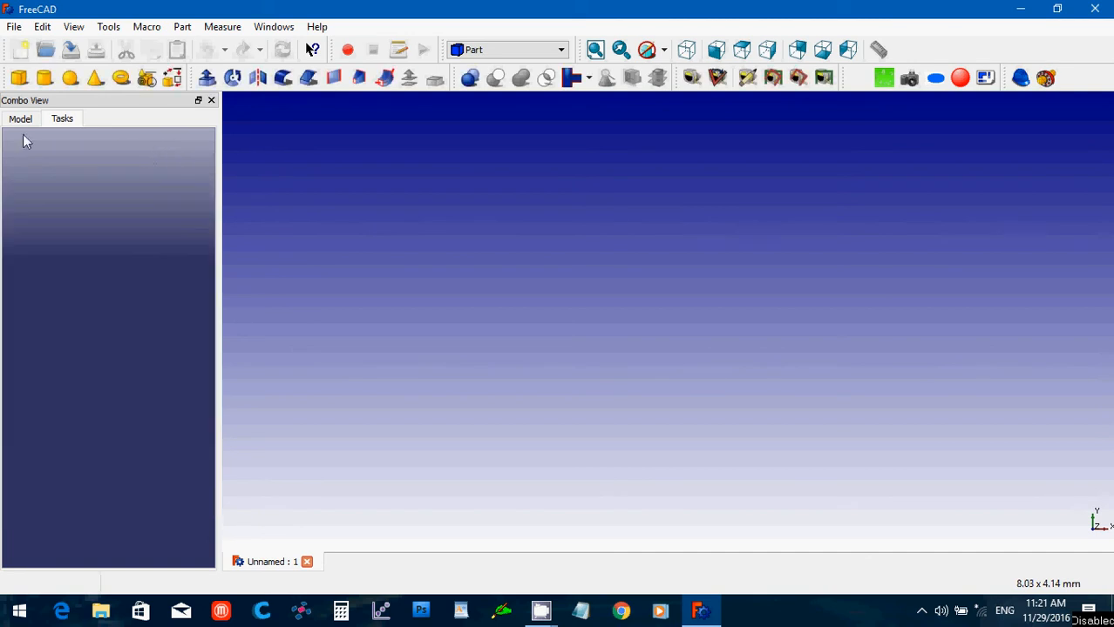
# - Switch the workbench back to Part Design
pyautogui.click(509, 49)
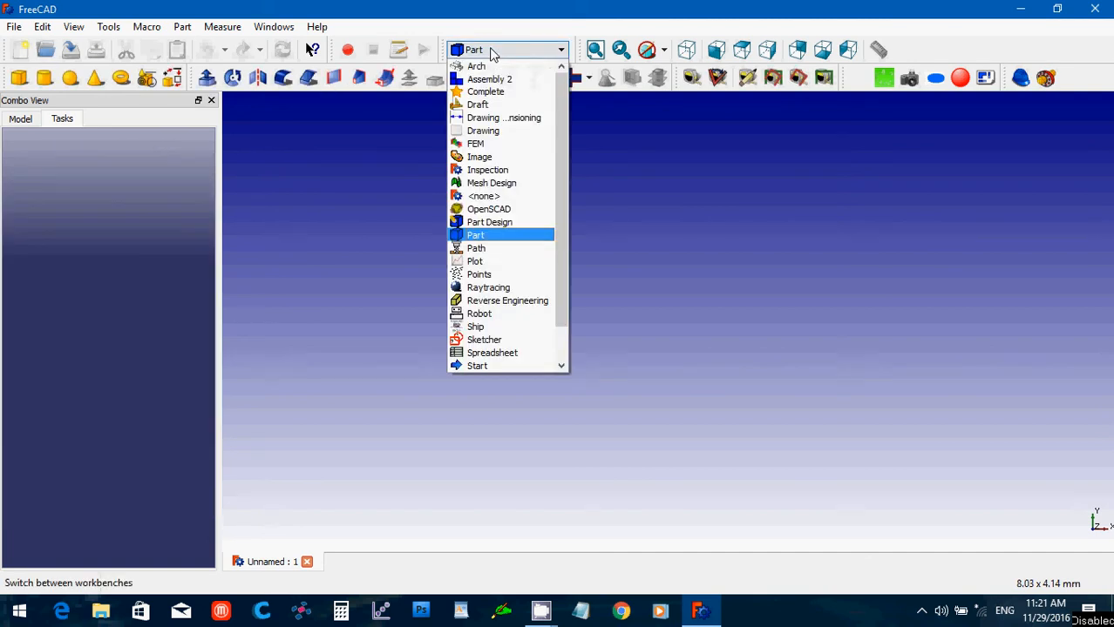
pyautogui.click(489, 222)
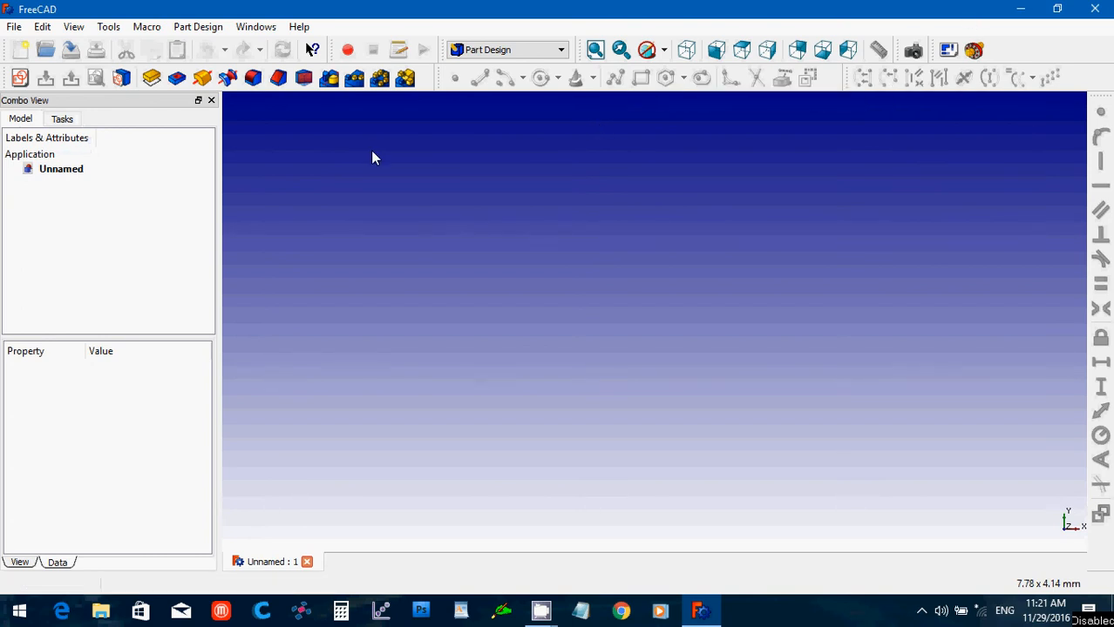
pyautogui.moveTo(21, 78)
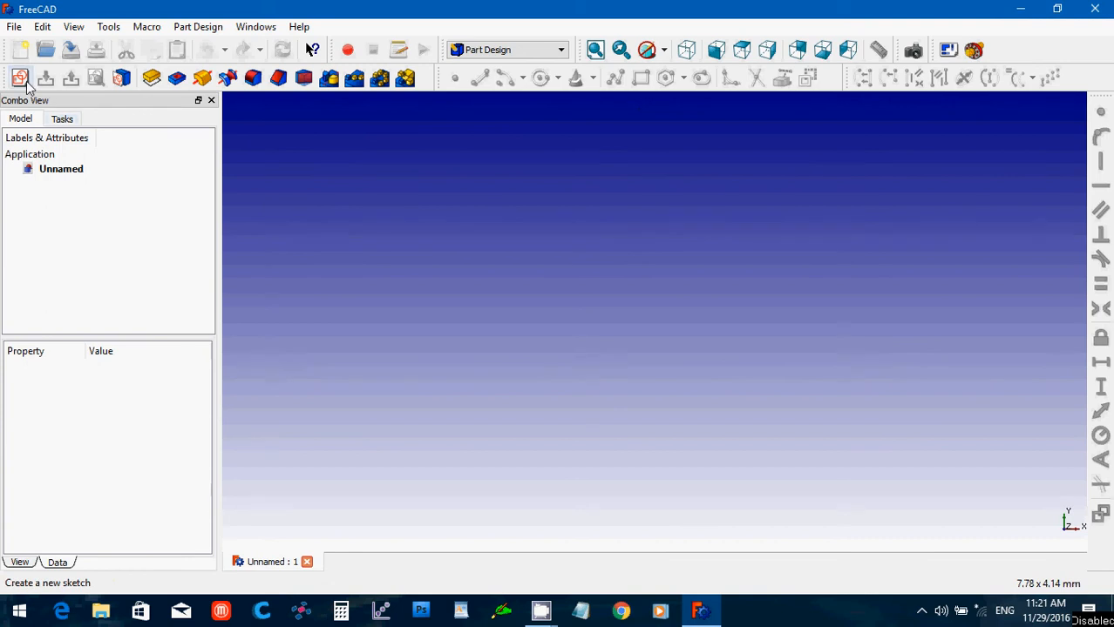
# - Sketch a regular triangle at the origin on XY with a 15 mm radius constraint
pyautogui.click(19, 78)
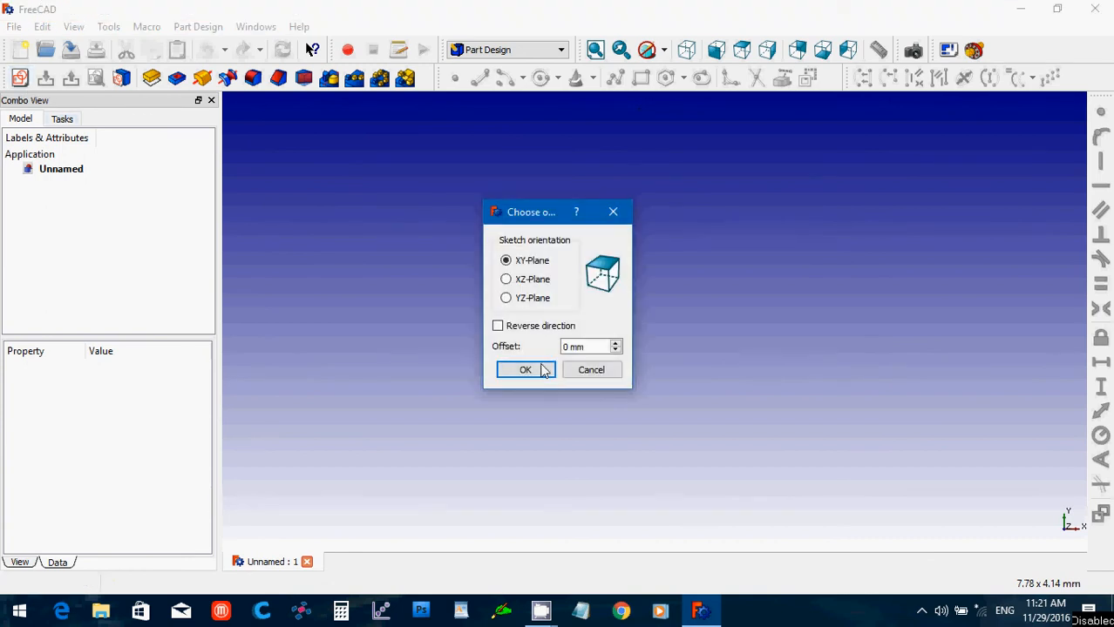
pyautogui.click(527, 369)
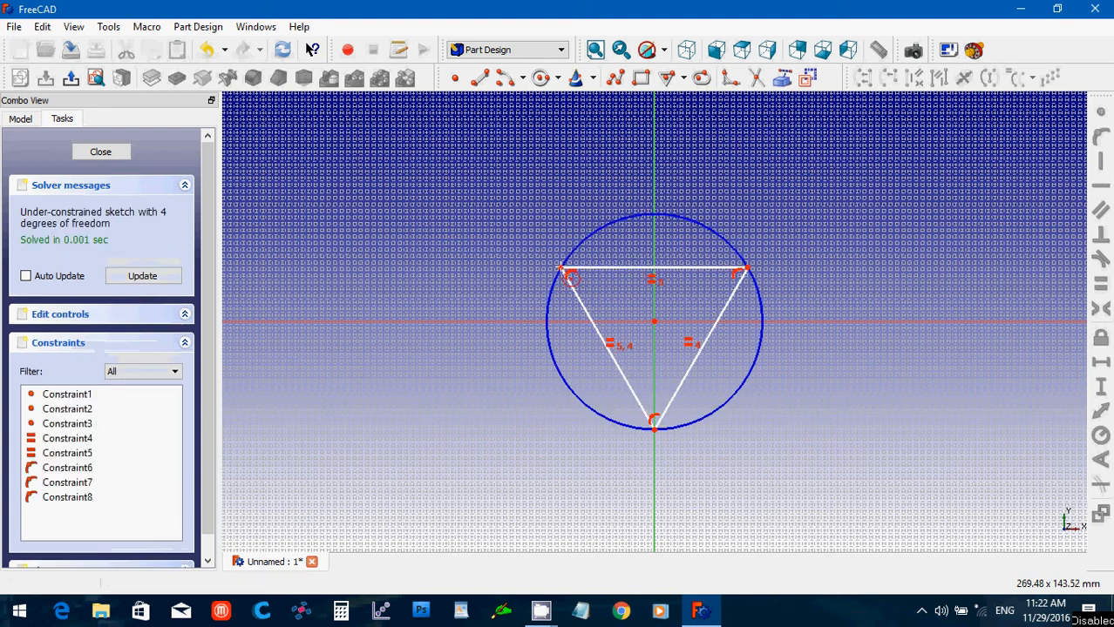
pyautogui.moveTo(753, 387)
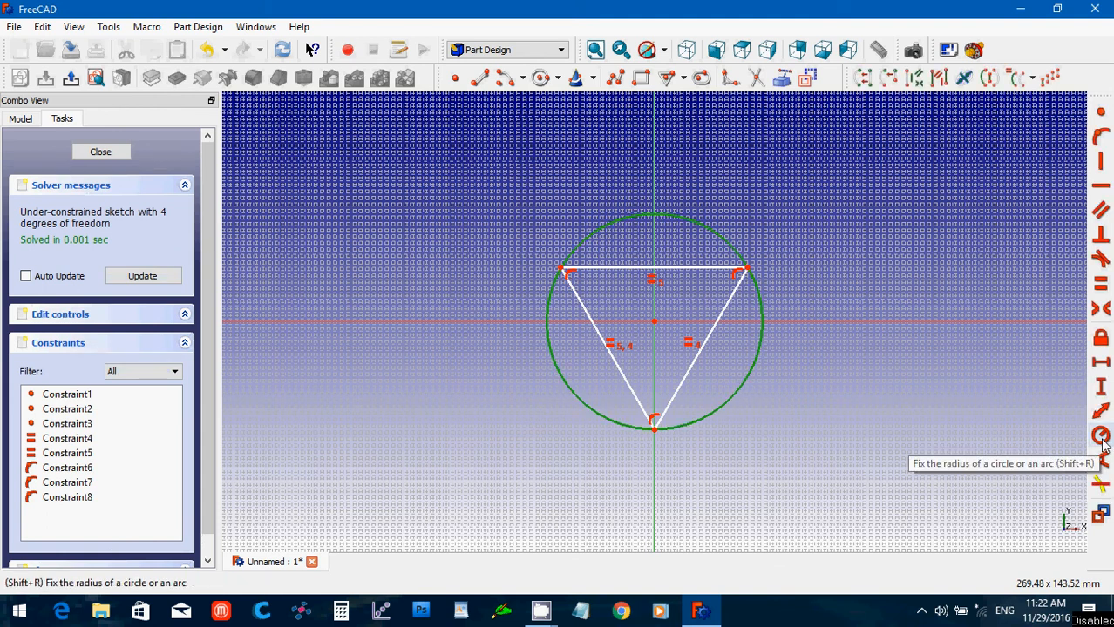
pyautogui.click(1100, 436)
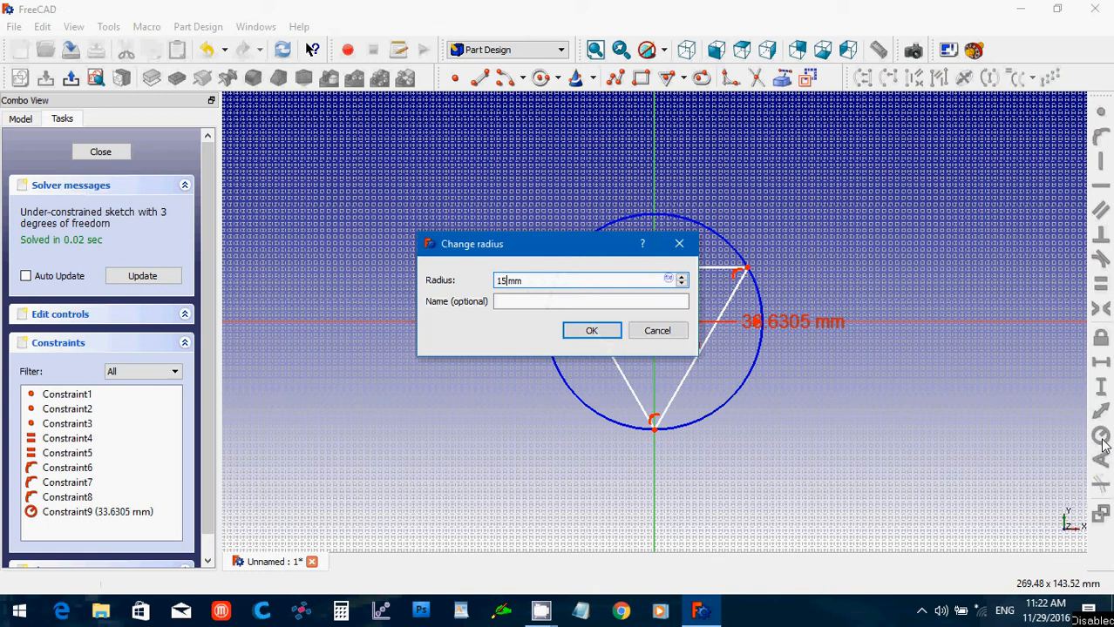
pyautogui.click(591, 331)
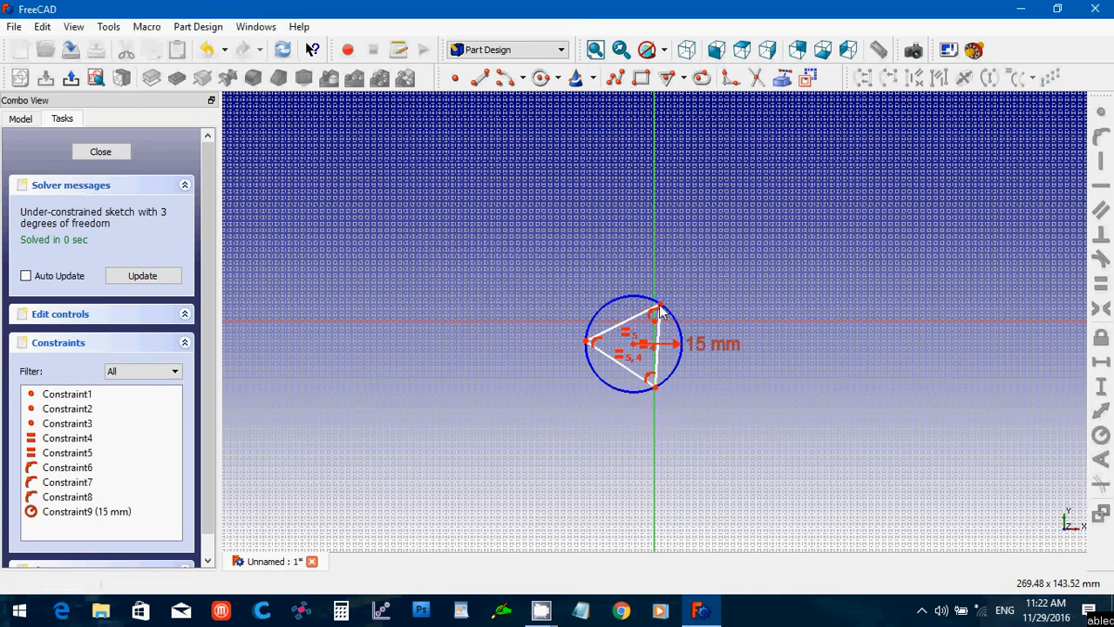
pyautogui.moveTo(633, 349)
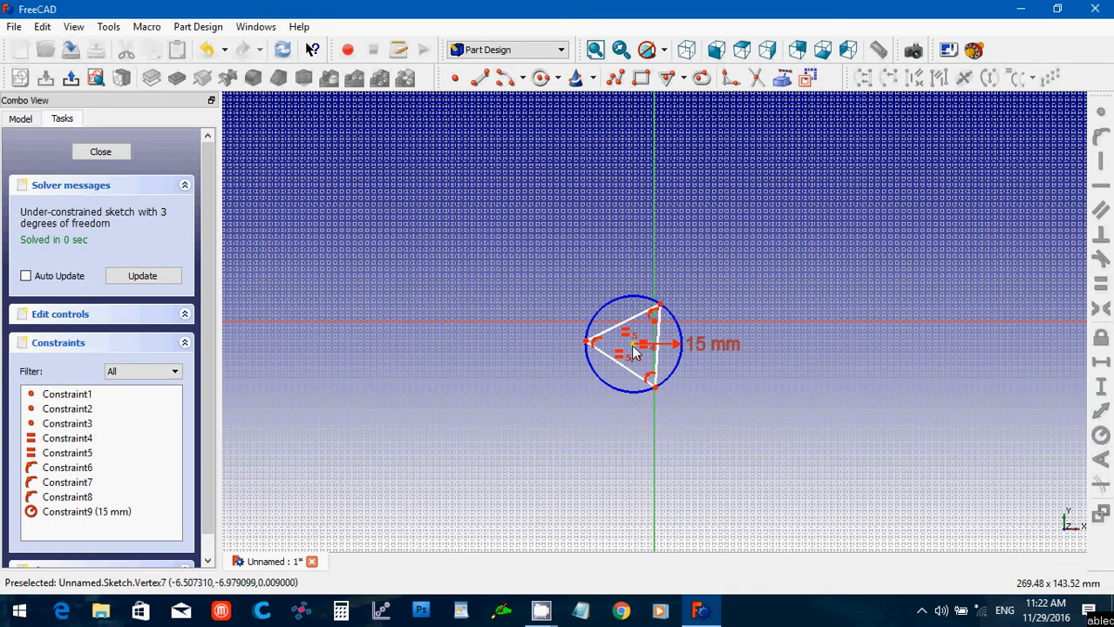
pyautogui.moveTo(631, 345); pyautogui.dragTo(652, 323)
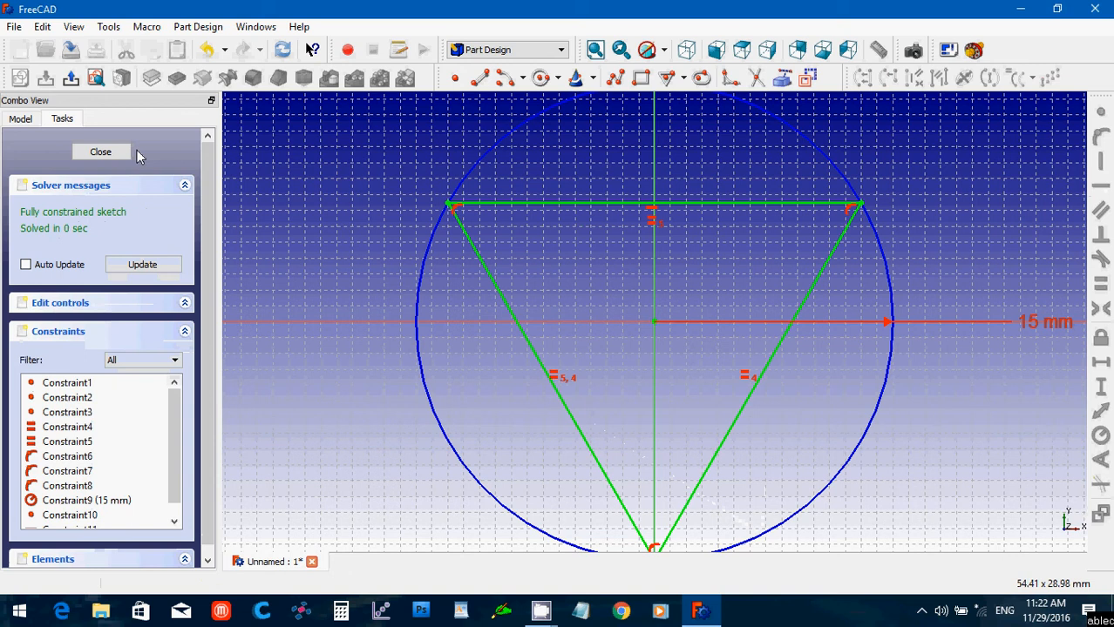
pyautogui.moveTo(99, 152)
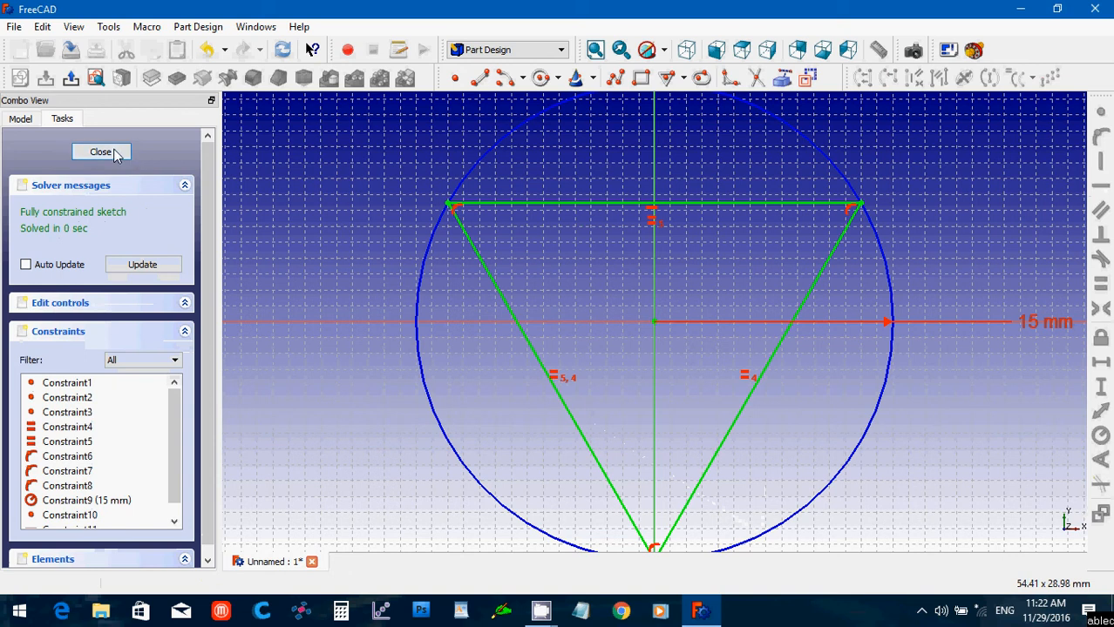
# - Make a second XY sketch with a tiny triangle of 0.15 mm radius at the origin and close it
pyautogui.click(100, 152)
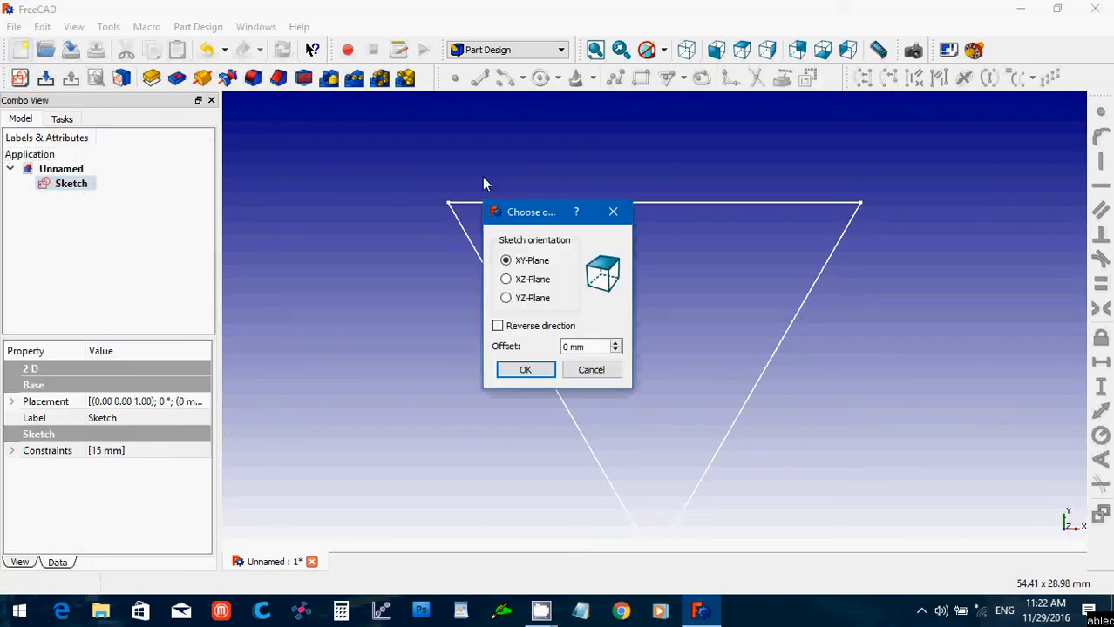
pyautogui.click(524, 369)
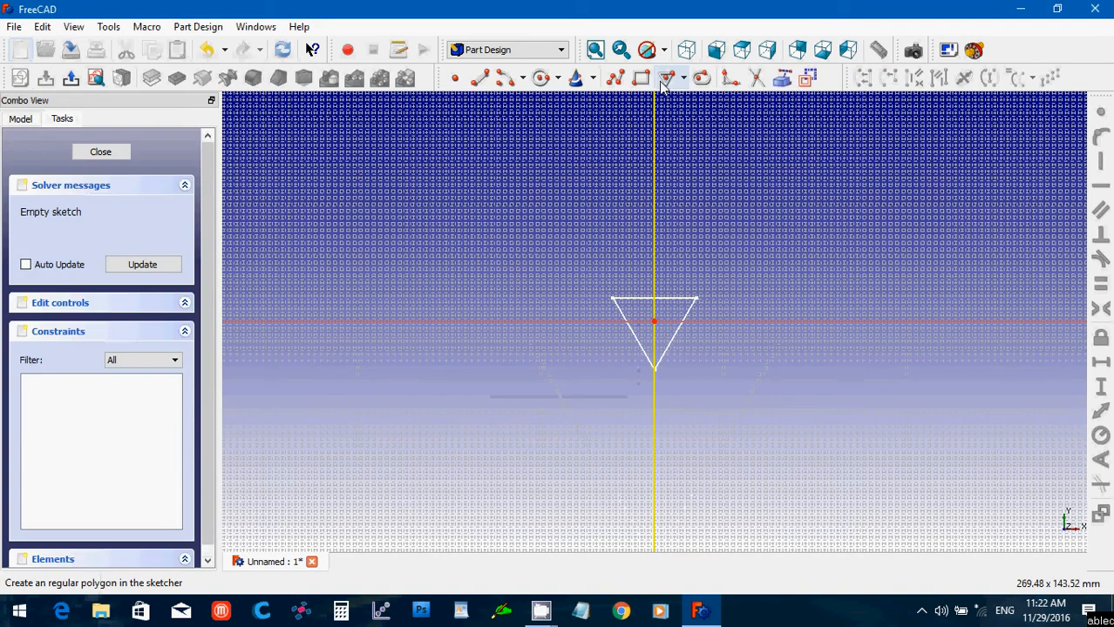
pyautogui.moveTo(668, 78)
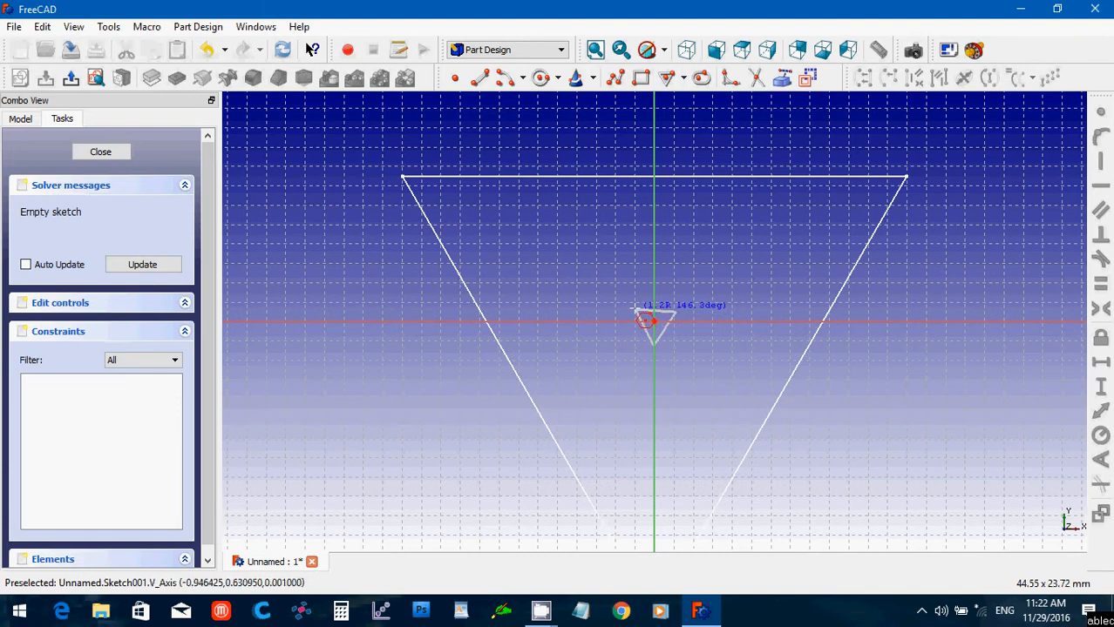
pyautogui.click(654, 321)
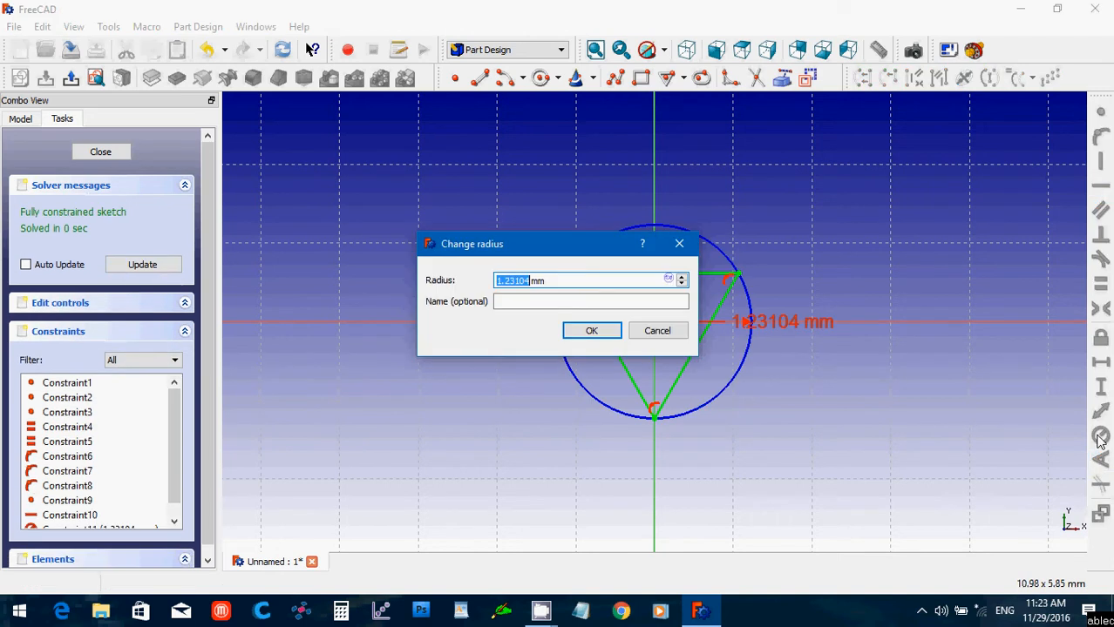
pyautogui.write('0.15 mm')
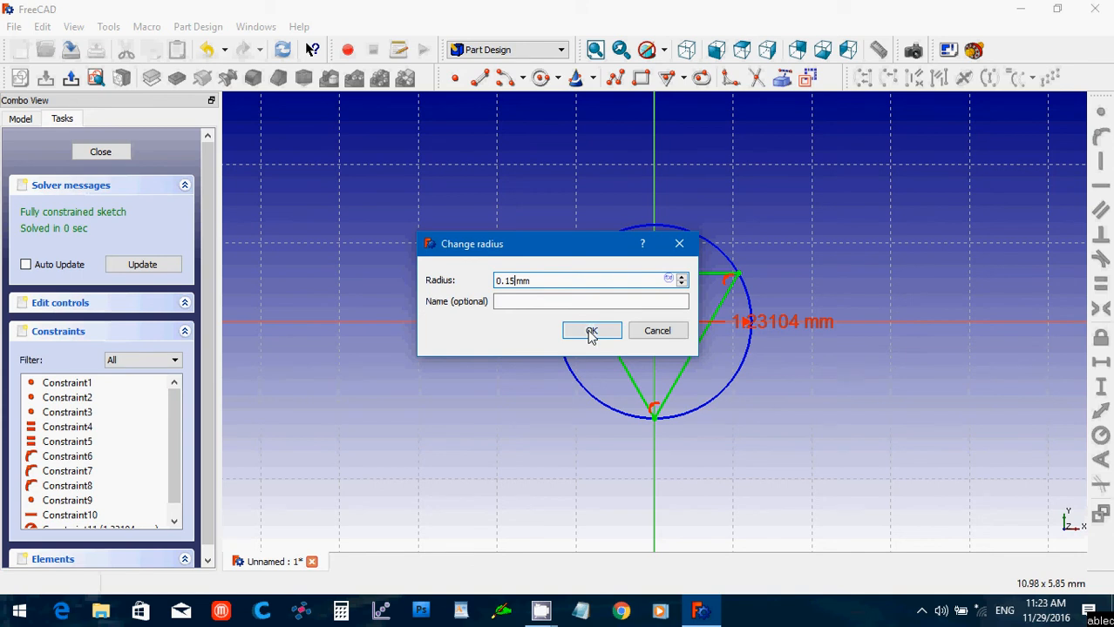
pyautogui.click(592, 331)
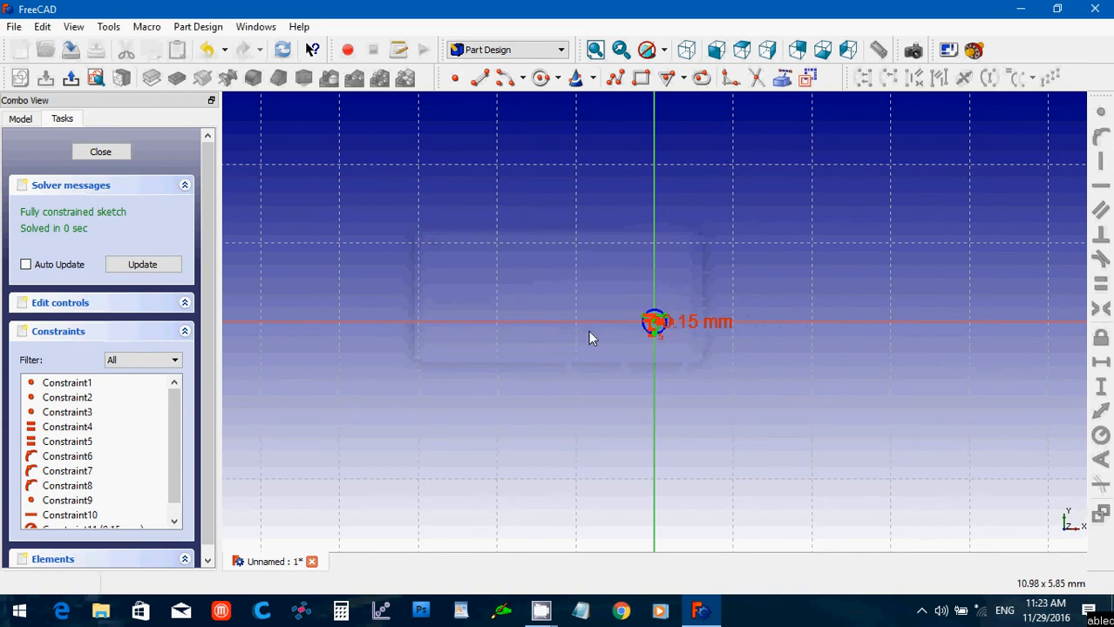
pyautogui.click(99, 152)
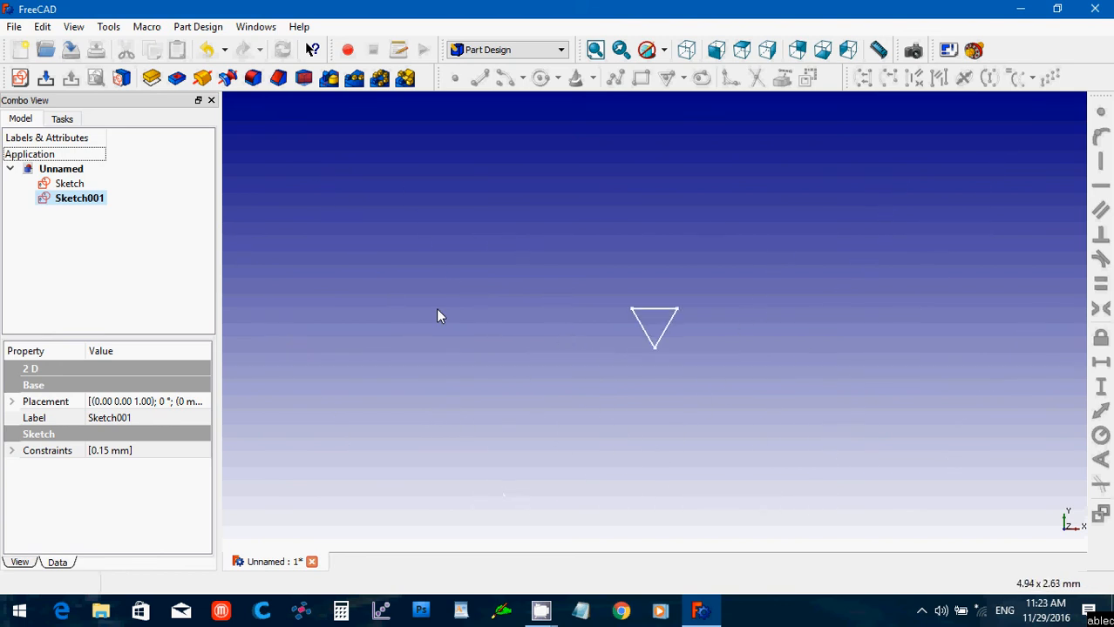
# - Raise Sketch001 to z = 30 mm via its Placement position, viewed axonometrically
pyautogui.scroll(3)
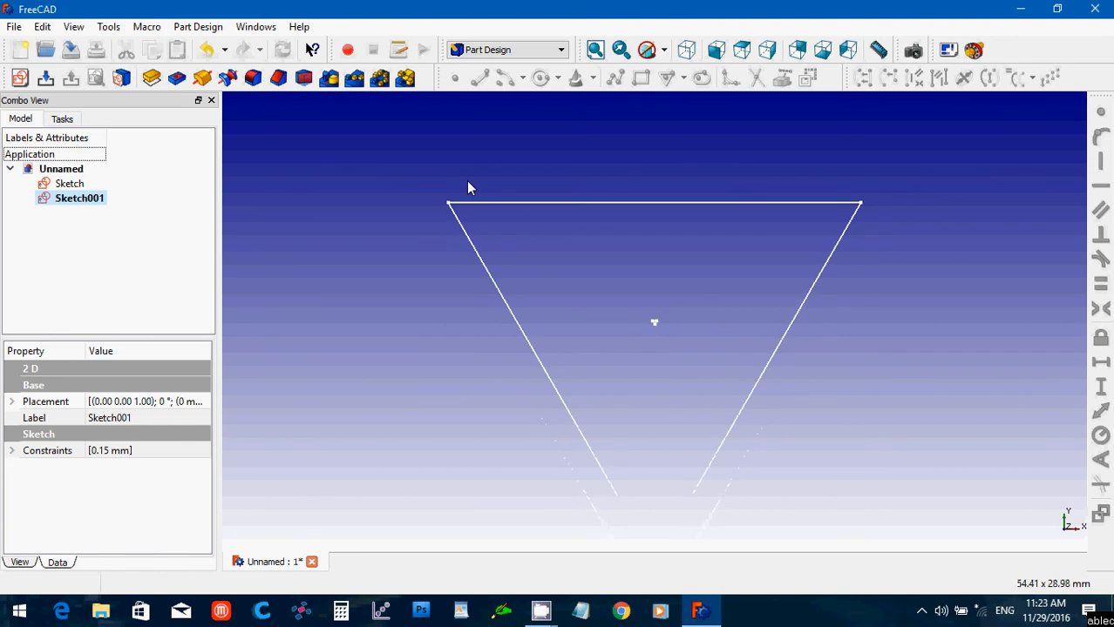
pyautogui.click(687, 49)
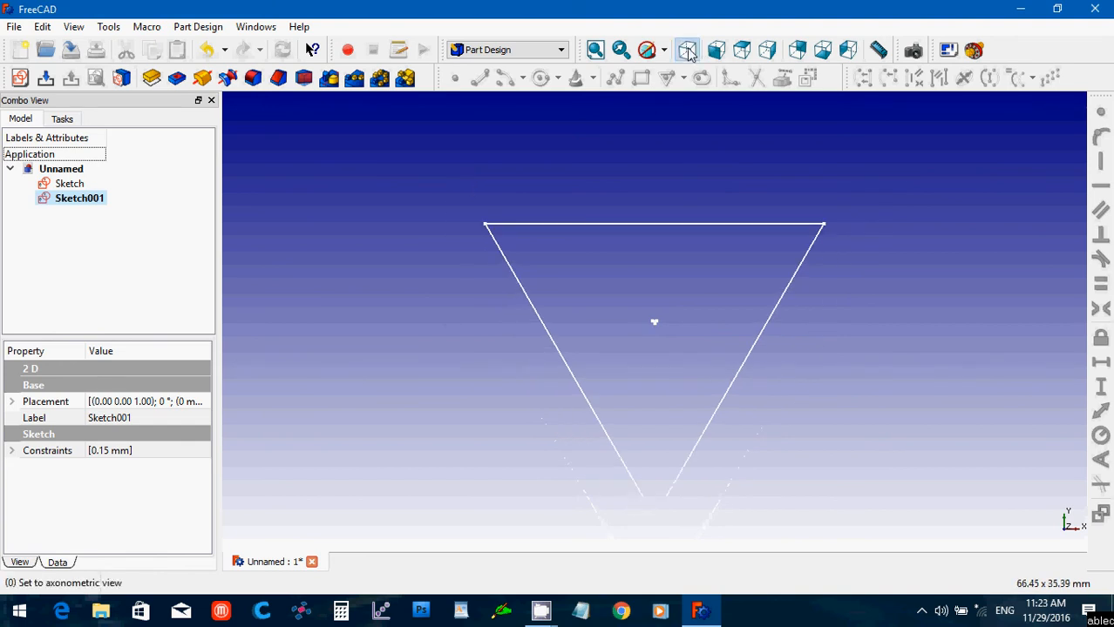
pyautogui.click(686, 49)
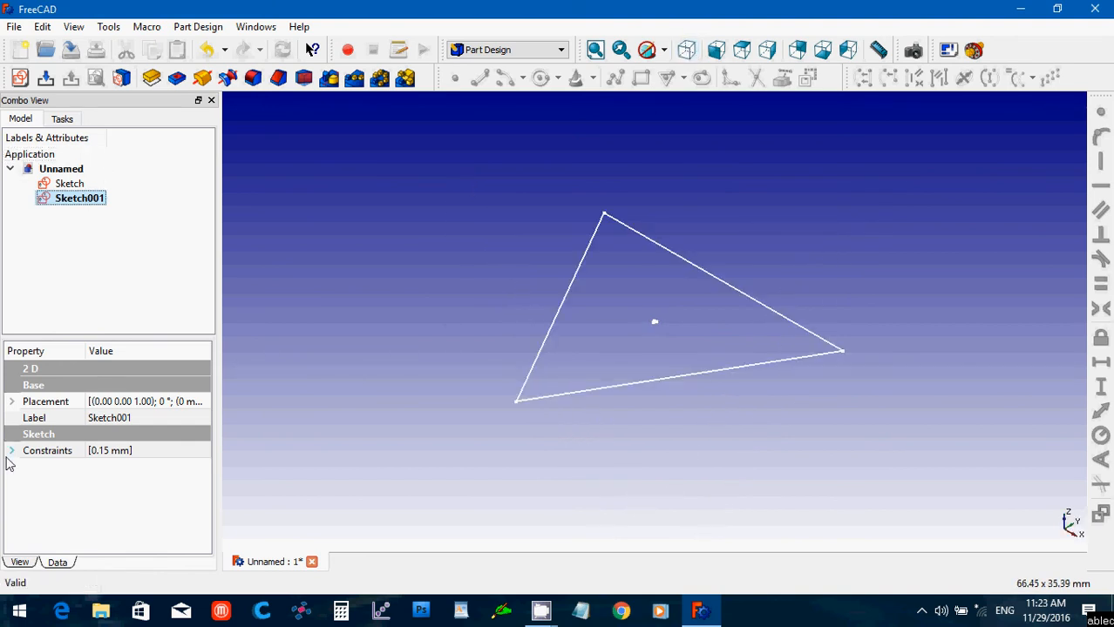
pyautogui.click(12, 400)
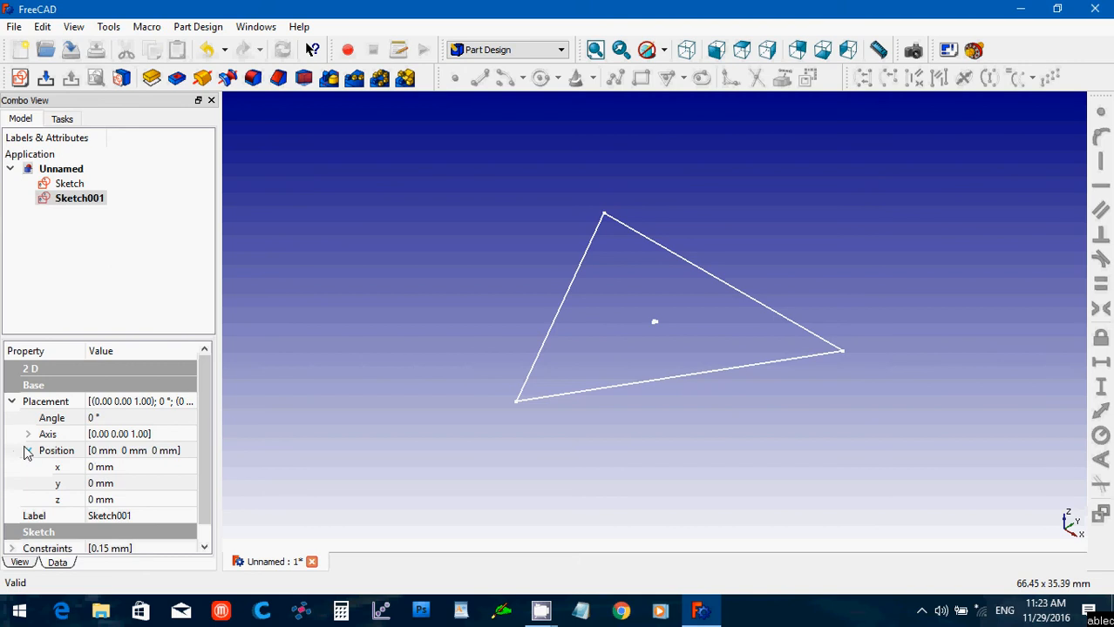
pyautogui.click(99, 498)
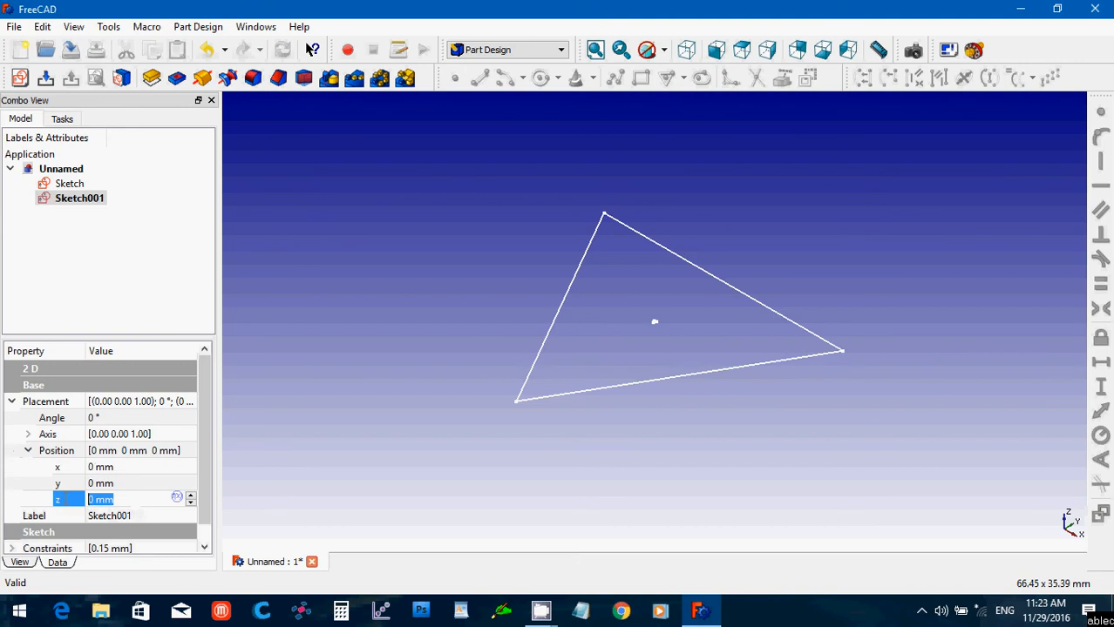
pyautogui.write('3')
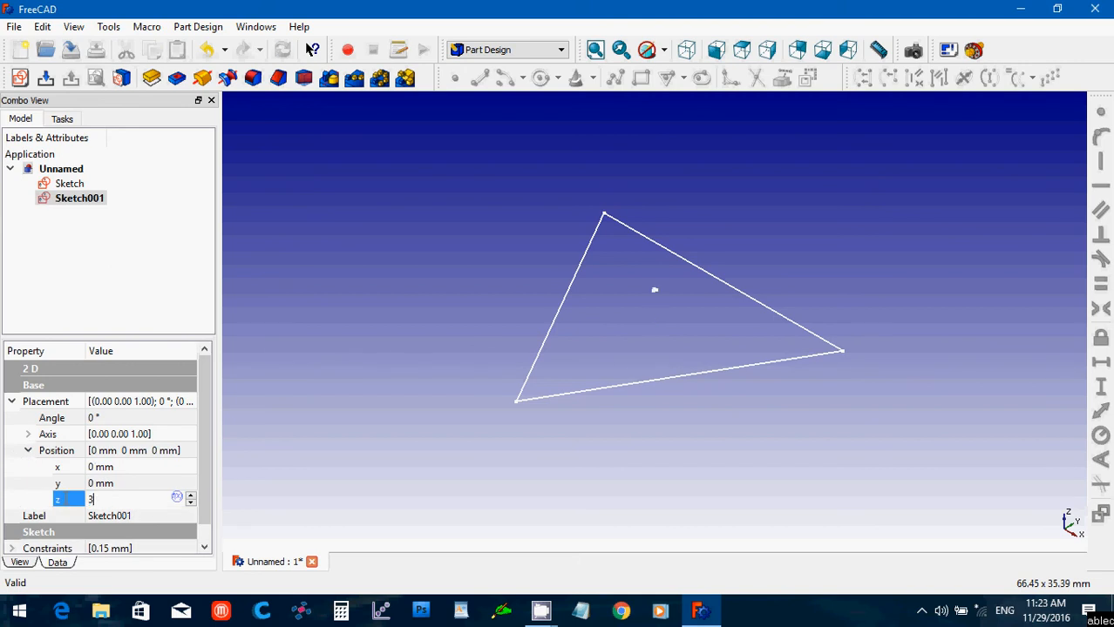
pyautogui.write('0')
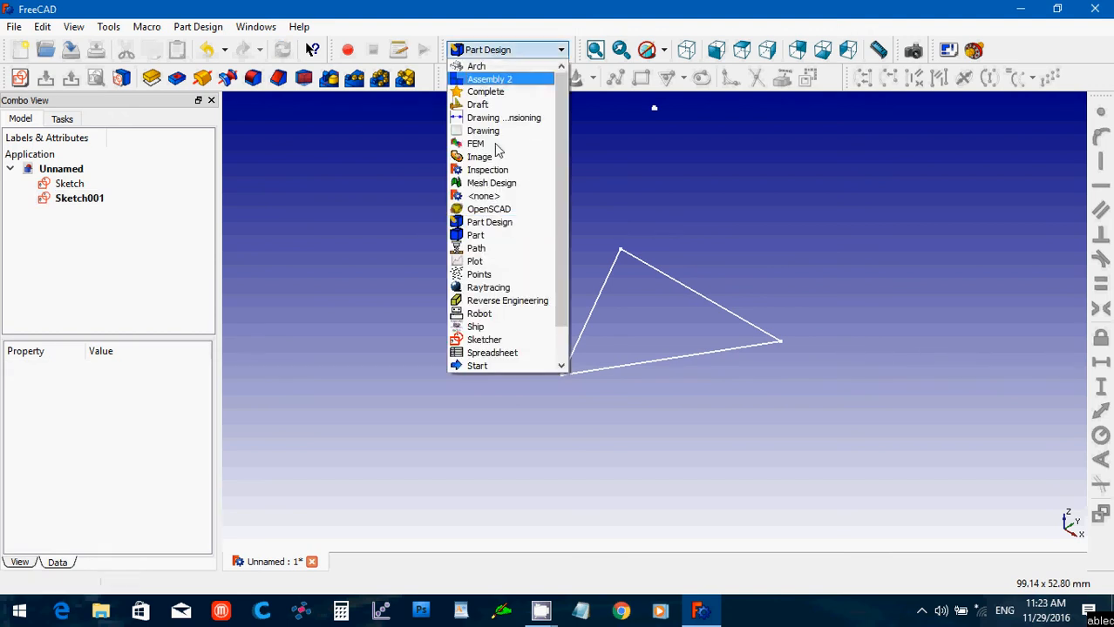
# - Loft the two triangle sketches into a solid triangular pyramid in the Part workbench
pyautogui.click(474, 233)
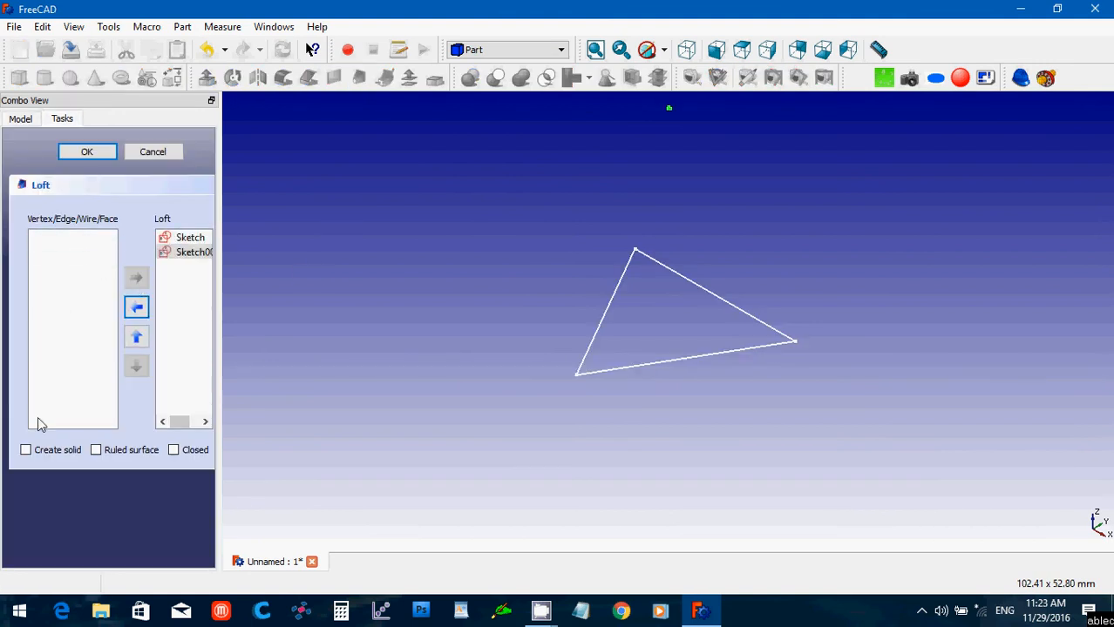
pyautogui.click(24, 449)
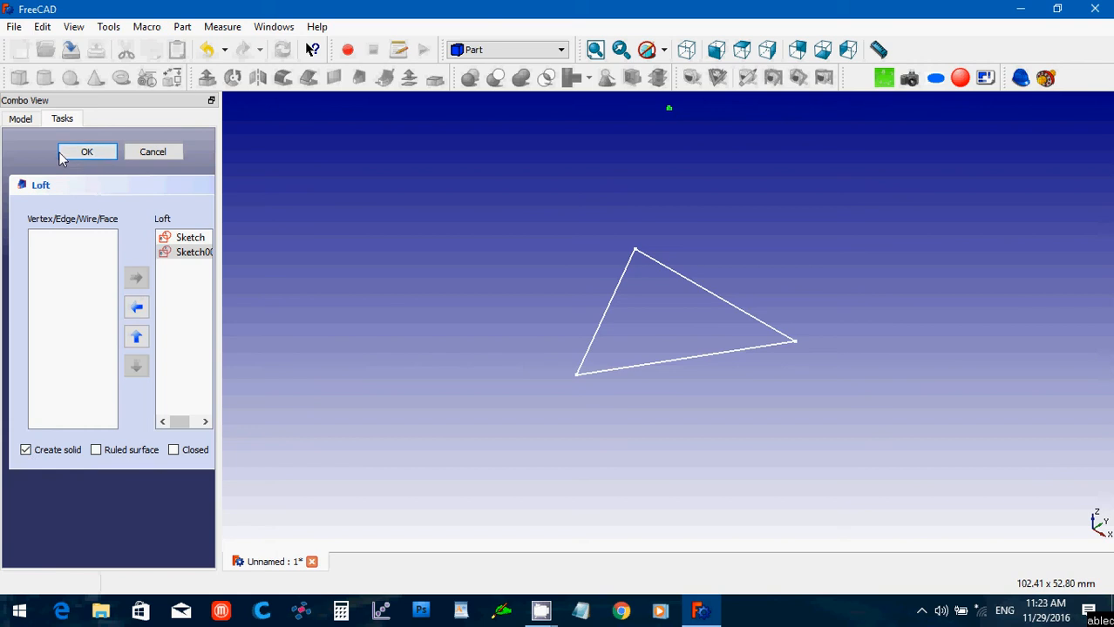
pyautogui.click(85, 149)
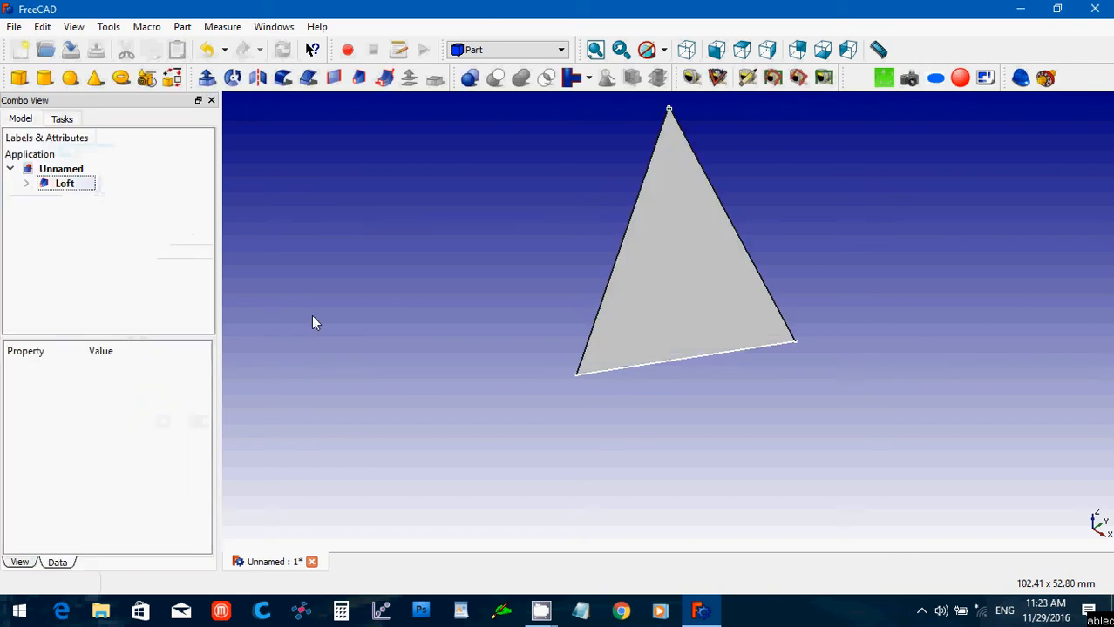
pyautogui.click(27, 183)
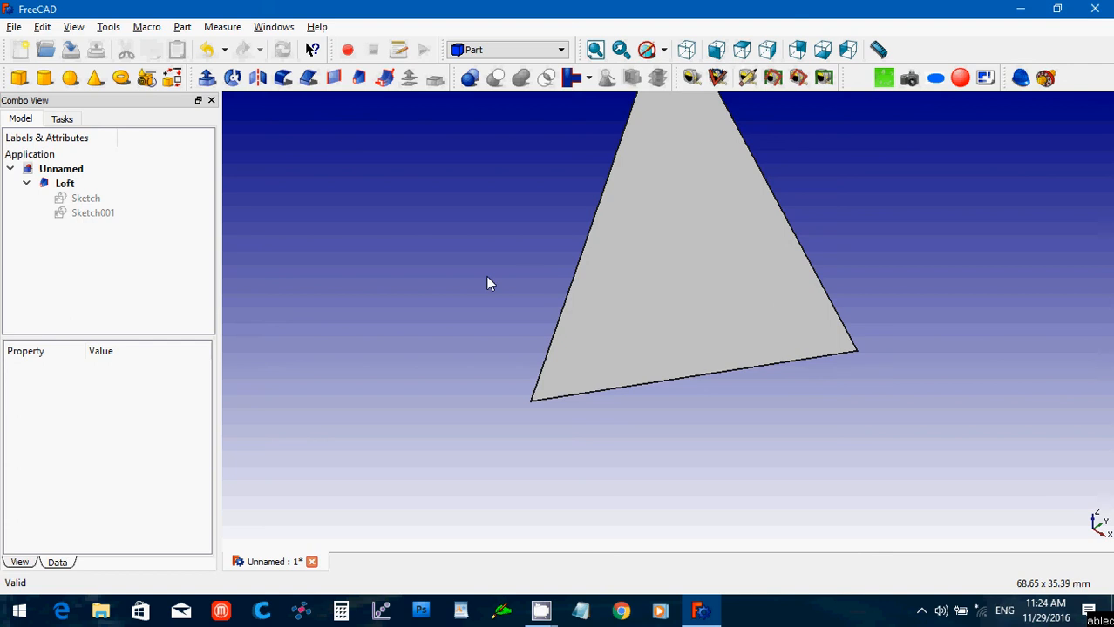
pyautogui.moveTo(502, 244)
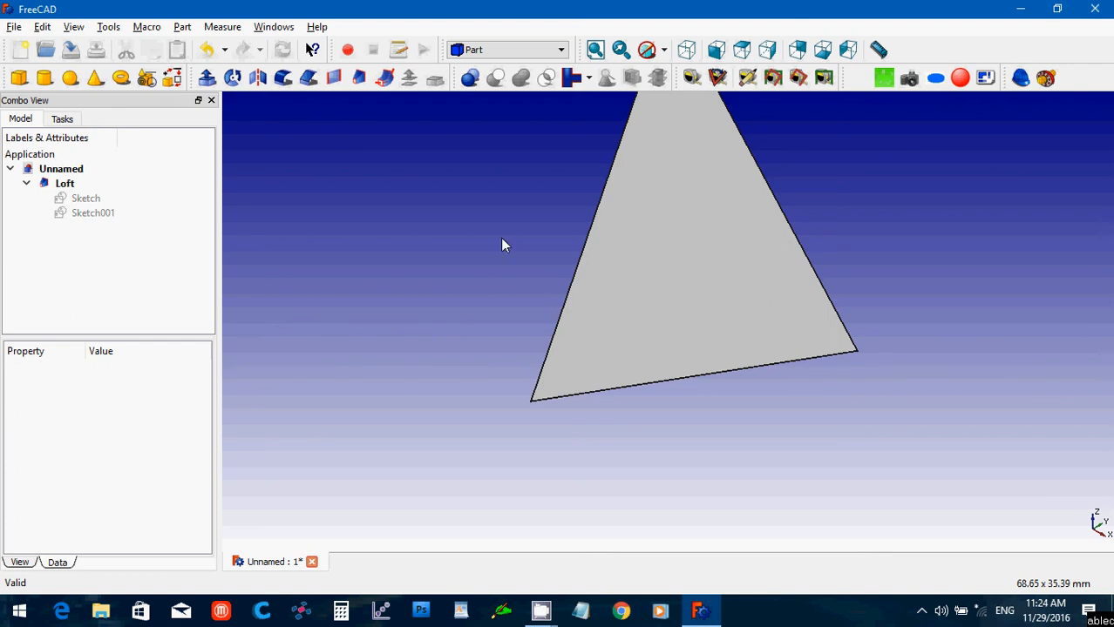
# - Inspect the pyramid from axonometric angles, then hide the Loft from view
pyautogui.click(686, 49)
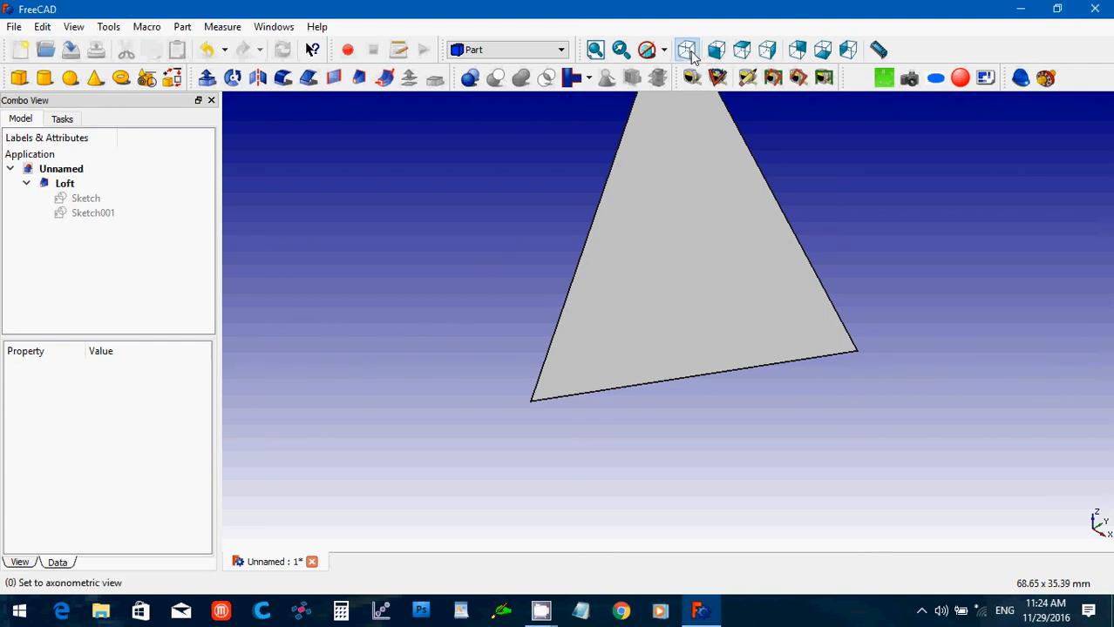
pyautogui.click(596, 49)
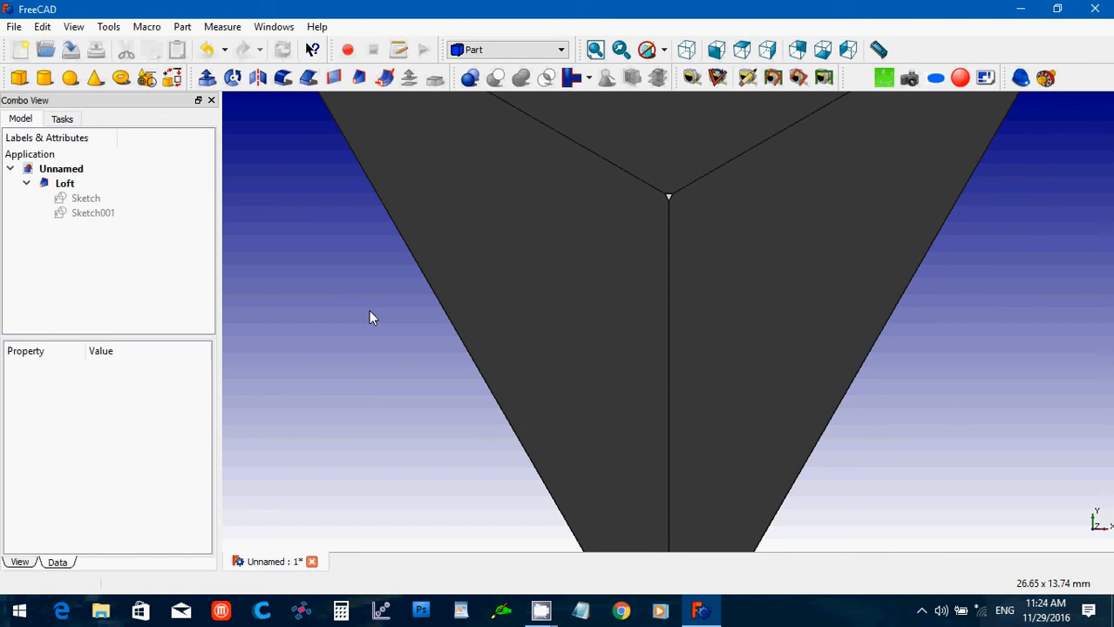
pyautogui.moveTo(454, 297)
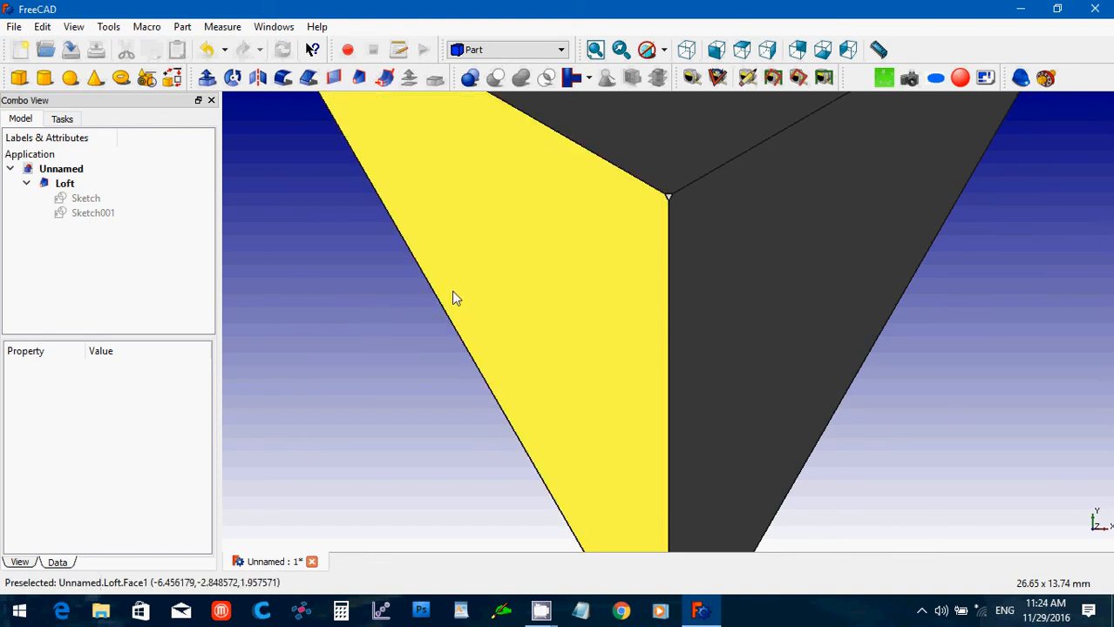
pyautogui.click(767, 48)
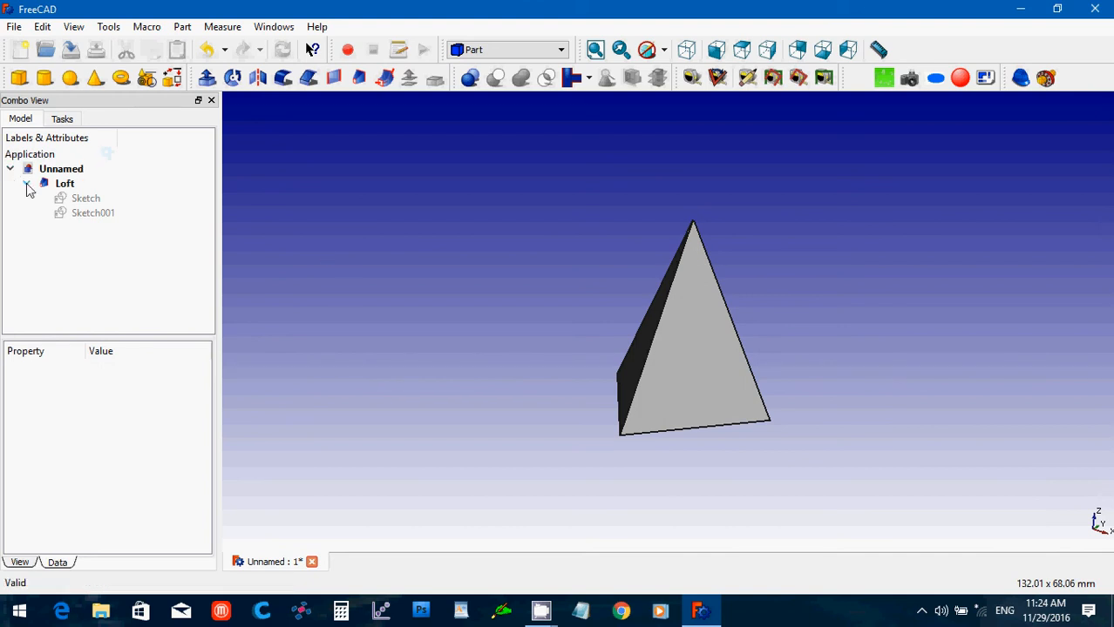
pyautogui.click(28, 183)
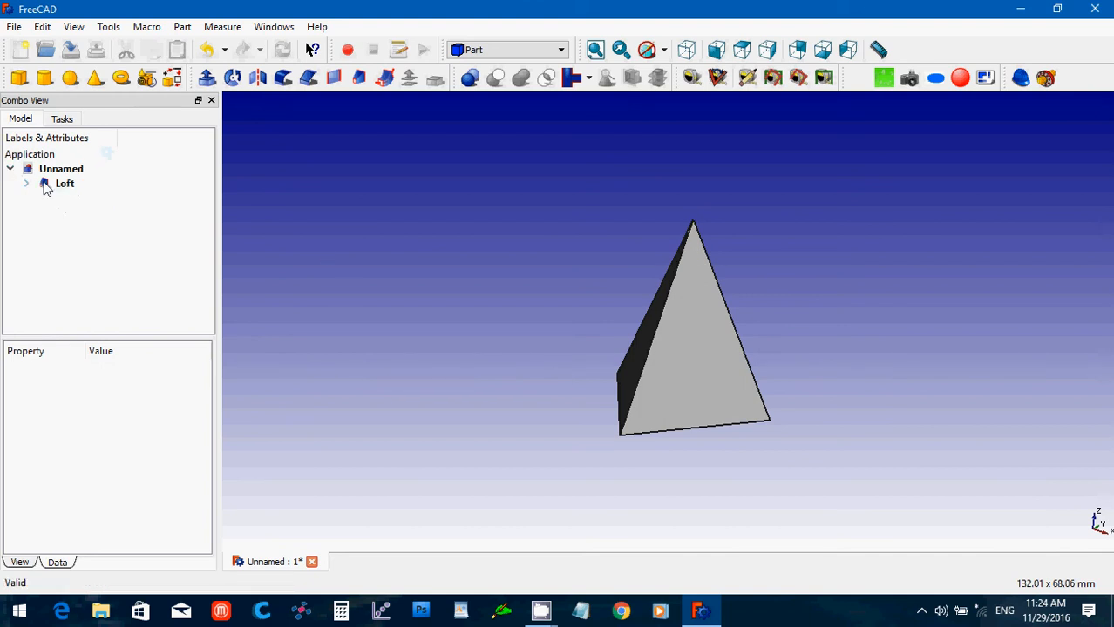
pyautogui.click(61, 168)
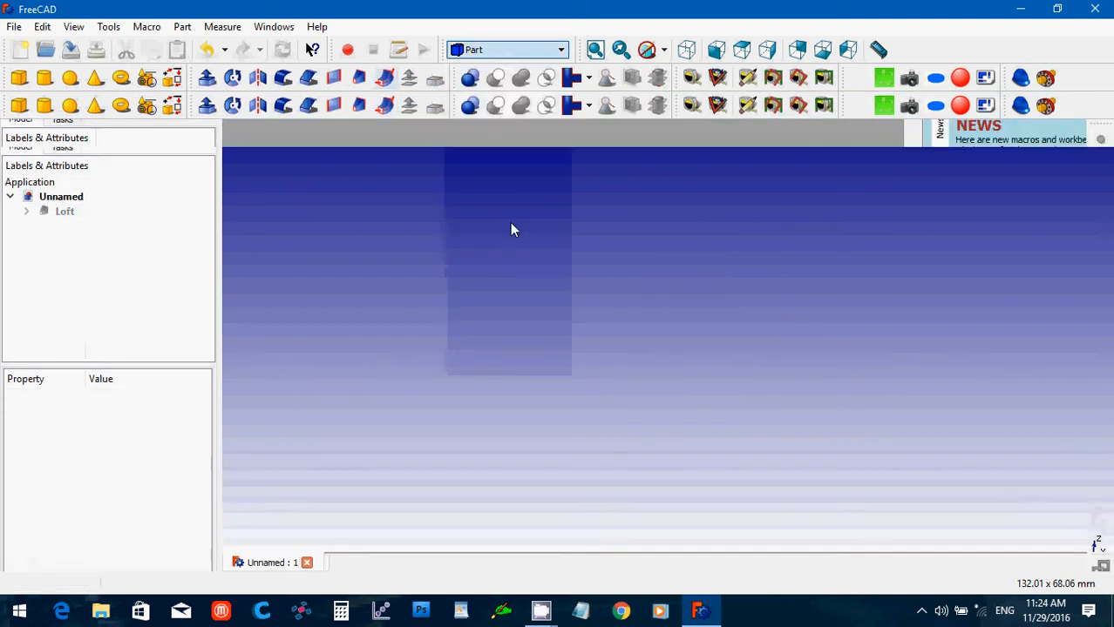
# - Back in Part Design, start an XY sketch and draw a rectangle
pyautogui.click(505, 49)
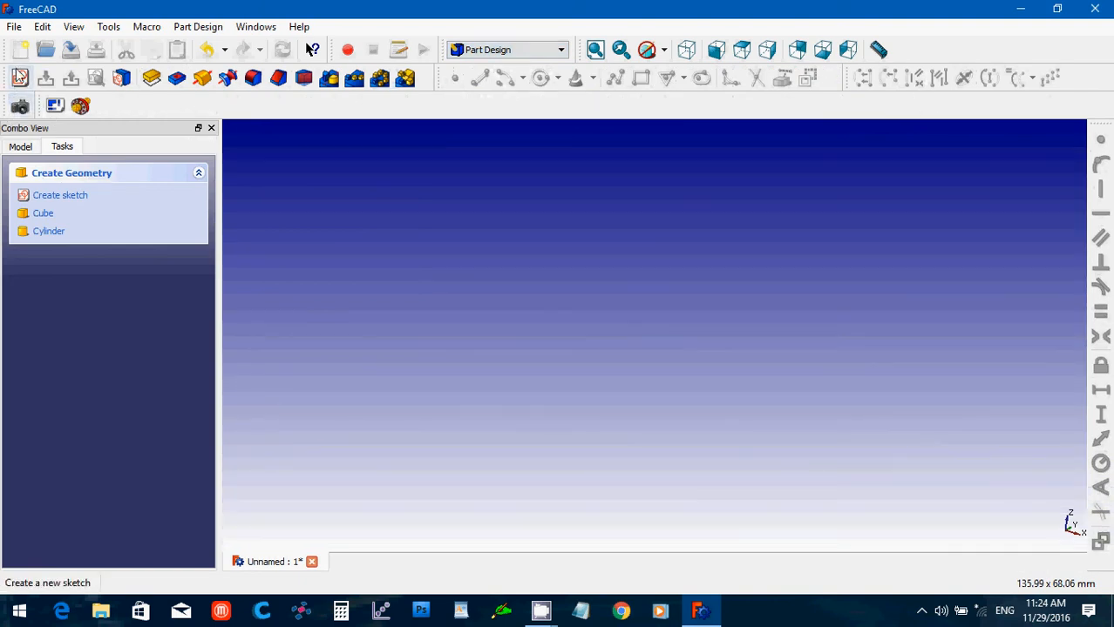
pyautogui.moveTo(21, 78)
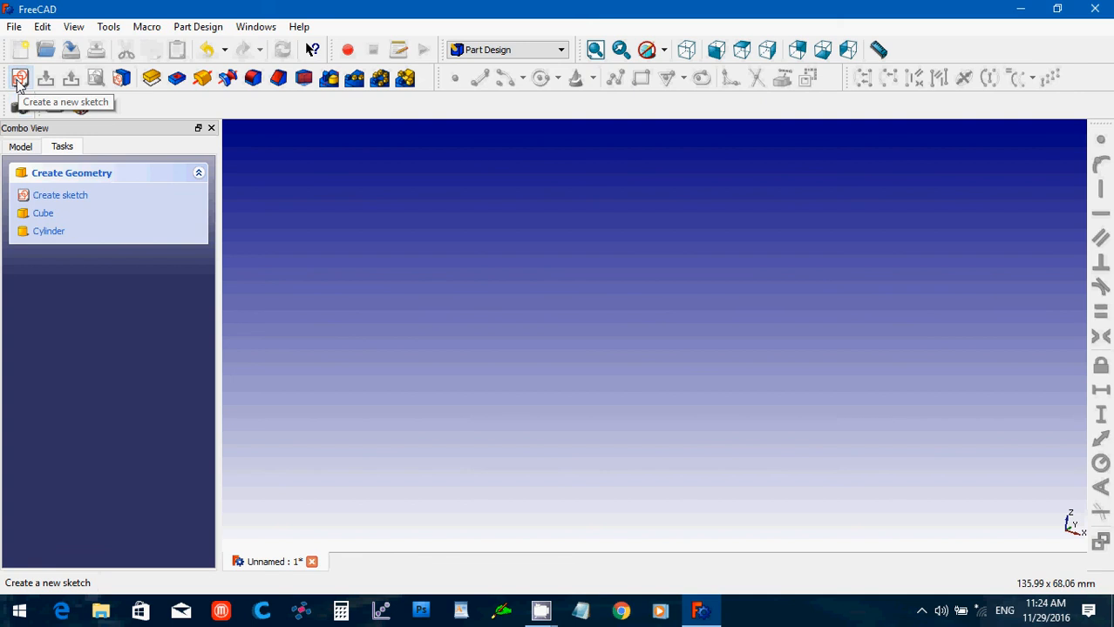
pyautogui.click(19, 79)
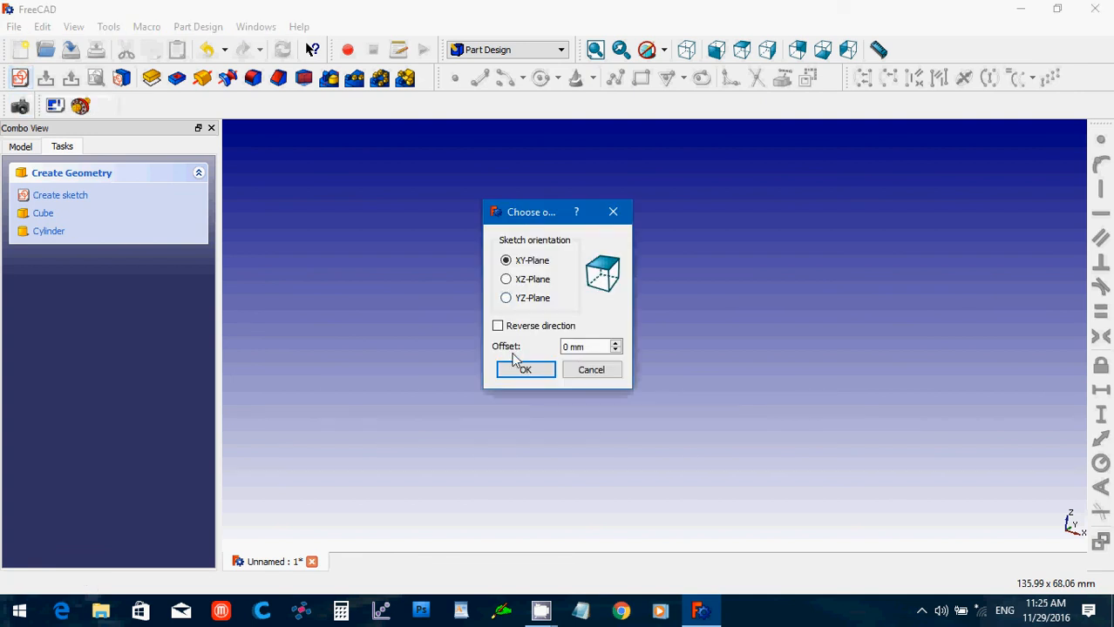
pyautogui.click(525, 370)
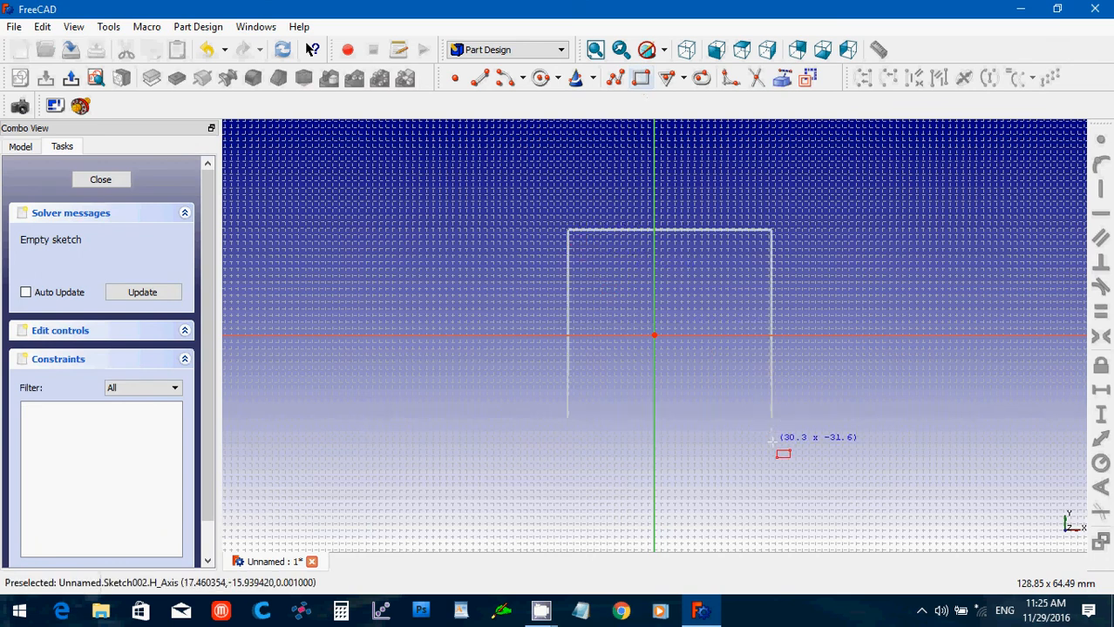
pyautogui.click(774, 444)
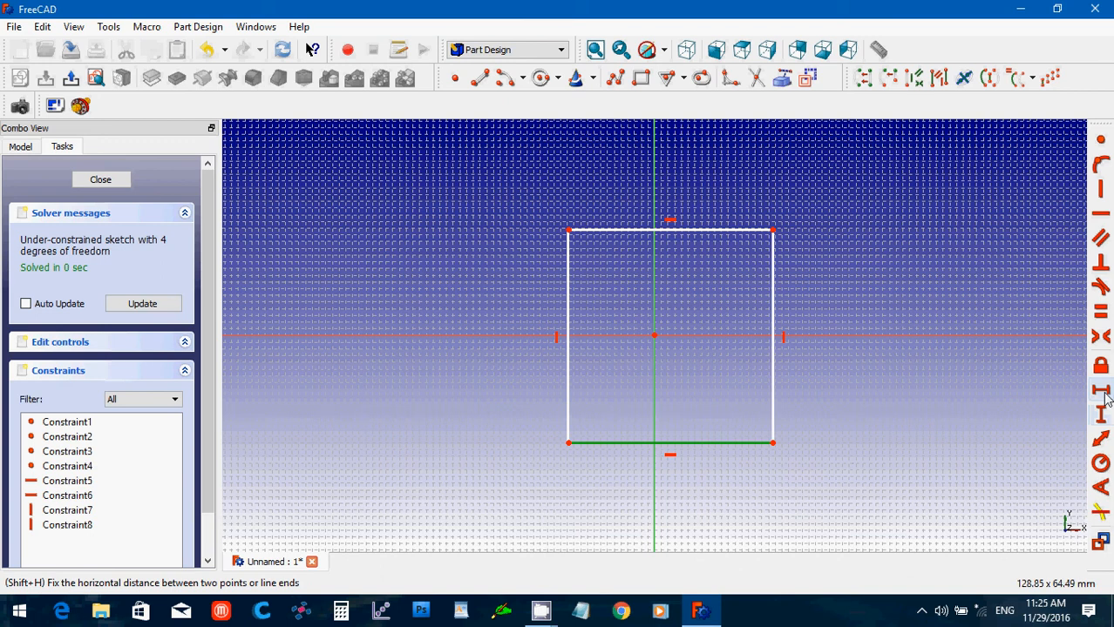
# - Constrain the rectangle to 30 mm by 30 mm and close the sketch
pyautogui.click(1100, 391)
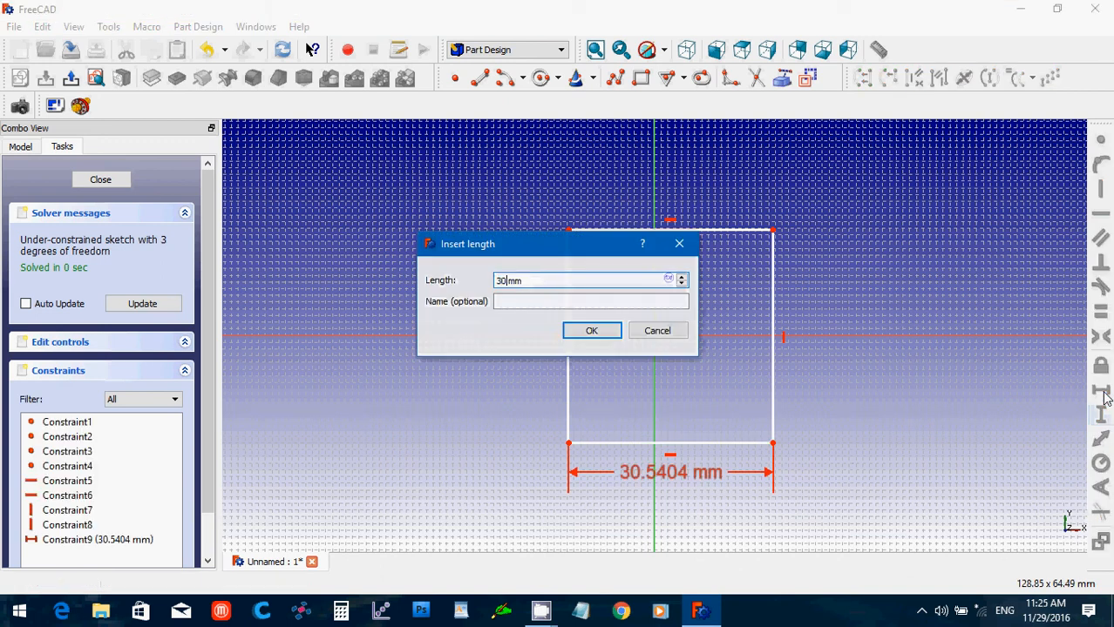
pyautogui.click(590, 331)
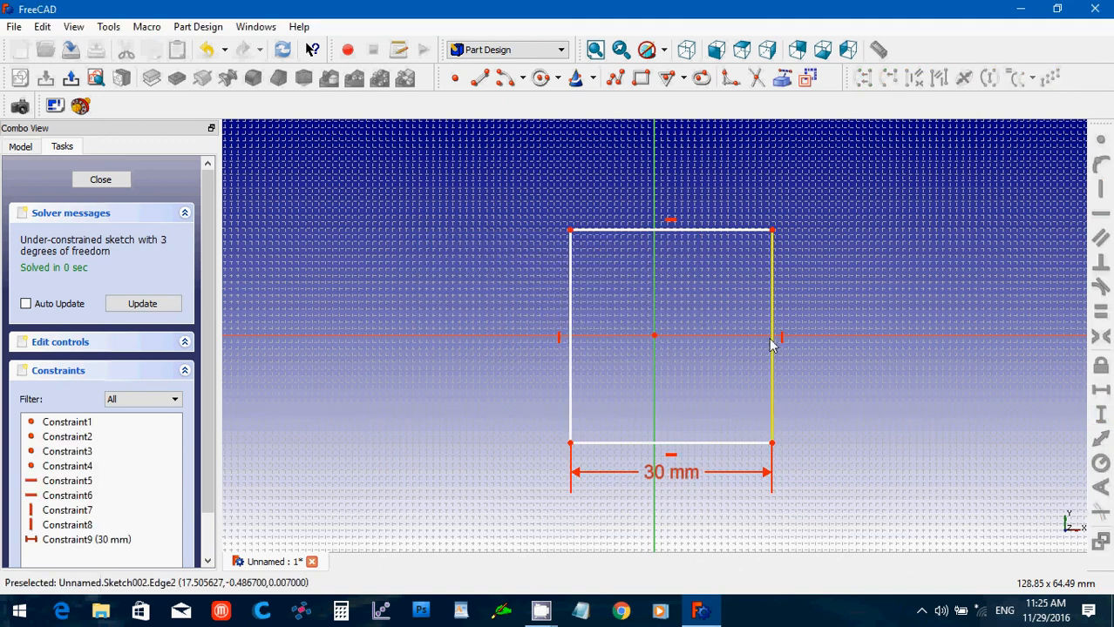
pyautogui.moveTo(1100, 415)
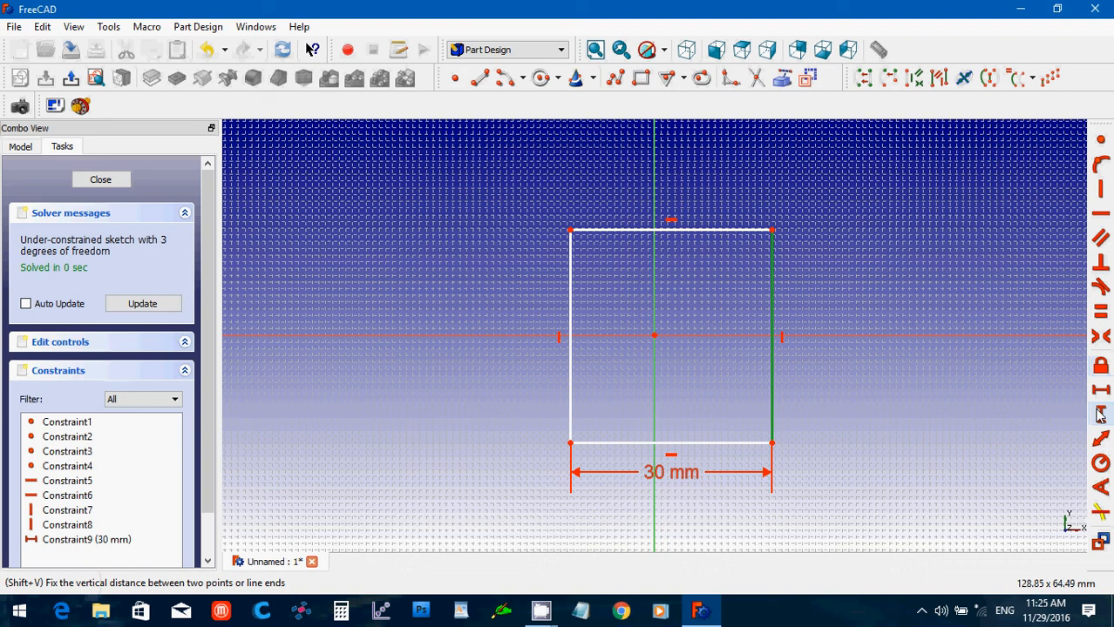
pyautogui.click(1099, 411)
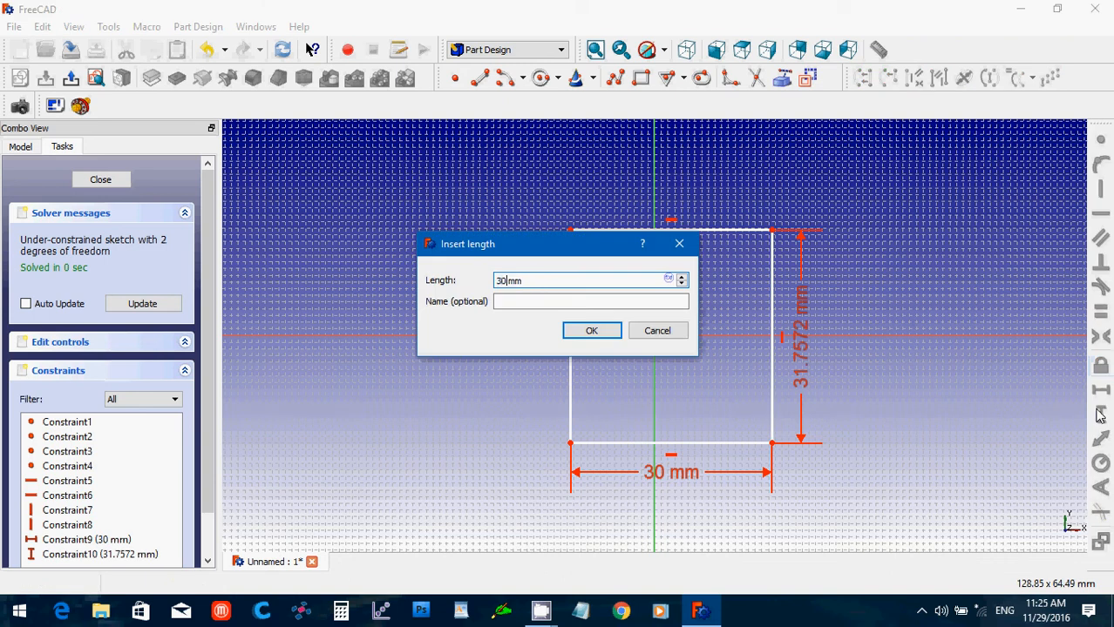
pyautogui.click(590, 332)
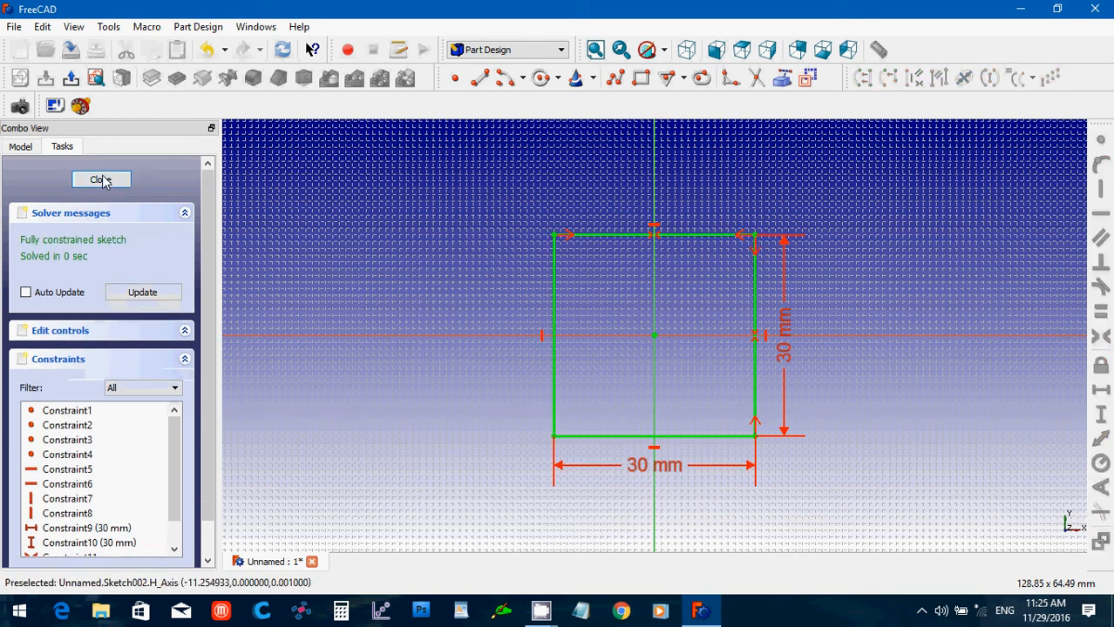
pyautogui.click(101, 179)
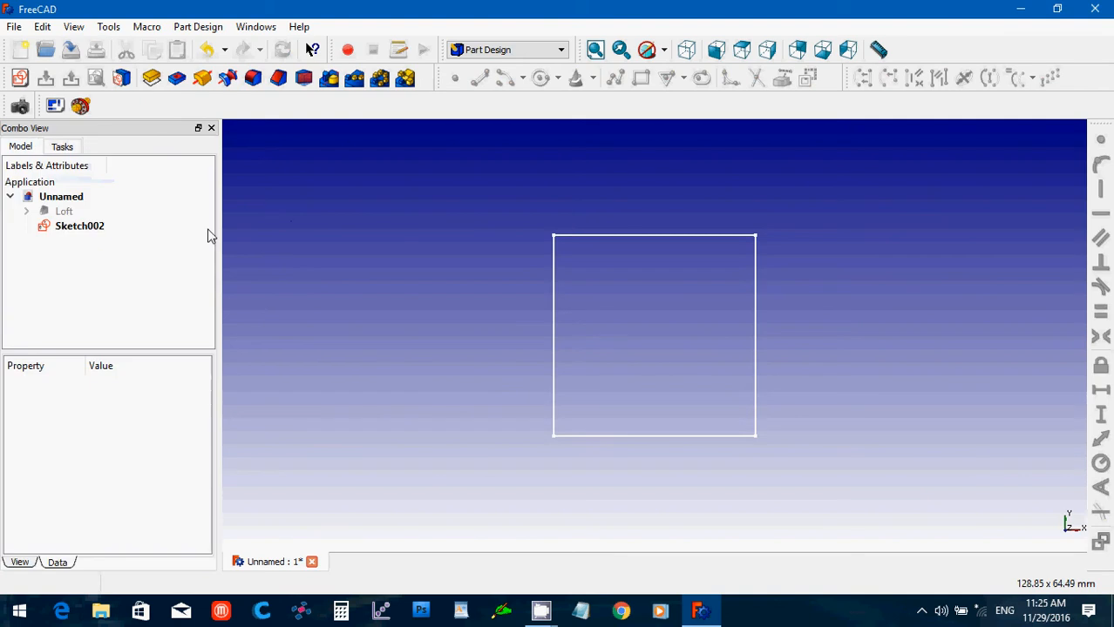
# - Edit Sketch003 so the square's side becomes 0.15 mm and close the sketch
pyautogui.click(80, 227)
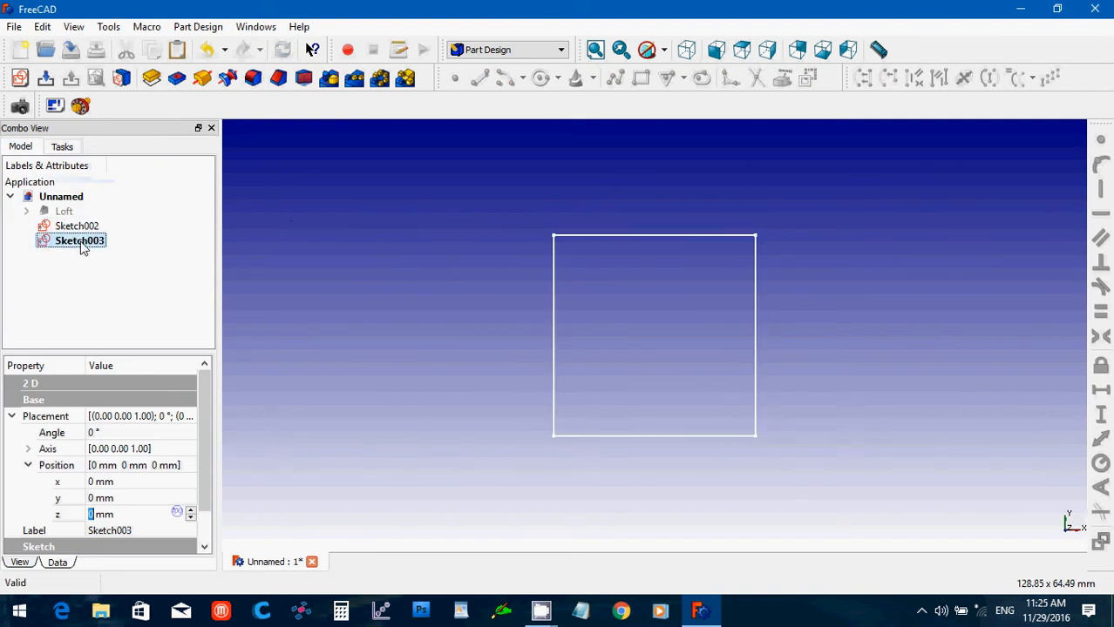
pyautogui.doubleClick(80, 241)
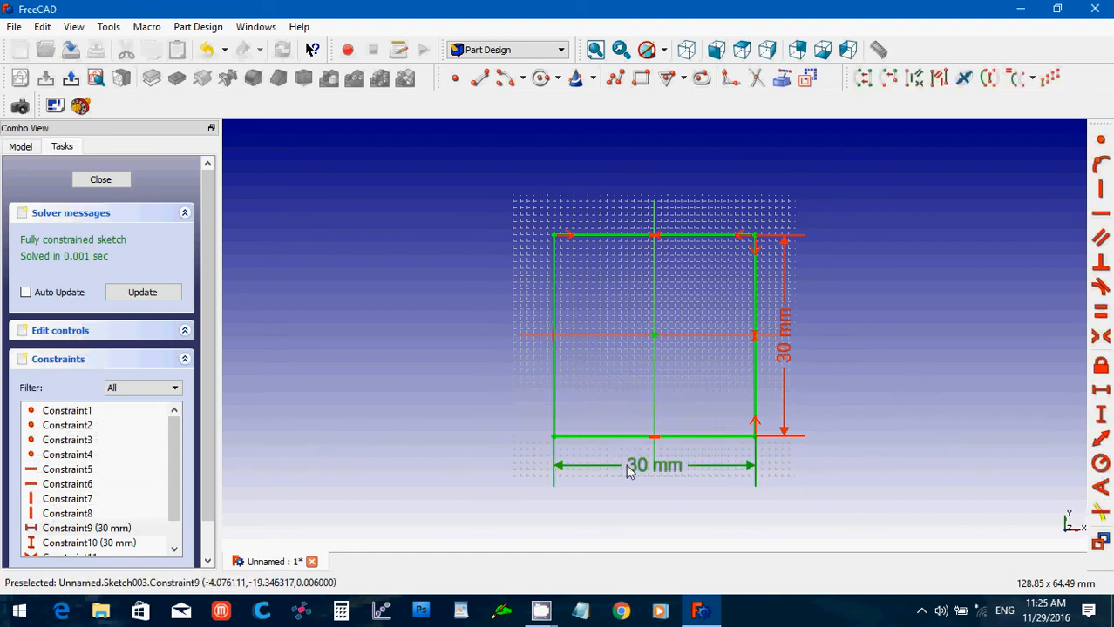
pyautogui.doubleClick(654, 465)
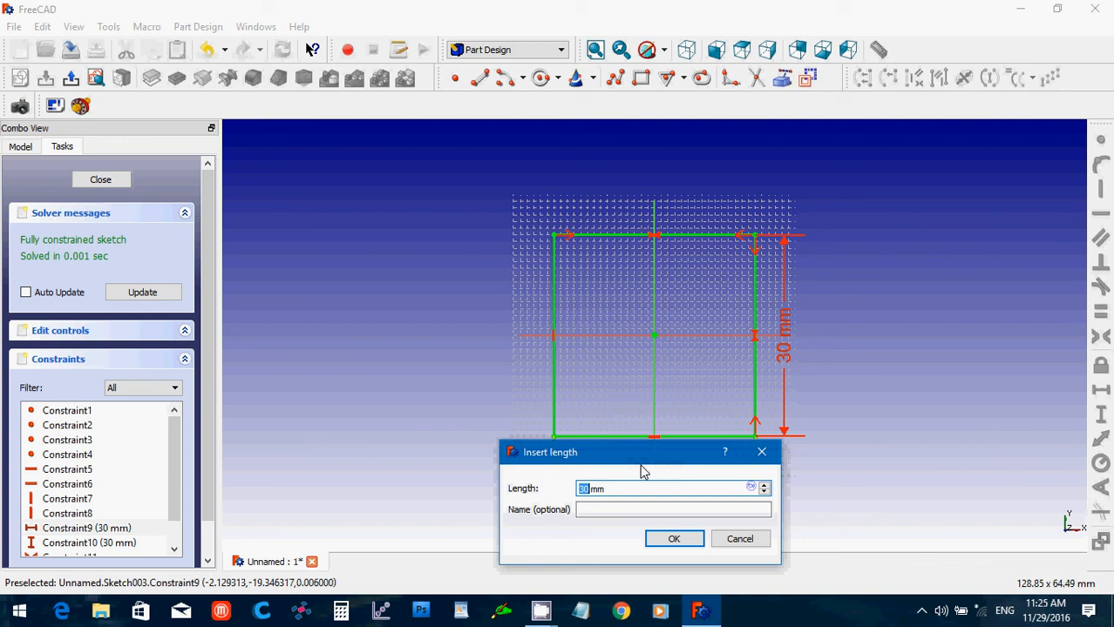
pyautogui.write('0.15')
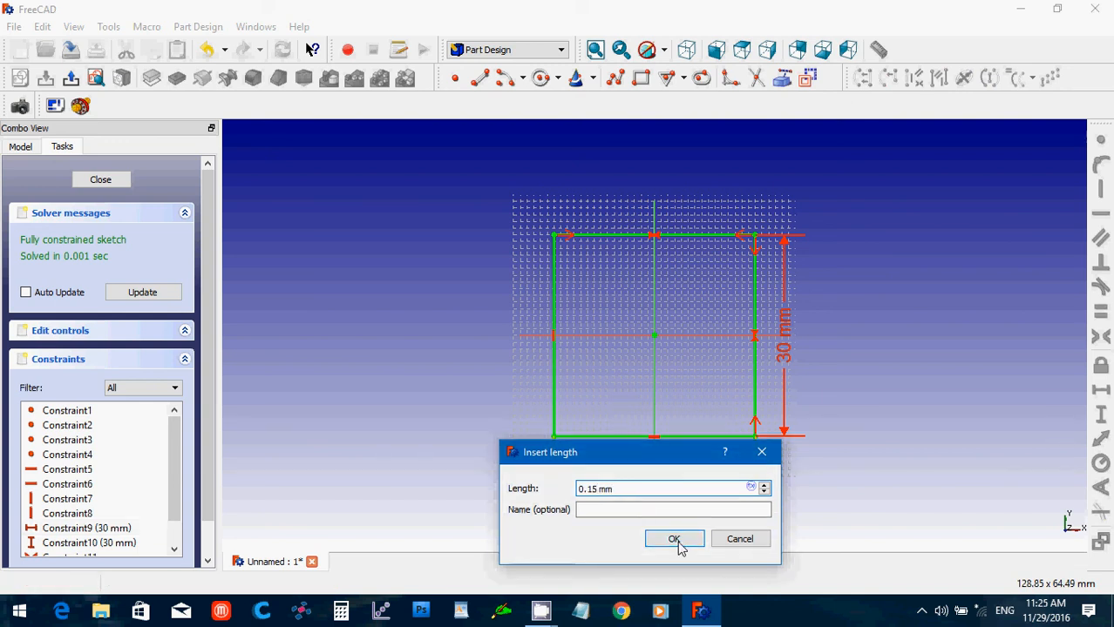
pyautogui.click(673, 539)
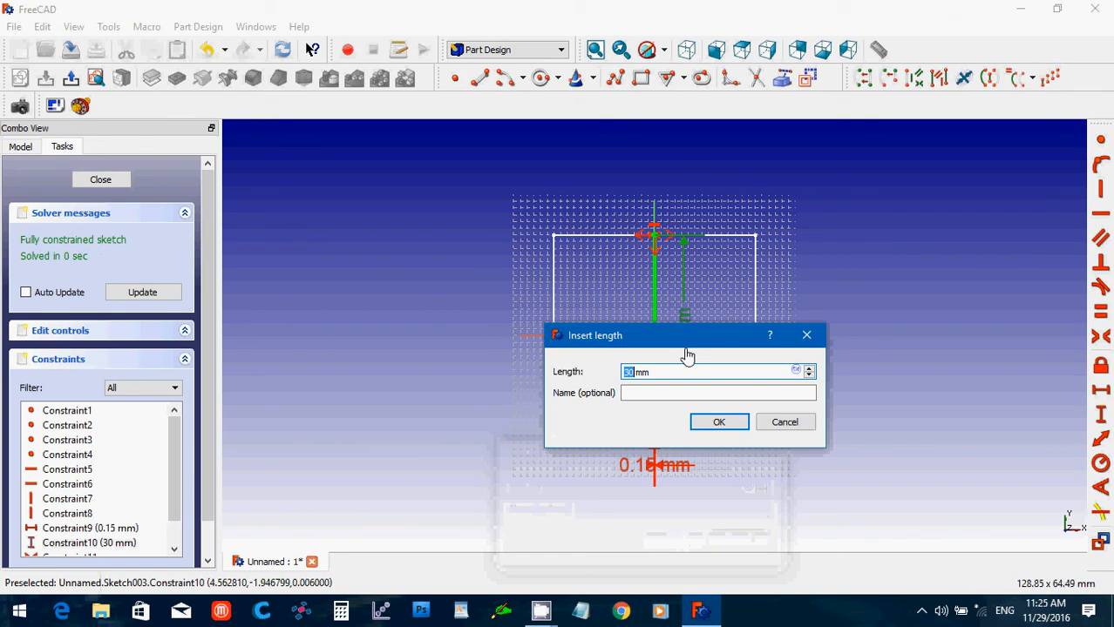
pyautogui.click(718, 422)
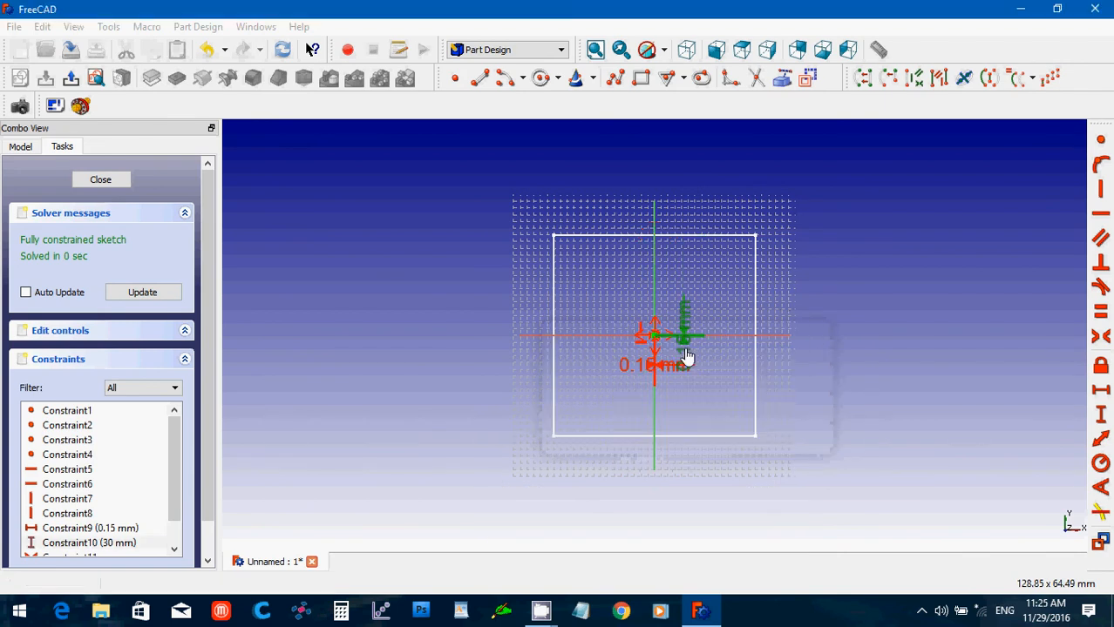
pyautogui.click(100, 180)
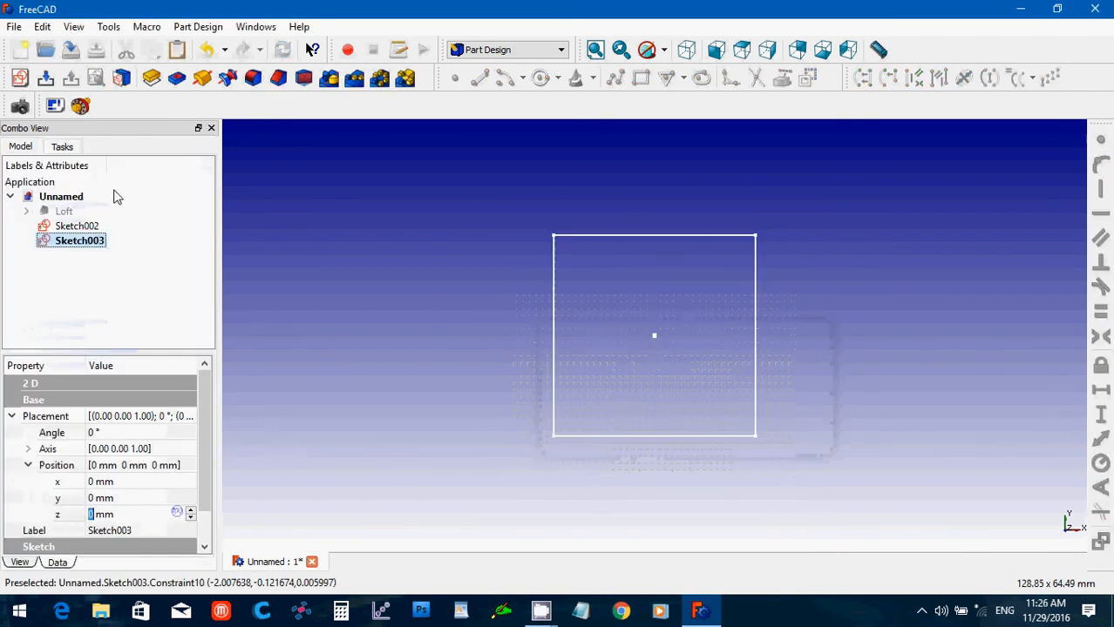
pyautogui.moveTo(687, 48)
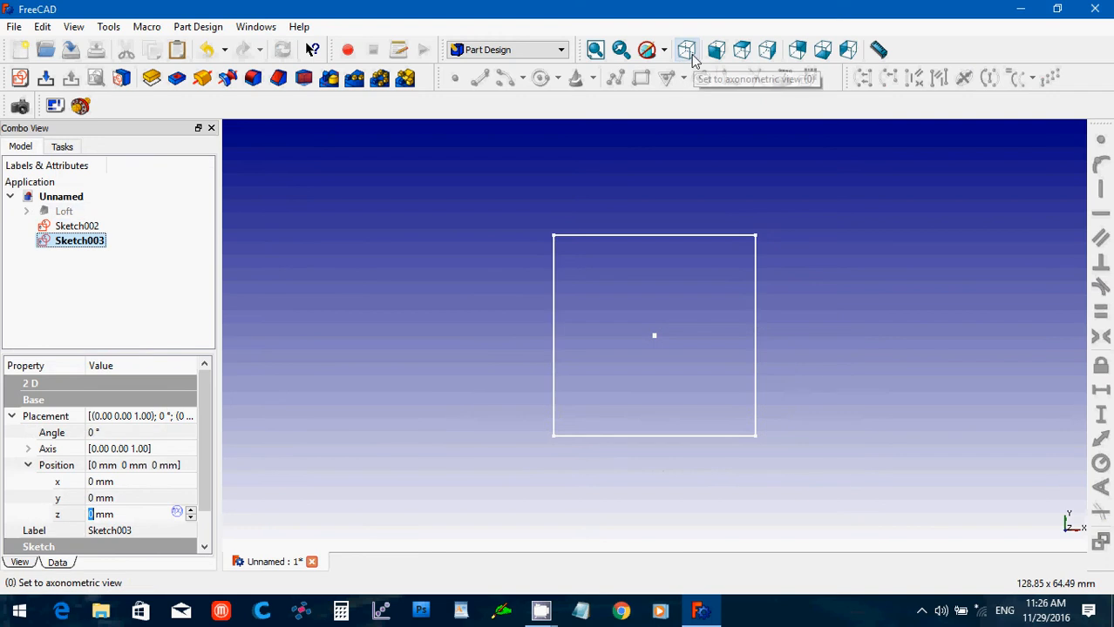
# - Raise the small square sketch 30 mm along z and view the squares axonometrically
pyautogui.click(687, 49)
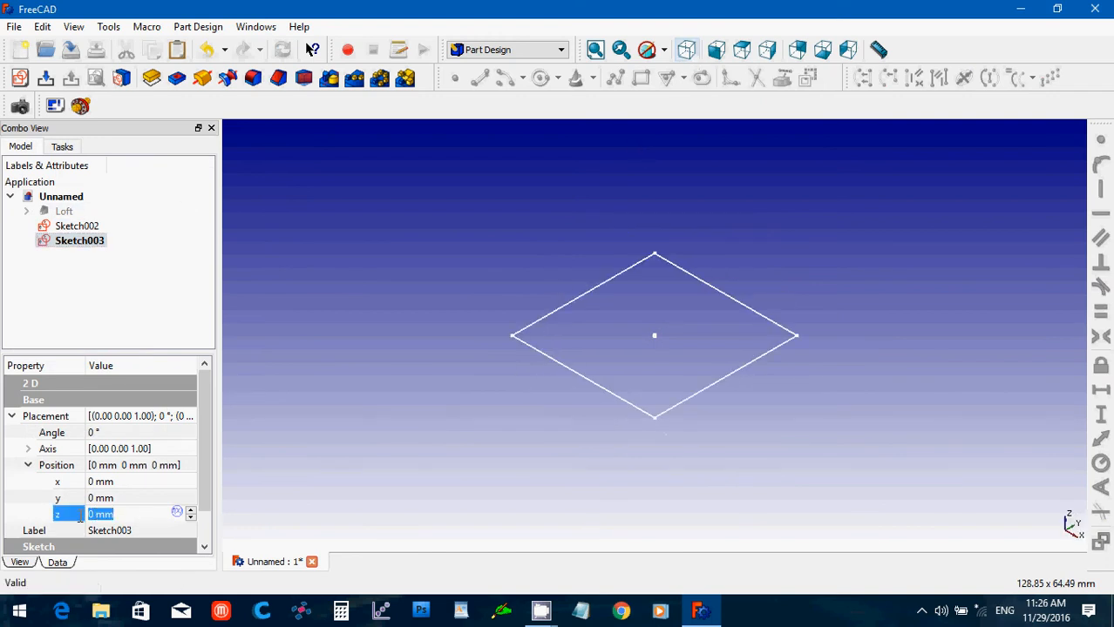
pyautogui.write('30')
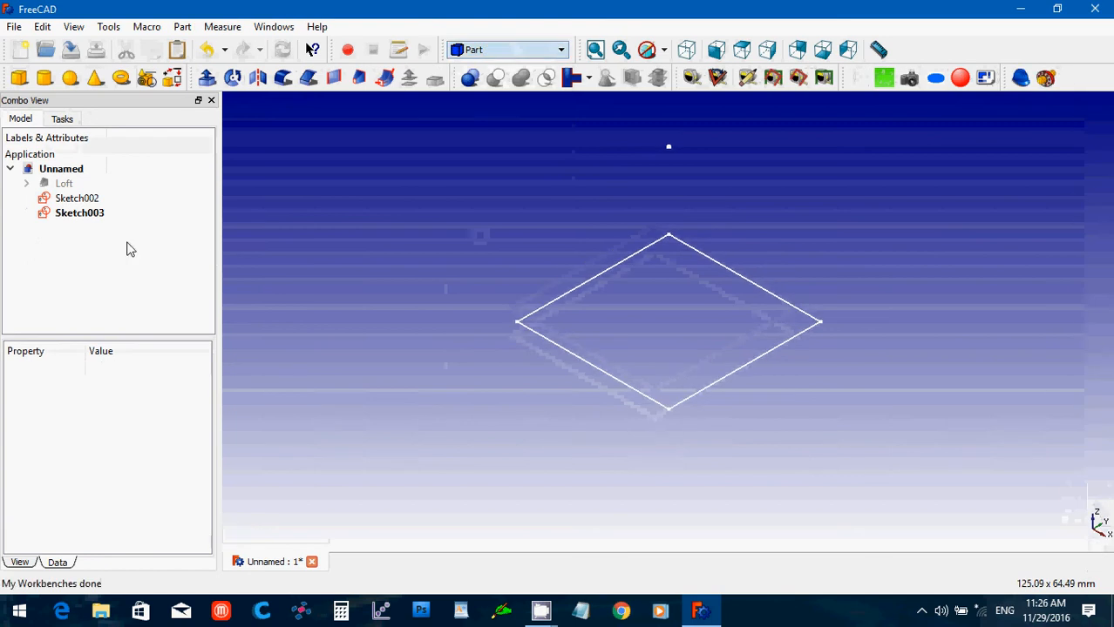
# - Loft Sketch002 and Sketch003 into a solid square pyramid, Loft001
pyautogui.click(77, 199)
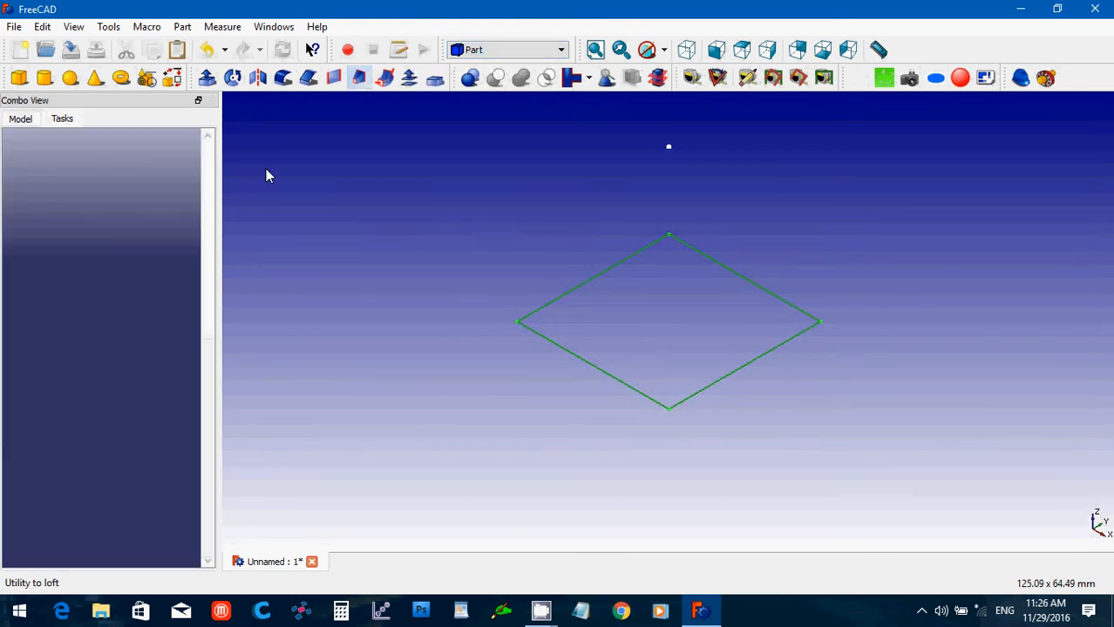
pyautogui.click(358, 77)
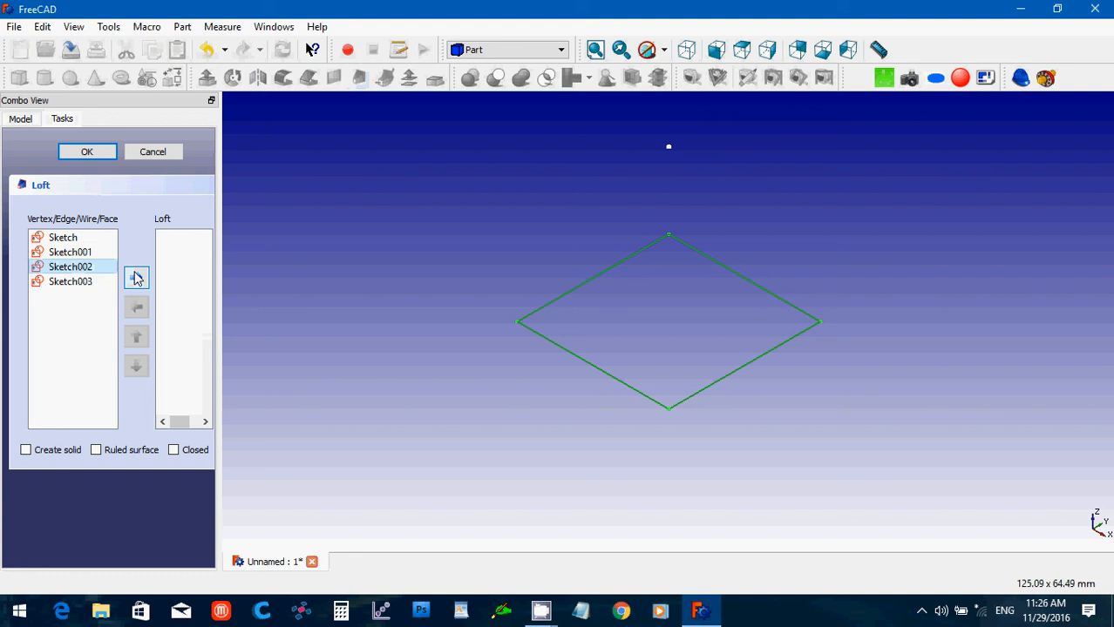
pyautogui.click(135, 277)
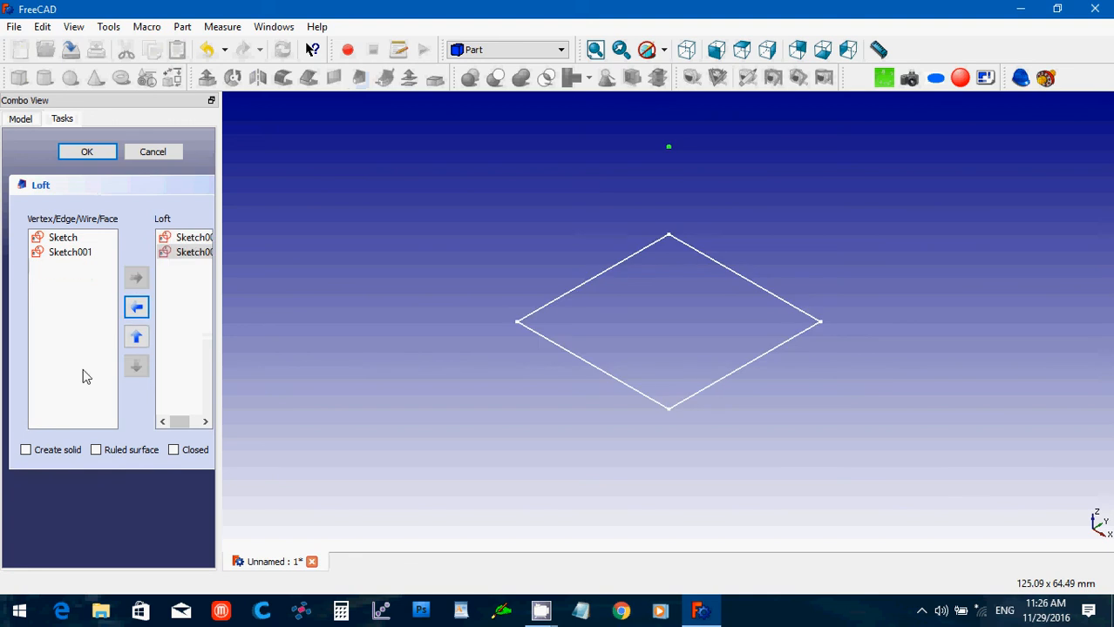
pyautogui.click(25, 449)
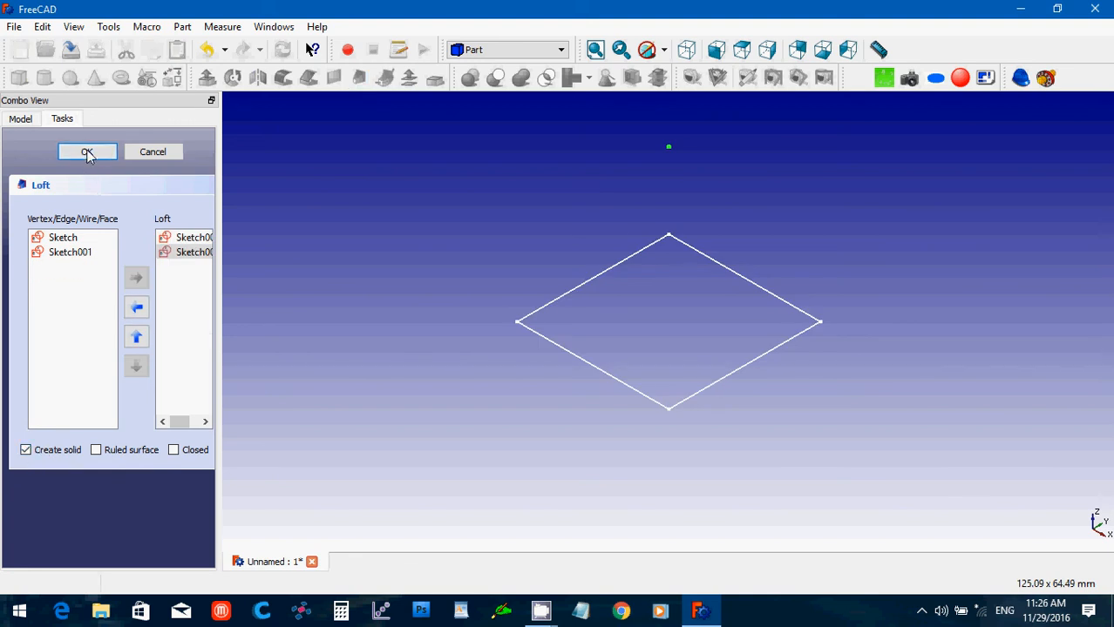
pyautogui.click(87, 152)
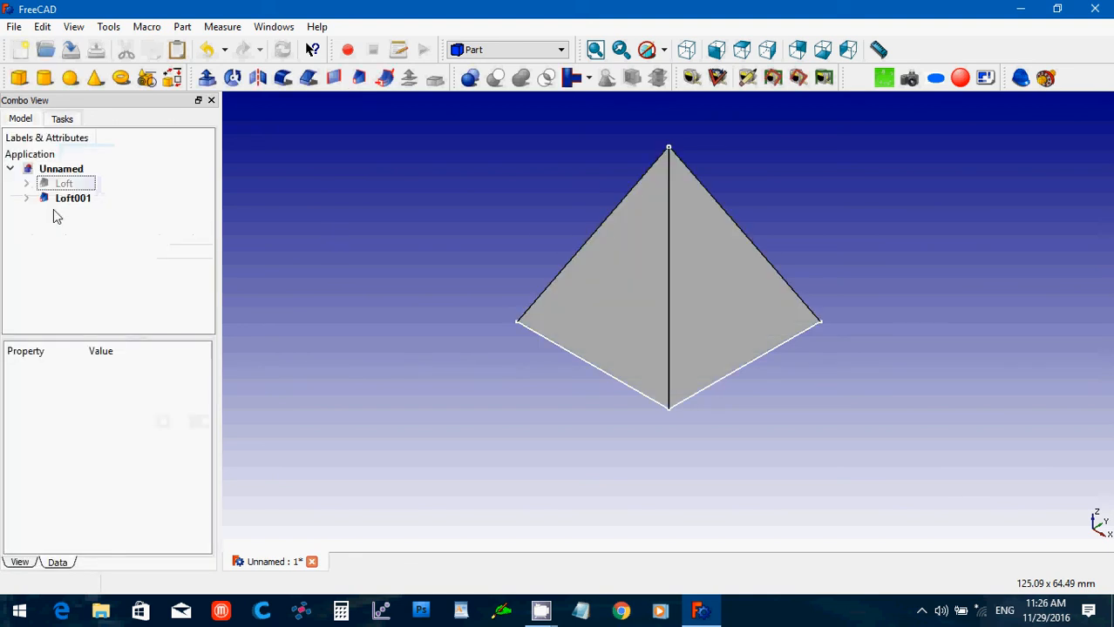
# - Expand the new loft's sketches, then hide the square pyramid leaving an empty view
pyautogui.click(26, 199)
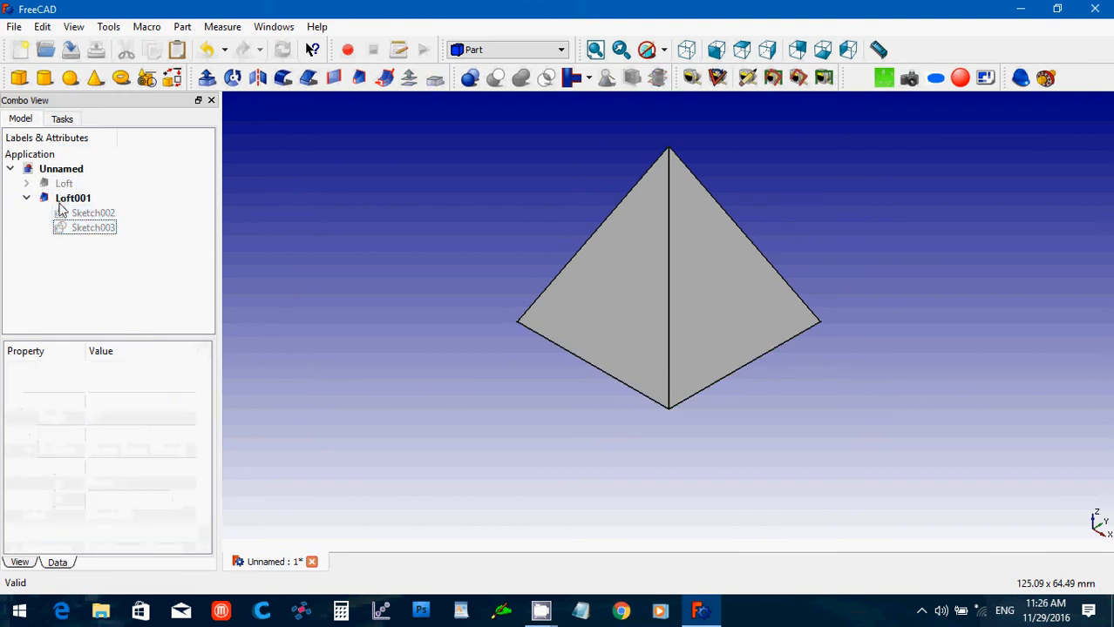
pyautogui.click(26, 199)
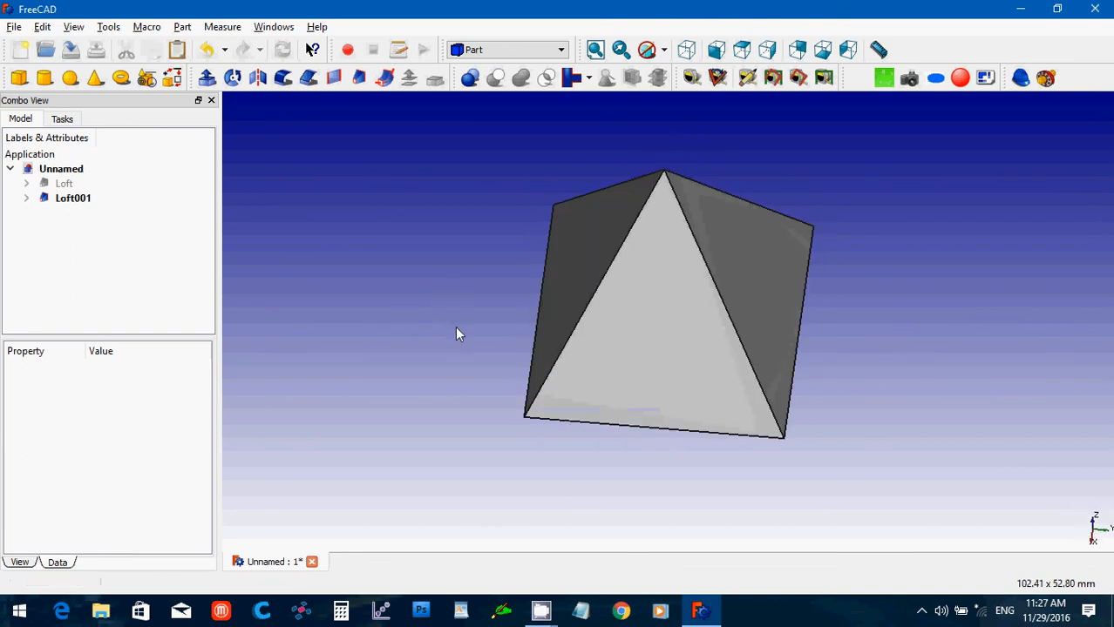
pyautogui.click(73, 199)
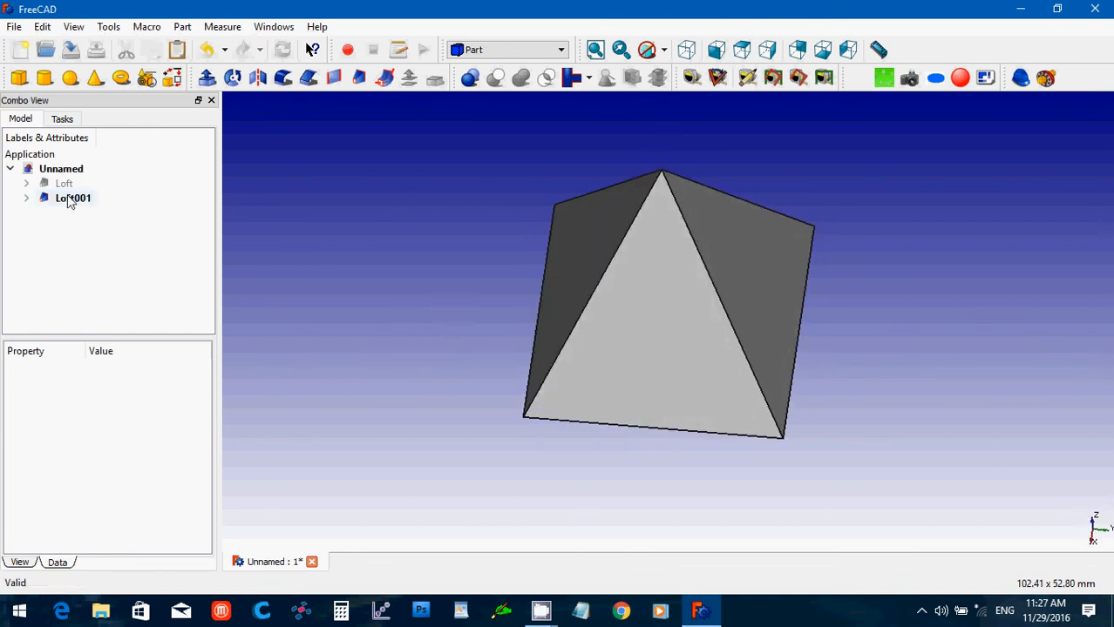
pyautogui.click(73, 198)
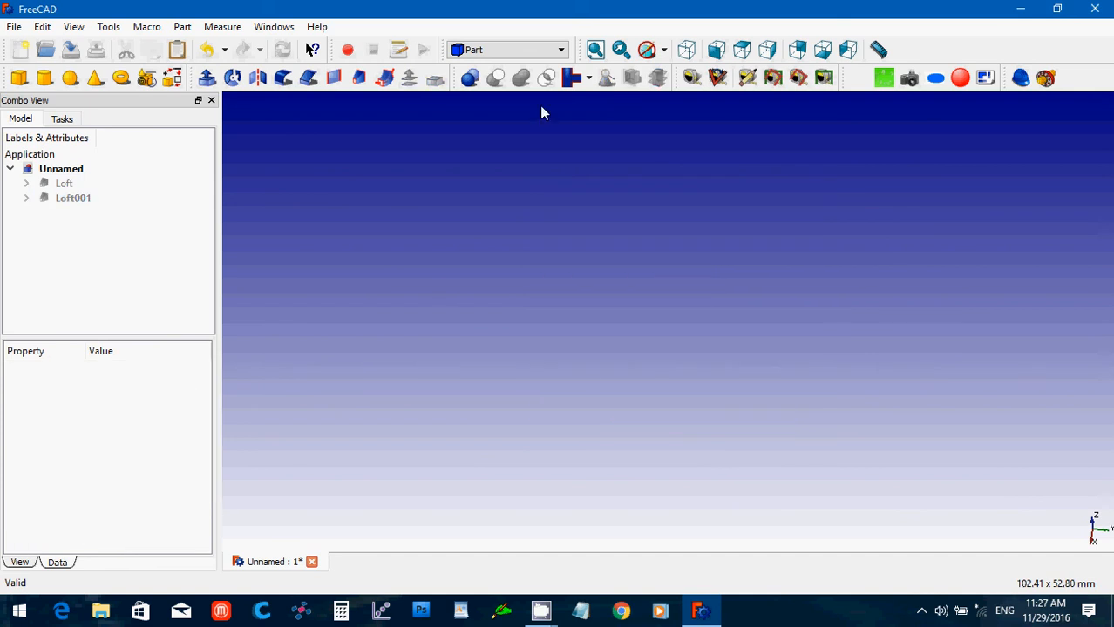
# - Start a new Part Design sketch on the XY plane
pyautogui.click(505, 48)
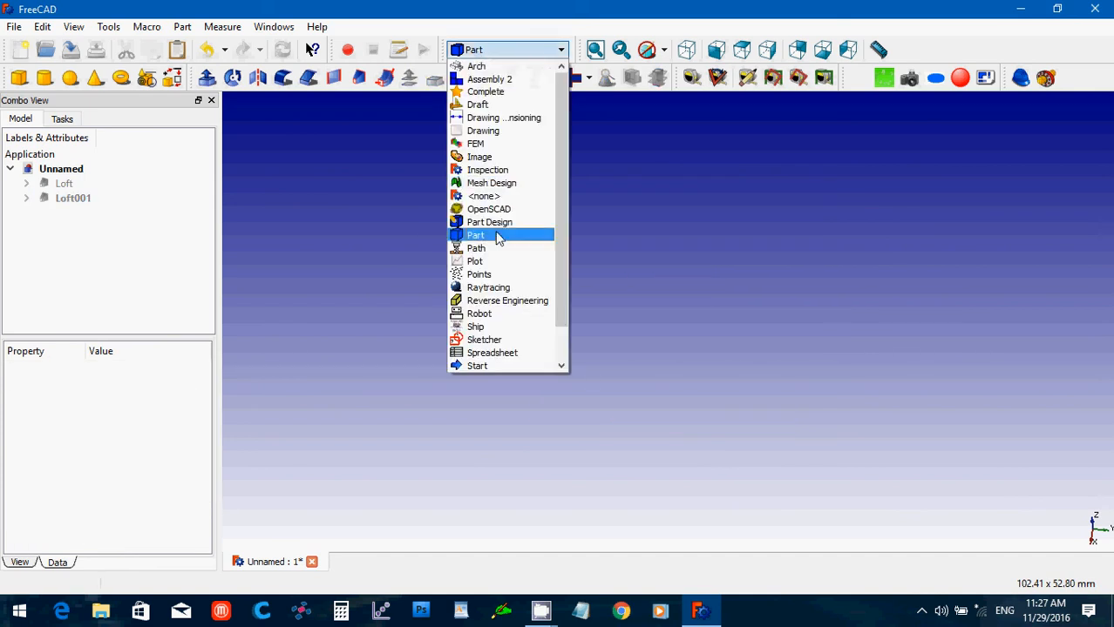
pyautogui.click(475, 233)
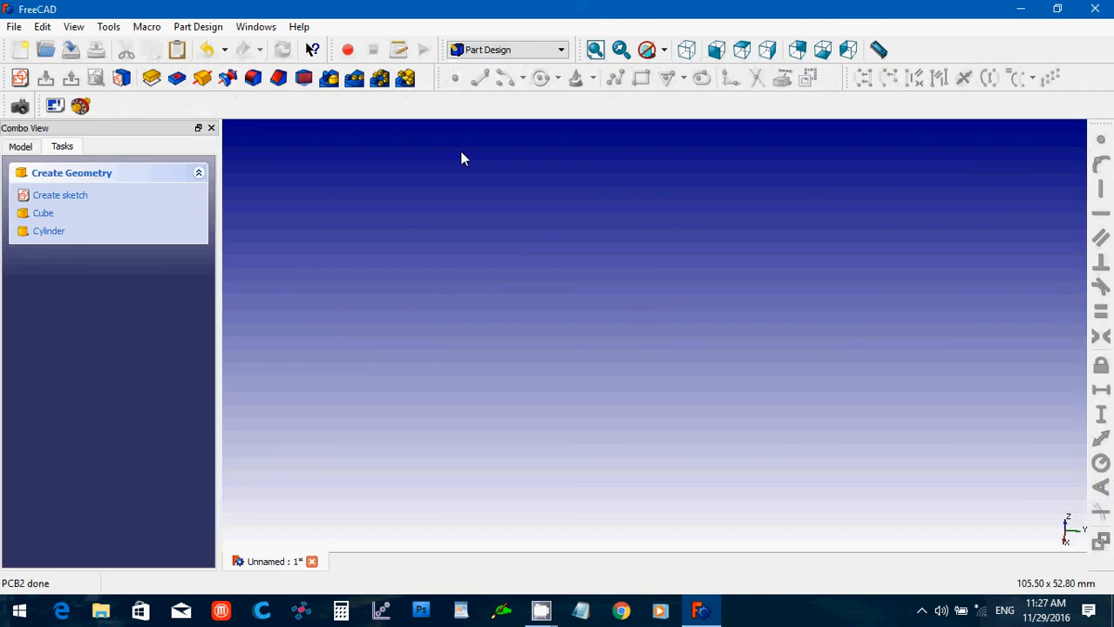
pyautogui.moveTo(19, 78)
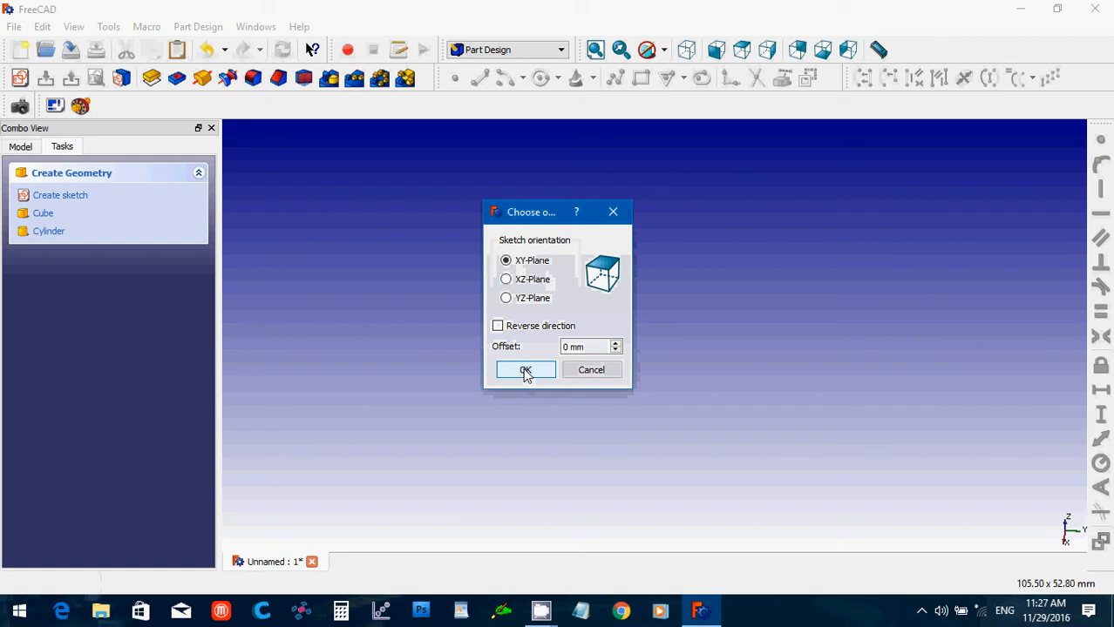
pyautogui.click(525, 370)
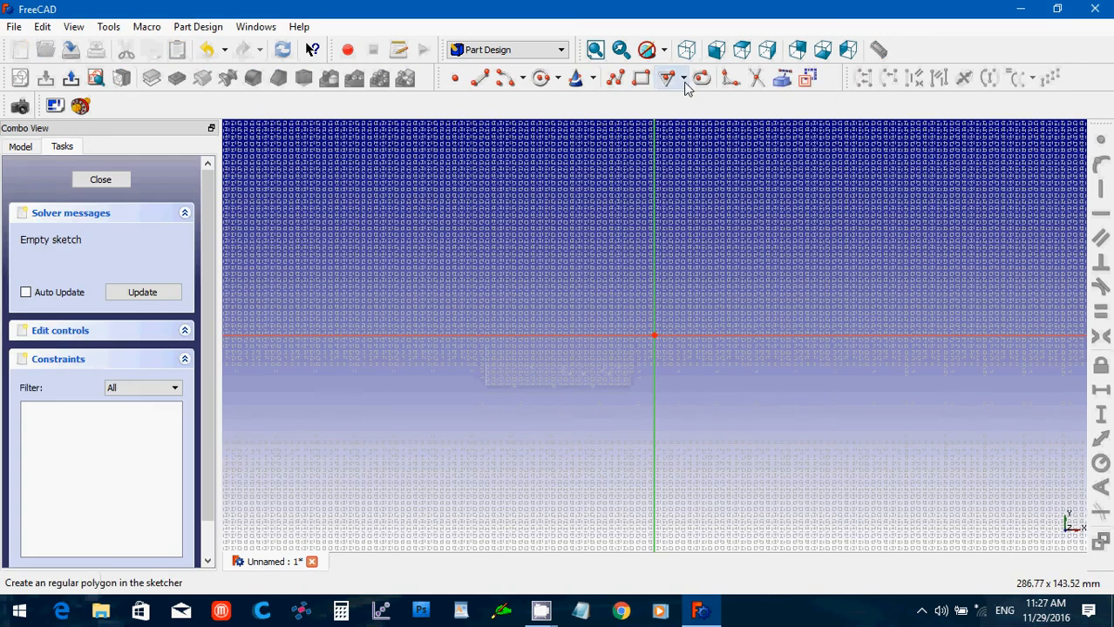
# - Draw a regular hexagon at the origin with a 15 mm radius and close the sketch
pyautogui.click(683, 77)
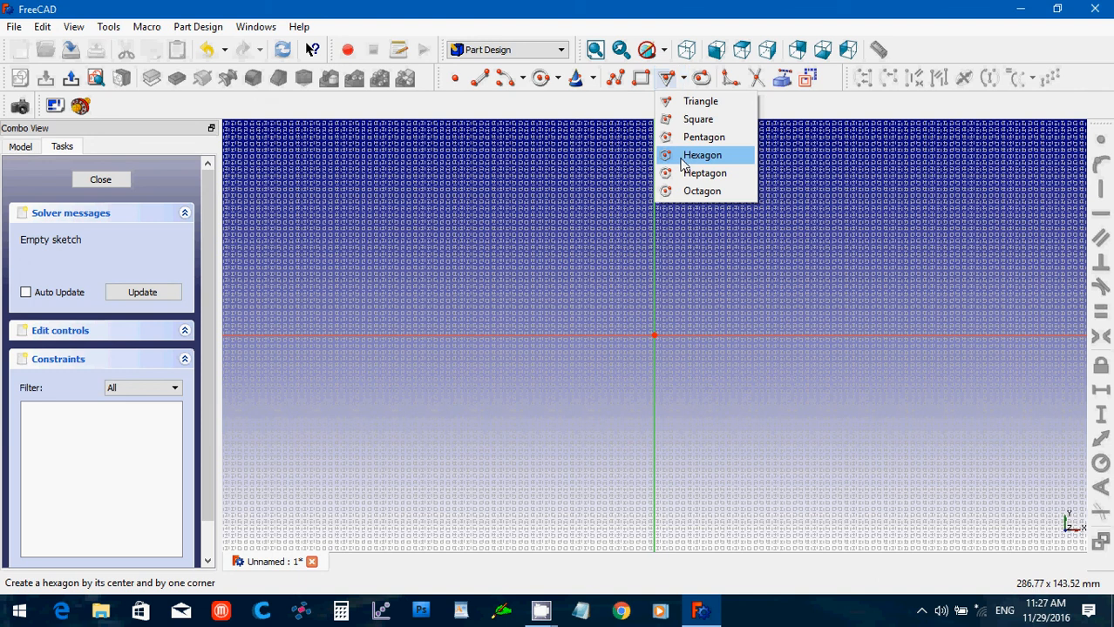
pyautogui.click(701, 154)
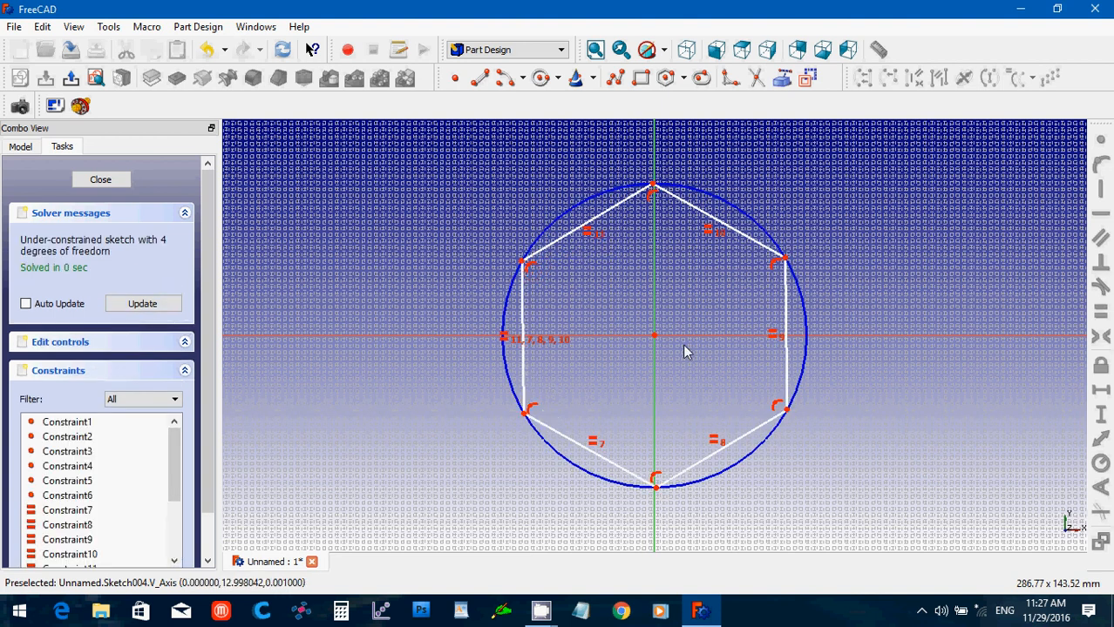
pyautogui.moveTo(784, 322)
pyautogui.write('1')
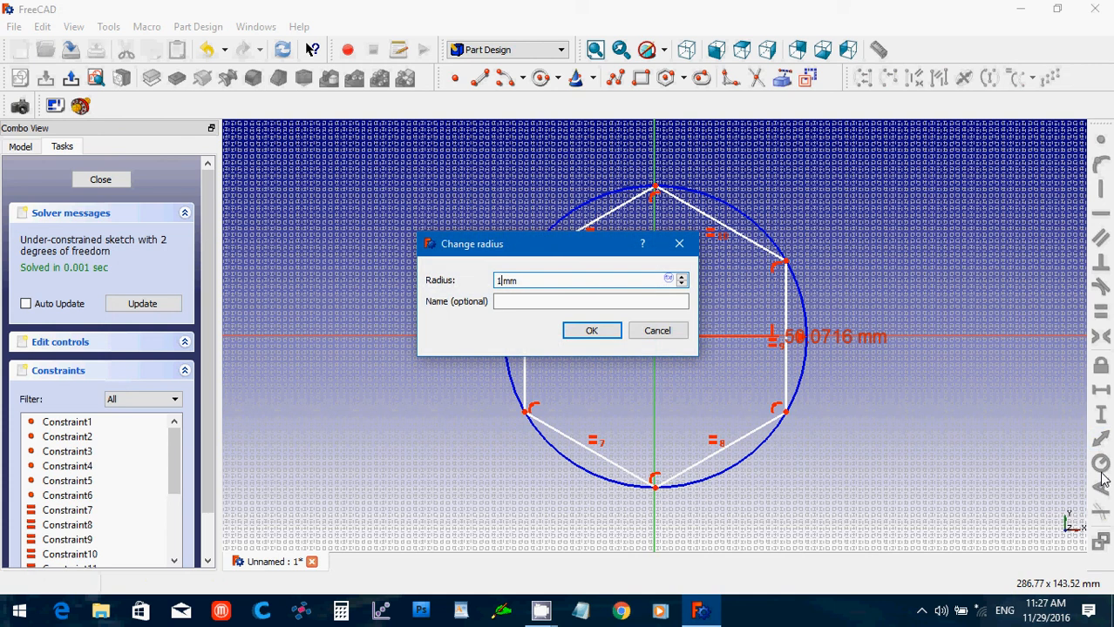
pyautogui.click(591, 331)
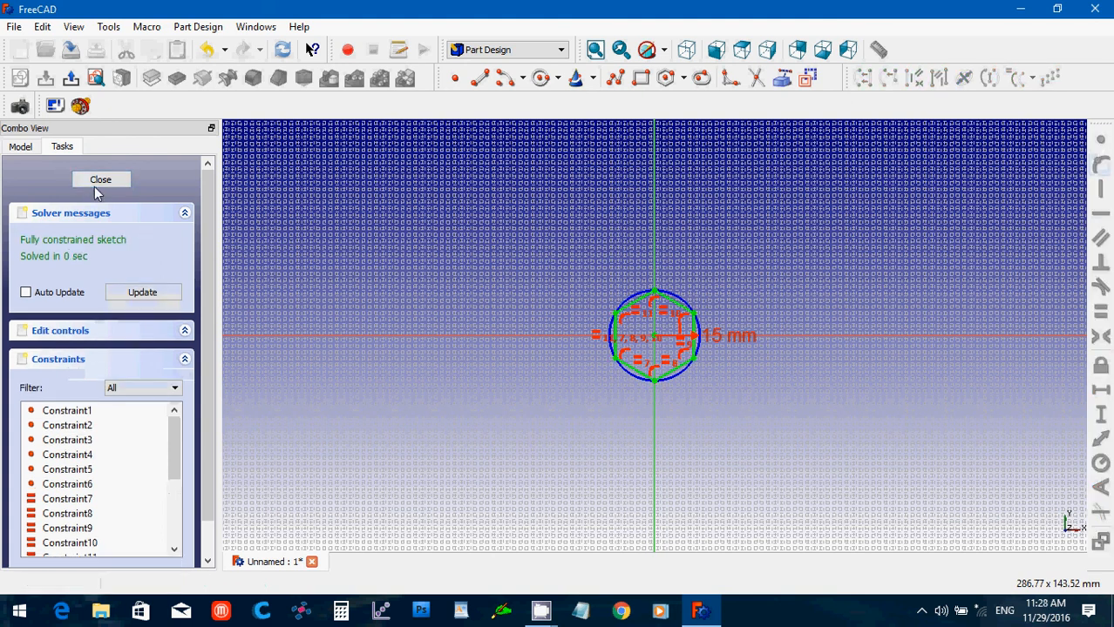
pyautogui.click(99, 180)
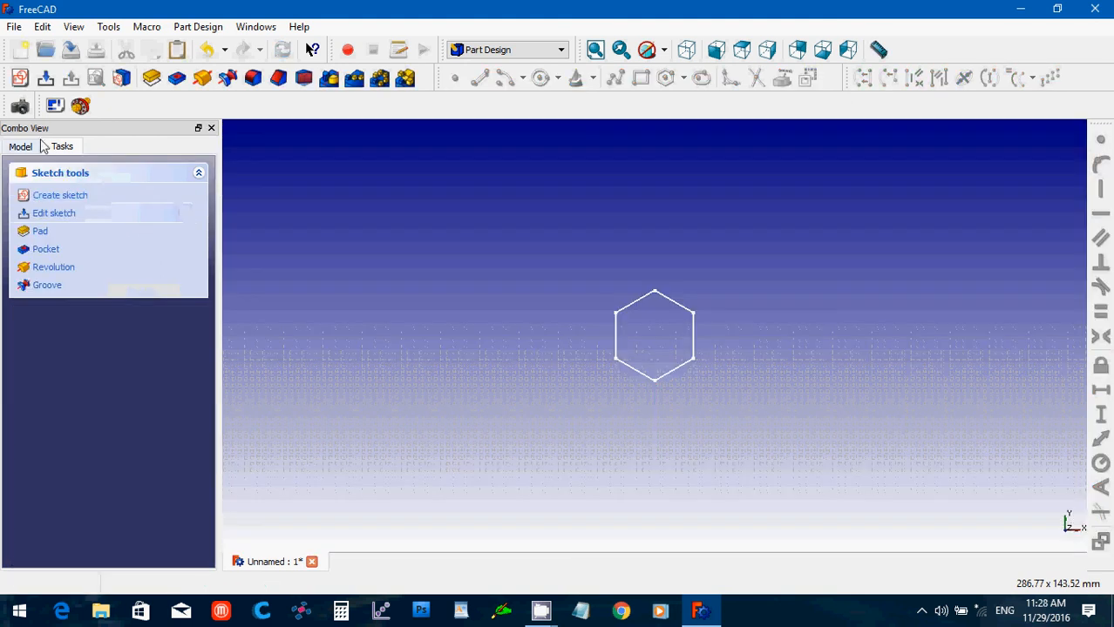
# - Shrink the copied hexagon sketch to 0.15 mm radius and raise it 30 mm above the base
pyautogui.click(21, 147)
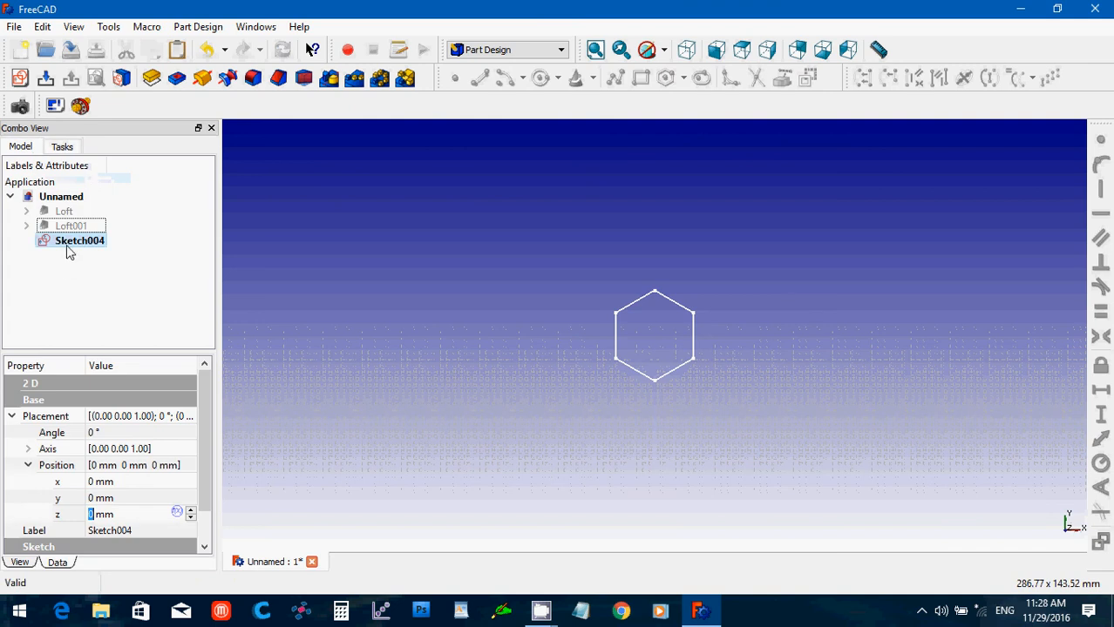
pyautogui.click(80, 240)
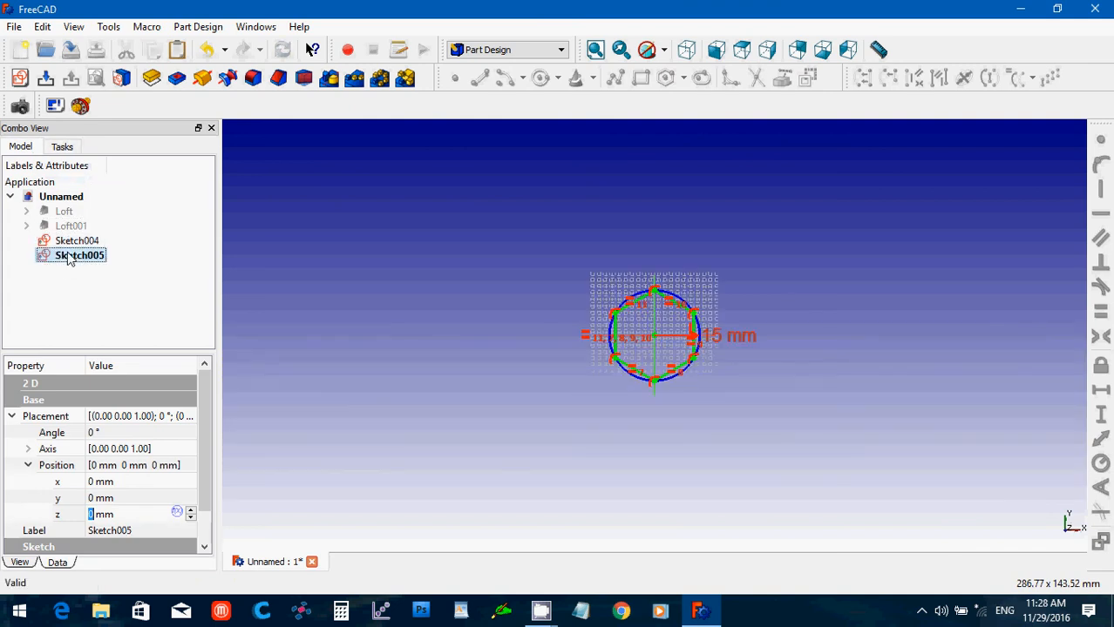
pyautogui.doubleClick(78, 255)
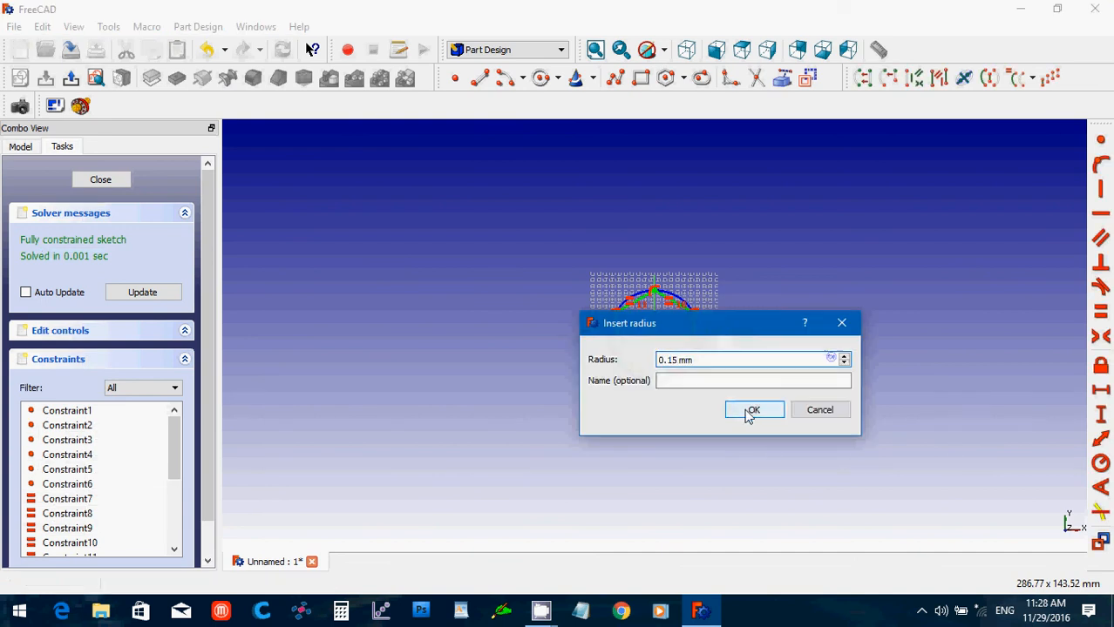
pyautogui.click(753, 410)
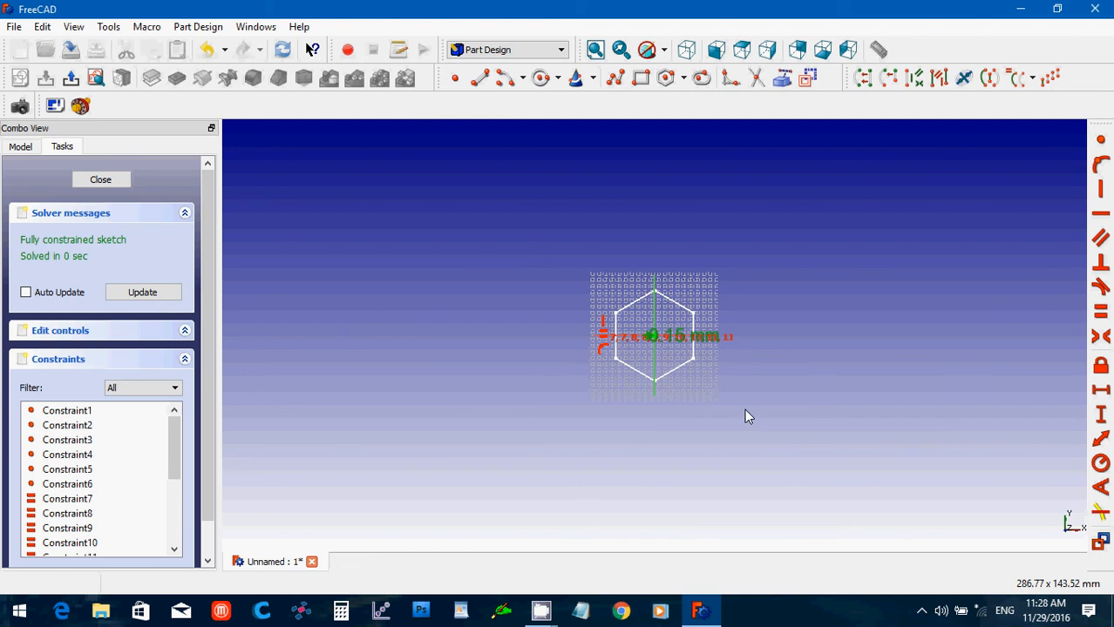
pyautogui.moveTo(456, 478)
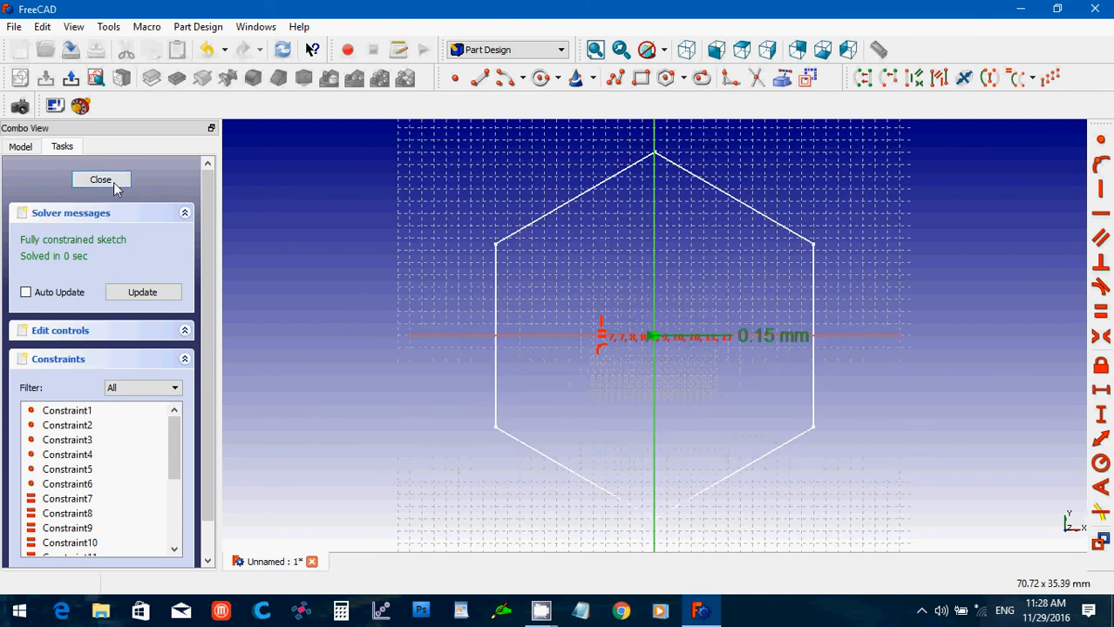
pyautogui.click(100, 179)
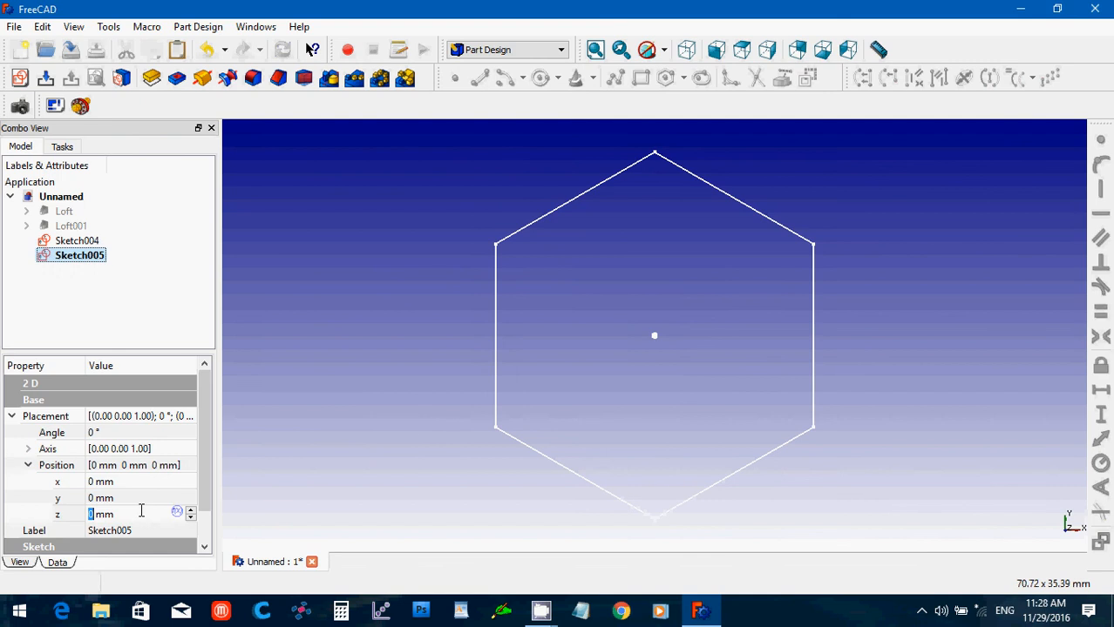
pyautogui.write('30')
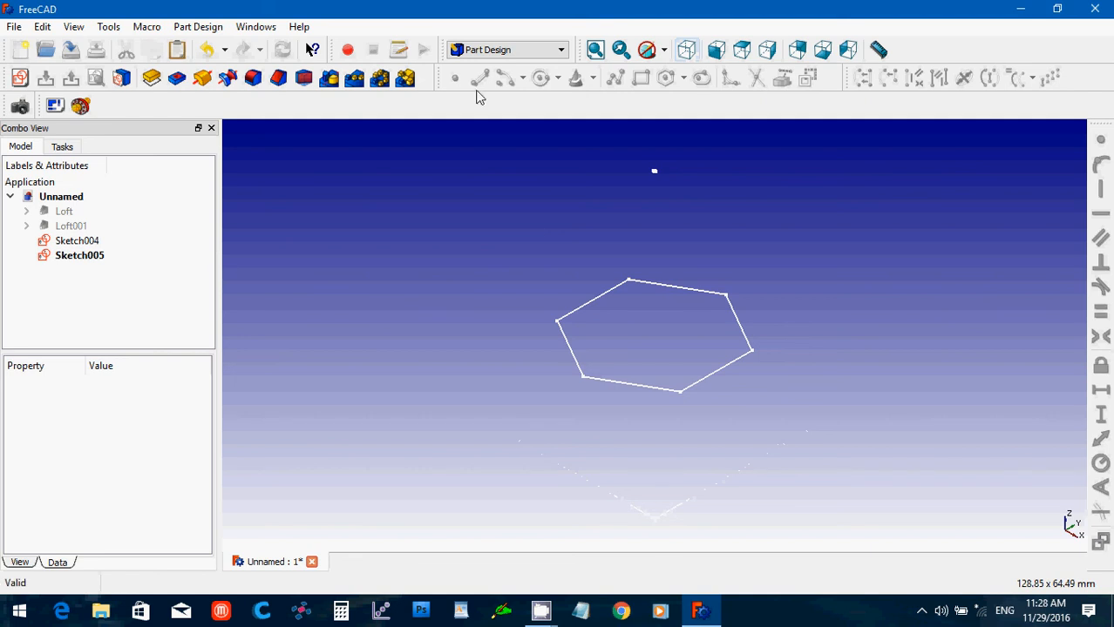
# - Loft Sketch004 and Sketch005 into a solid hexagonal pyramid (Loft002)
pyautogui.click(507, 49)
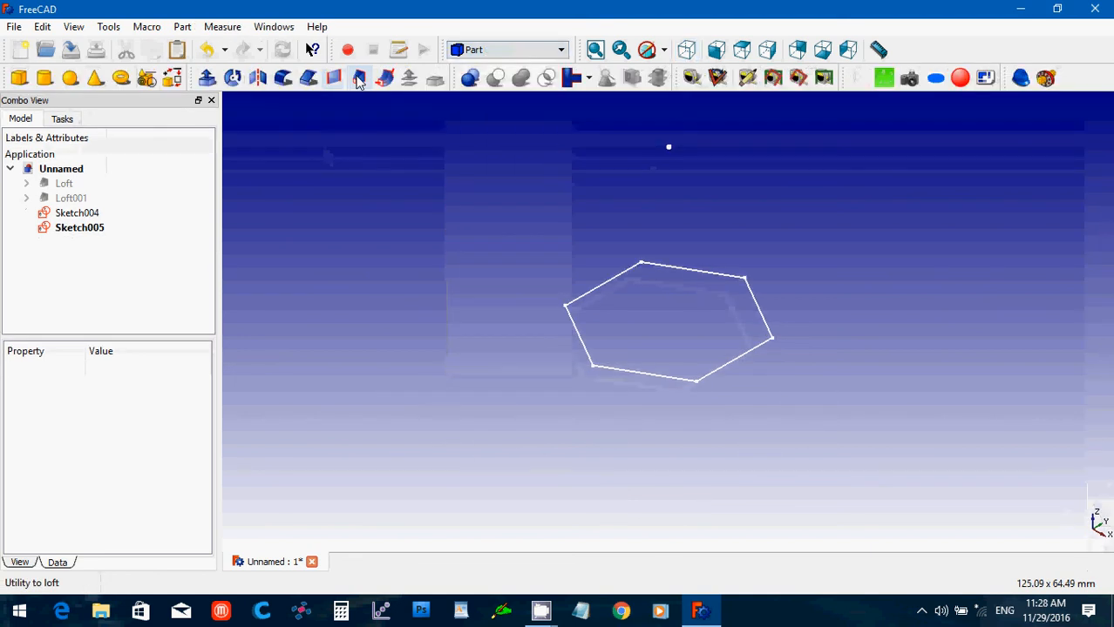
pyautogui.click(359, 76)
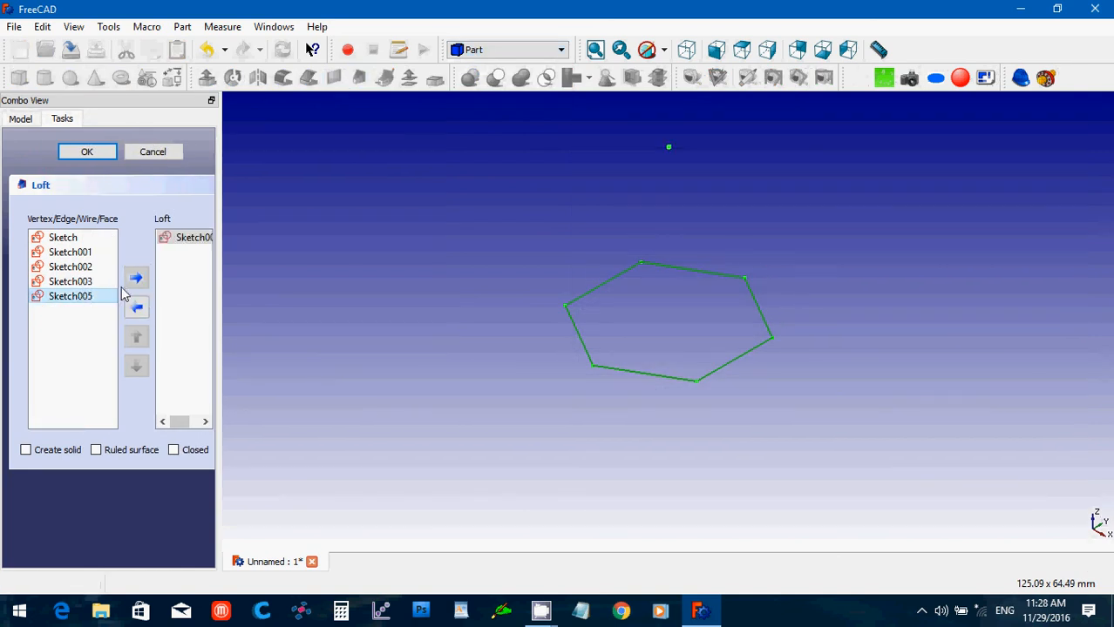
pyautogui.click(135, 277)
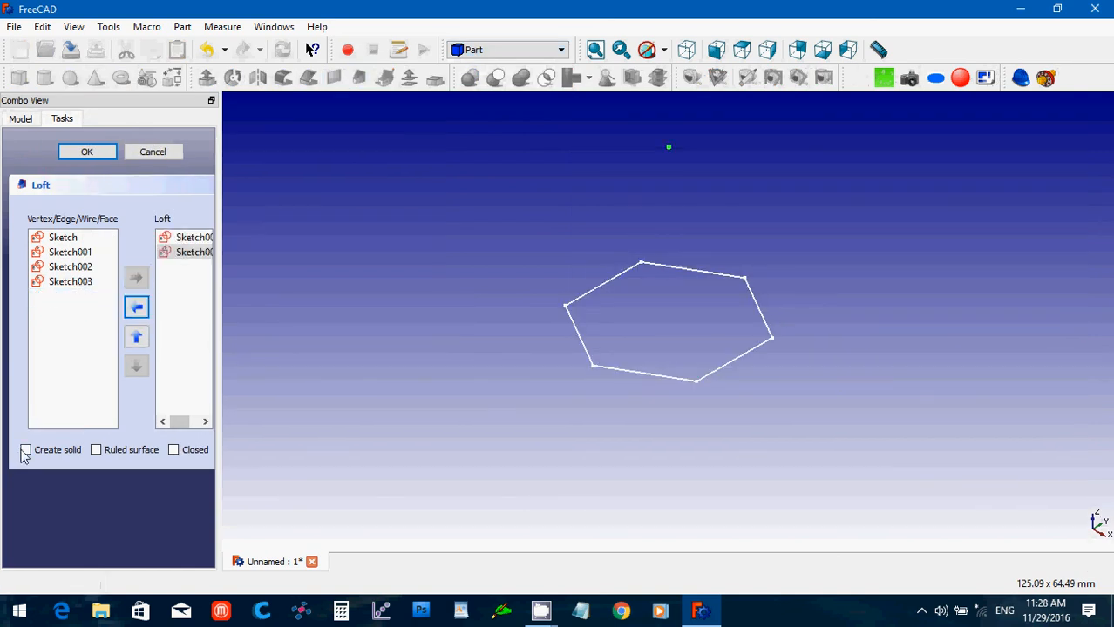
pyautogui.click(85, 150)
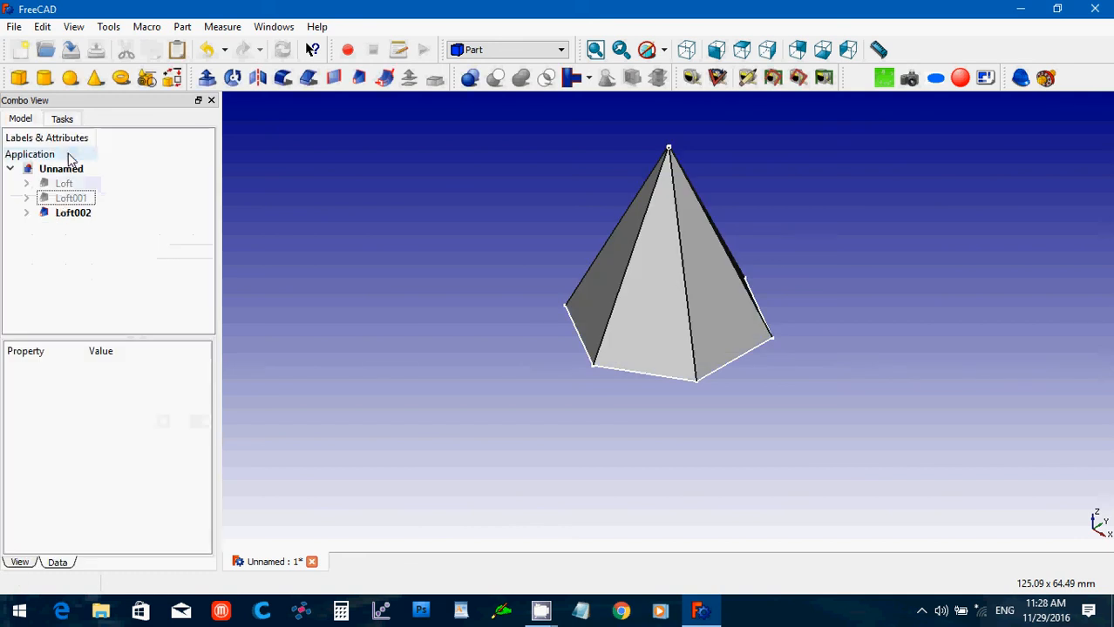
# - Inspect the sketches nested under Loft002 in the tree and collapse it again
pyautogui.click(73, 213)
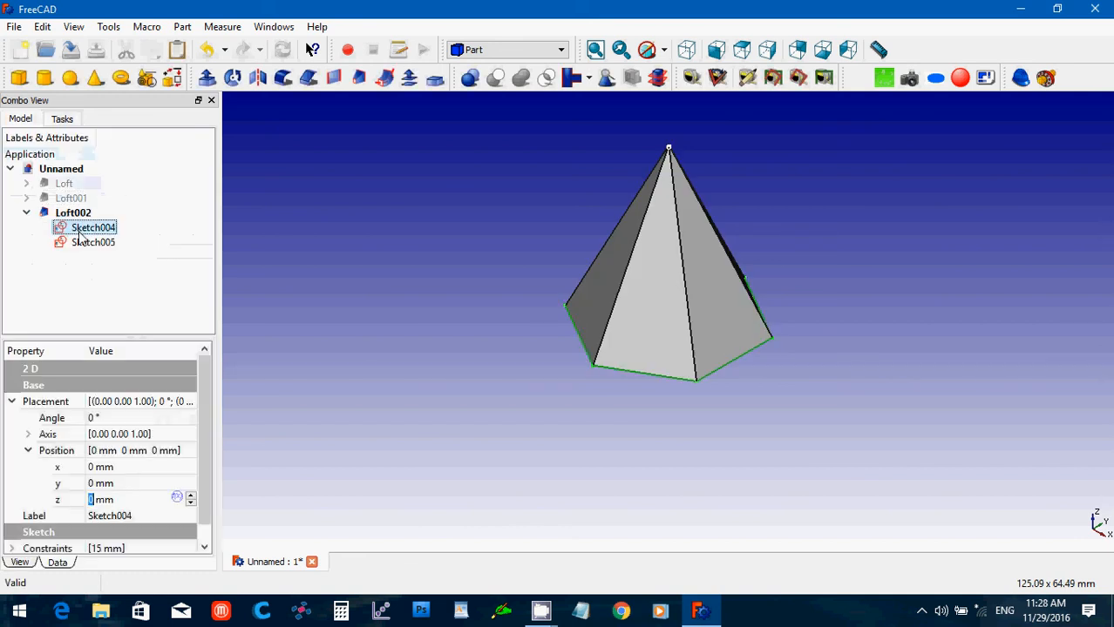
pyautogui.click(93, 242)
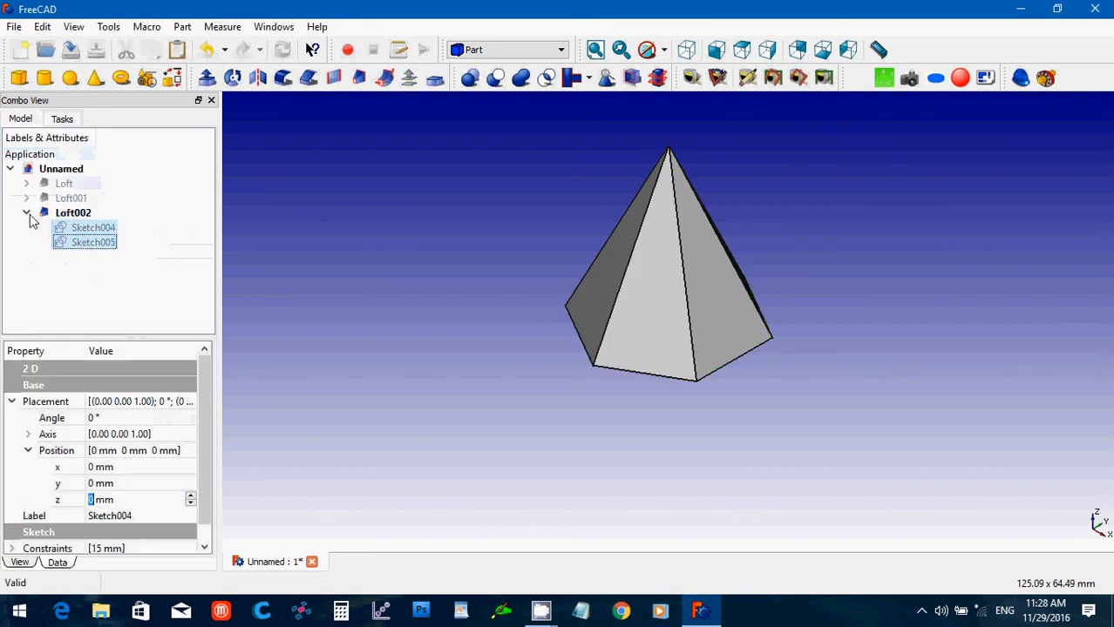
pyautogui.click(26, 213)
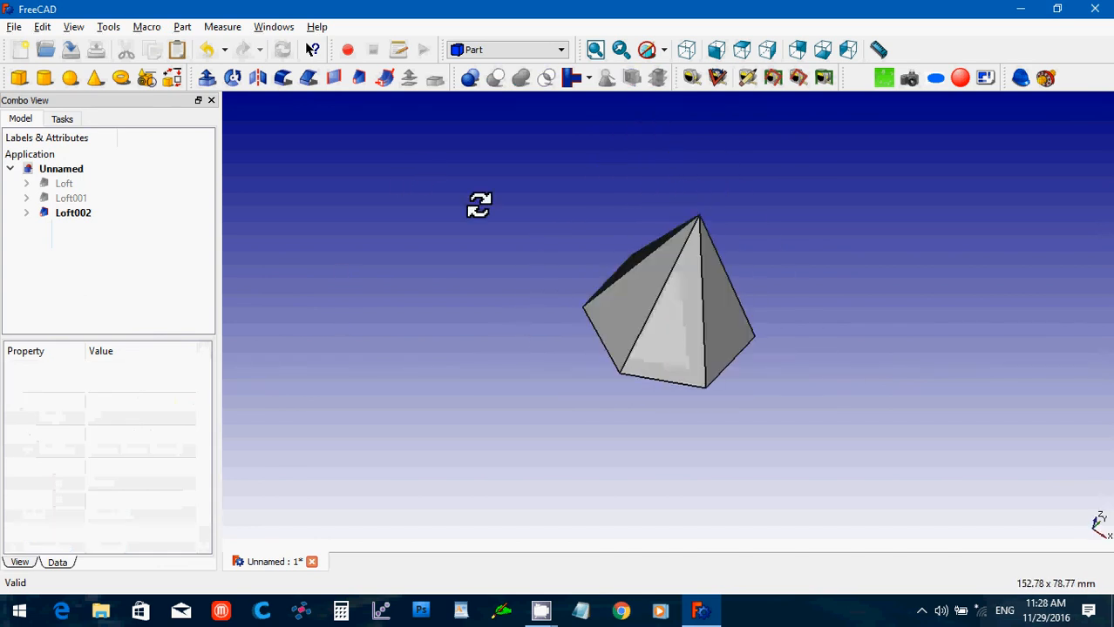
# - Shift the hexagonal and square pyramids 20 mm apart along y and x
pyautogui.moveTo(479, 205); pyautogui.dragTo(770, 298)
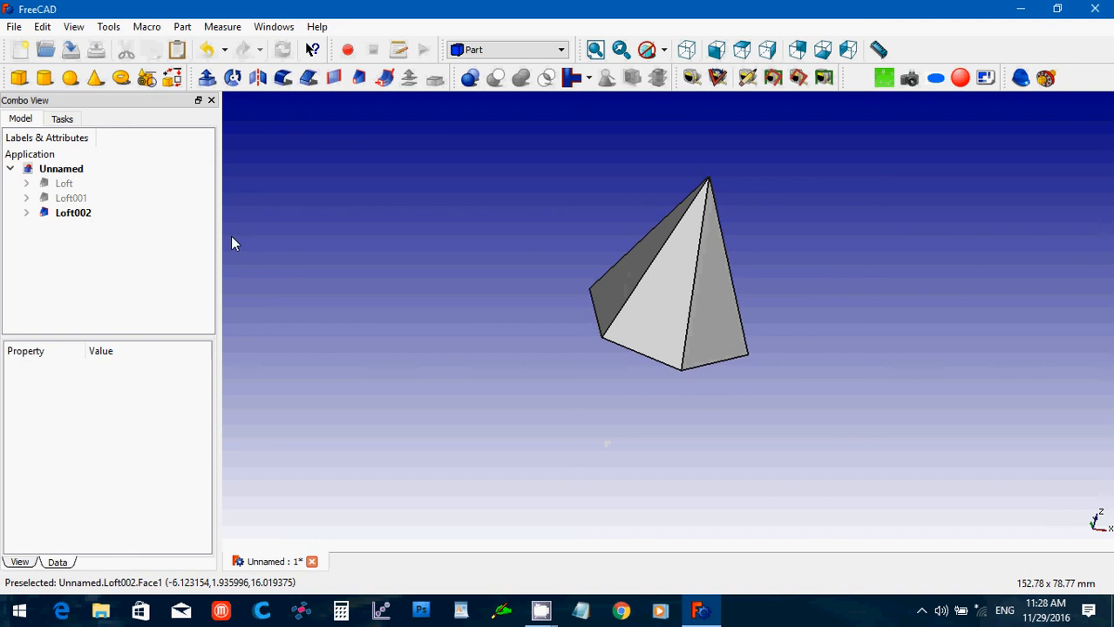
pyautogui.click(73, 213)
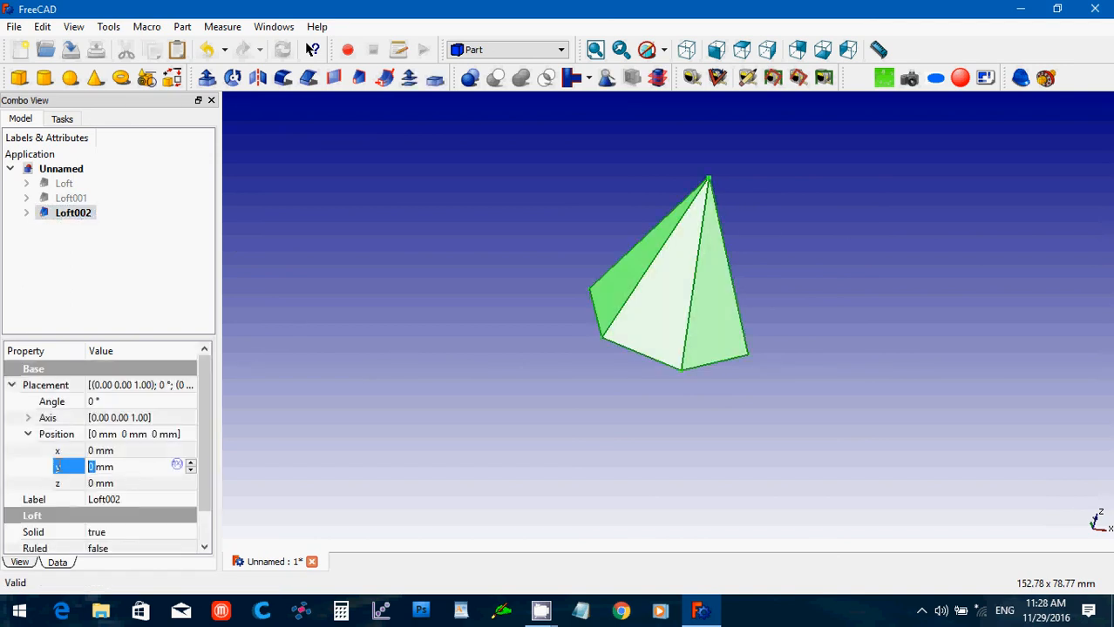
pyautogui.write('20')
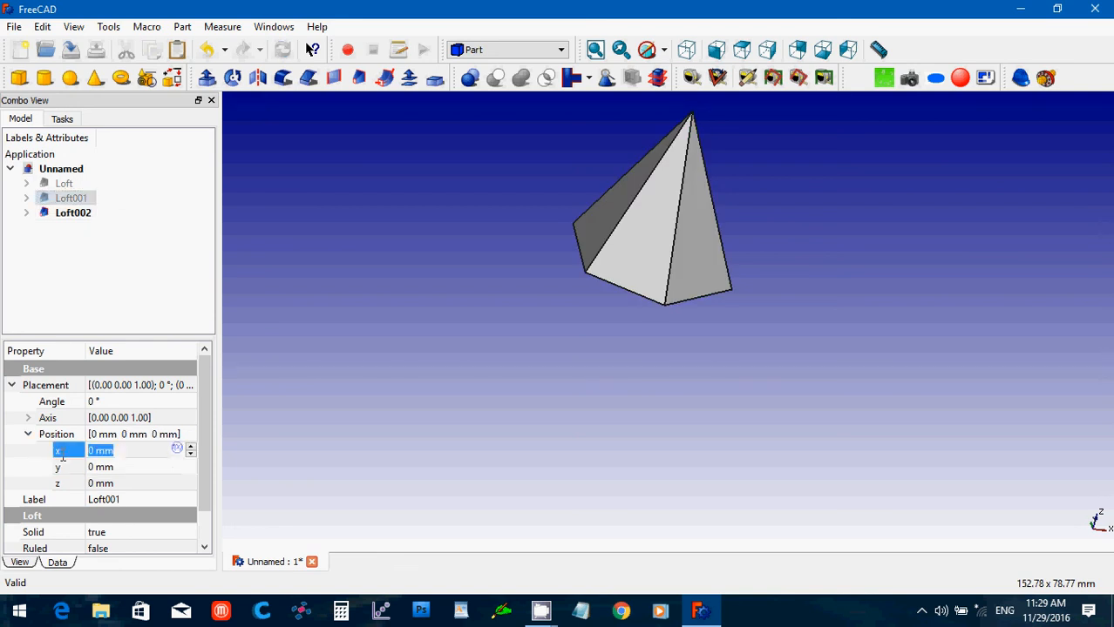
pyautogui.write('20')
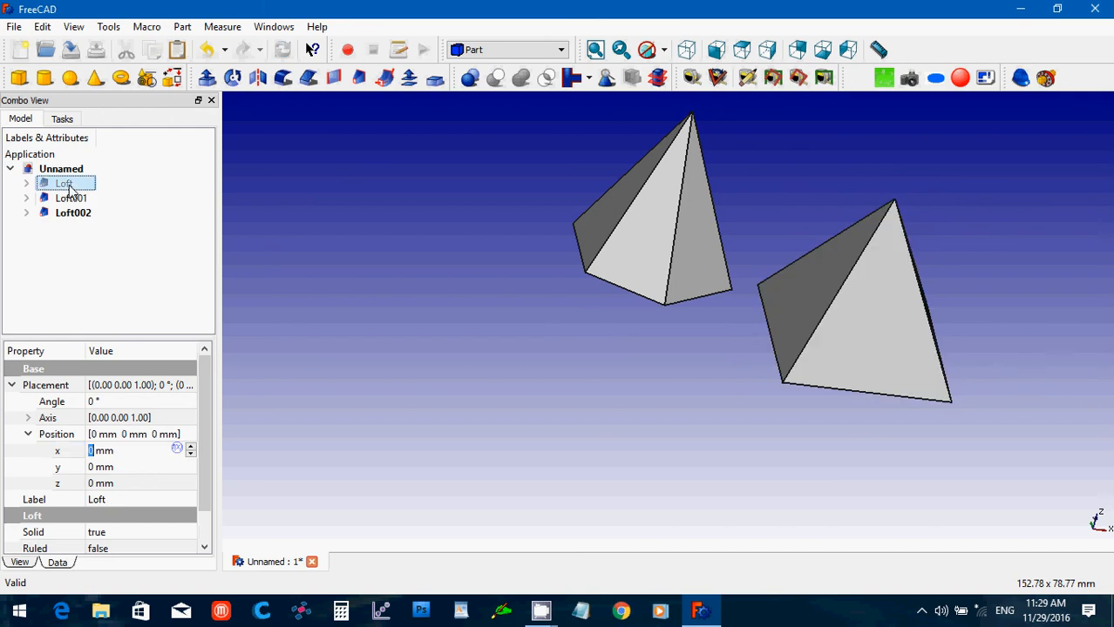
# - Move the triangular pyramid to z -27 mm and orbit to check the three pyramids
pyautogui.click(62, 183)
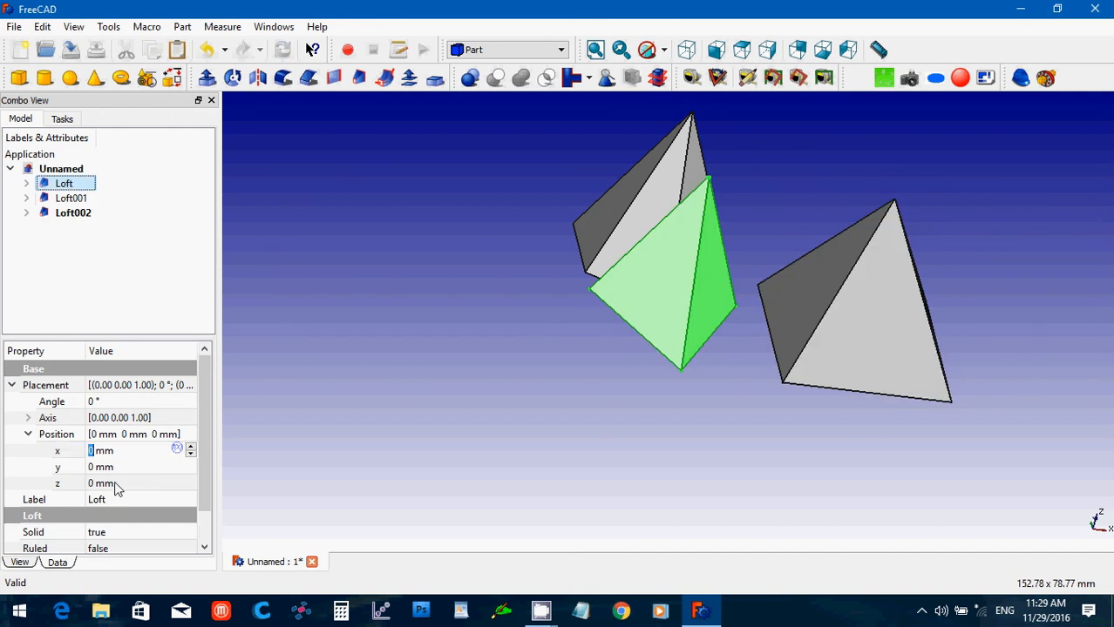
pyautogui.click(113, 484)
pyautogui.write('-27')
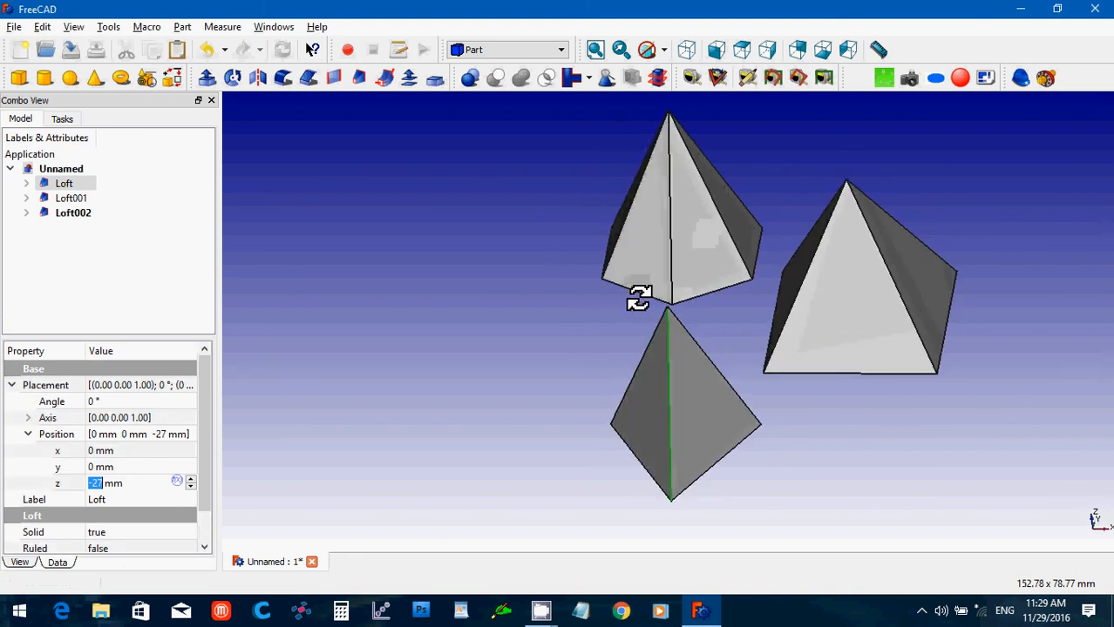
pyautogui.moveTo(538, 373)
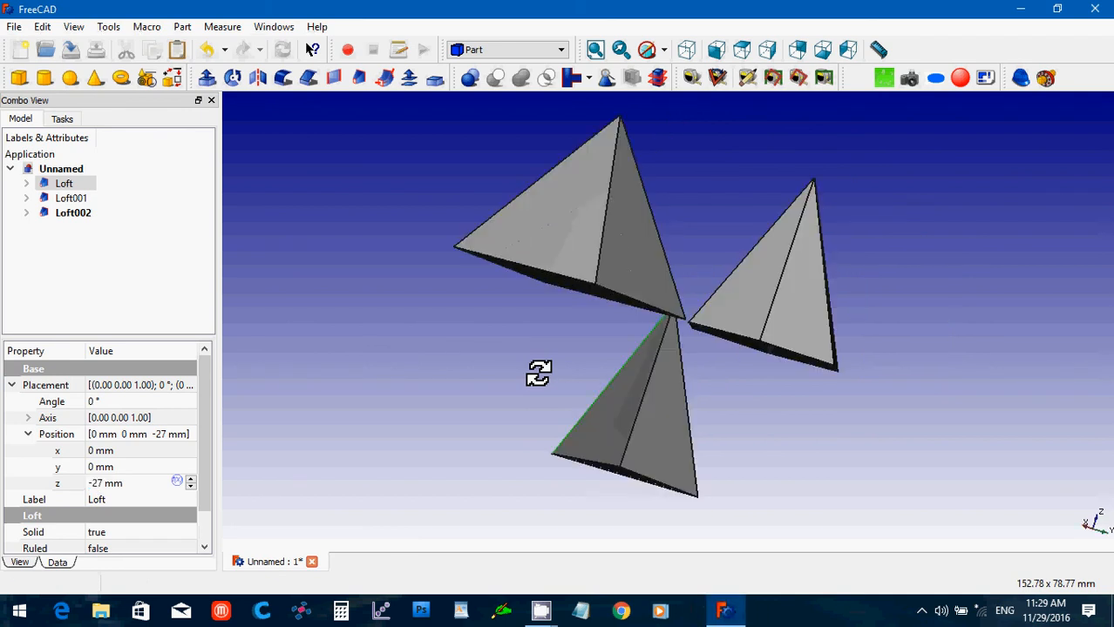
pyautogui.moveTo(533, 373)
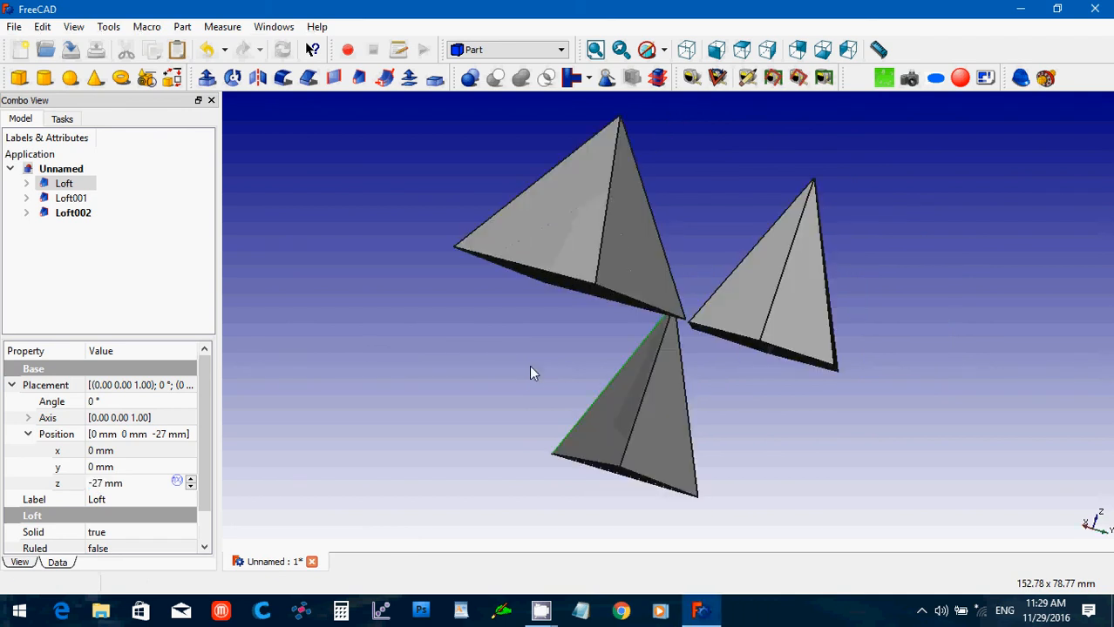
pyautogui.moveTo(533, 373); pyautogui.dragTo(415, 338)
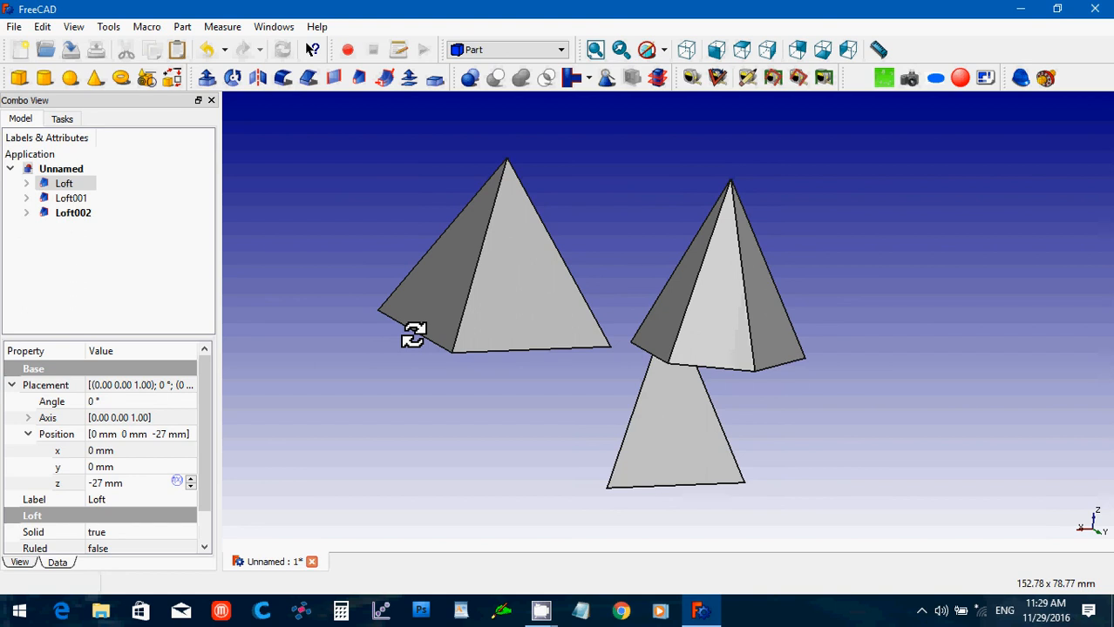
pyautogui.moveTo(415, 335); pyautogui.dragTo(551, 381)
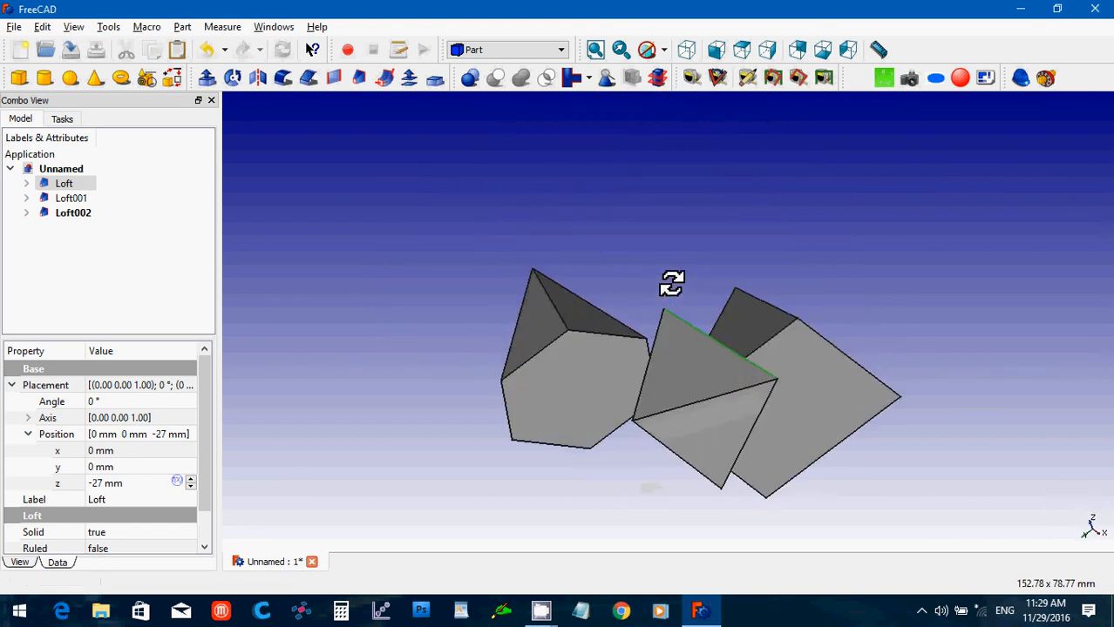
pyautogui.moveTo(671, 282); pyautogui.dragTo(422, 318)
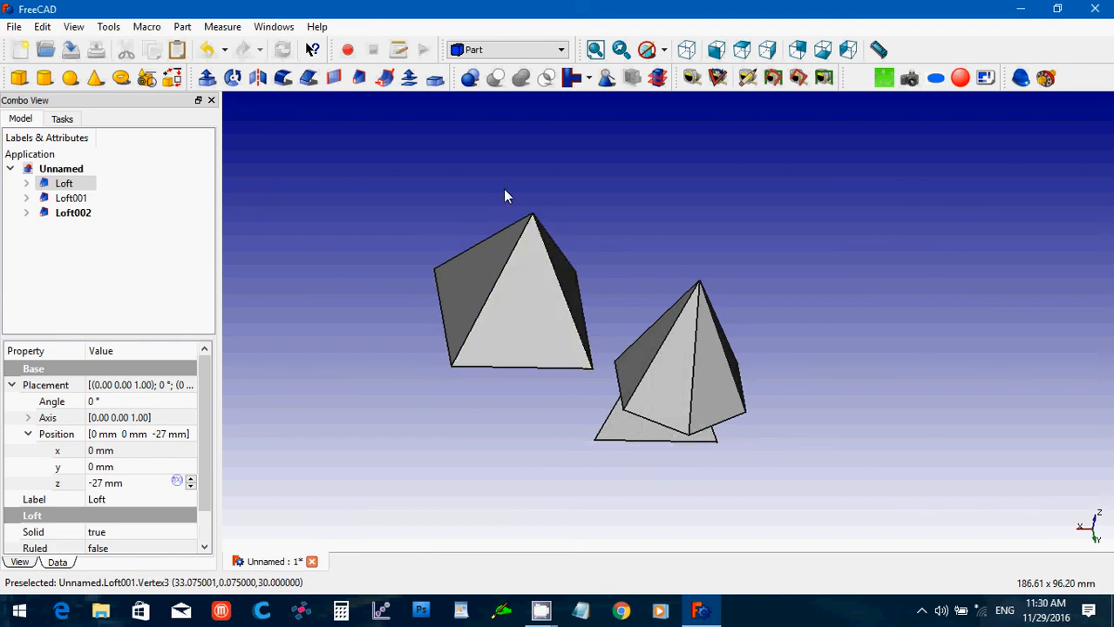
pyautogui.moveTo(539, 188)
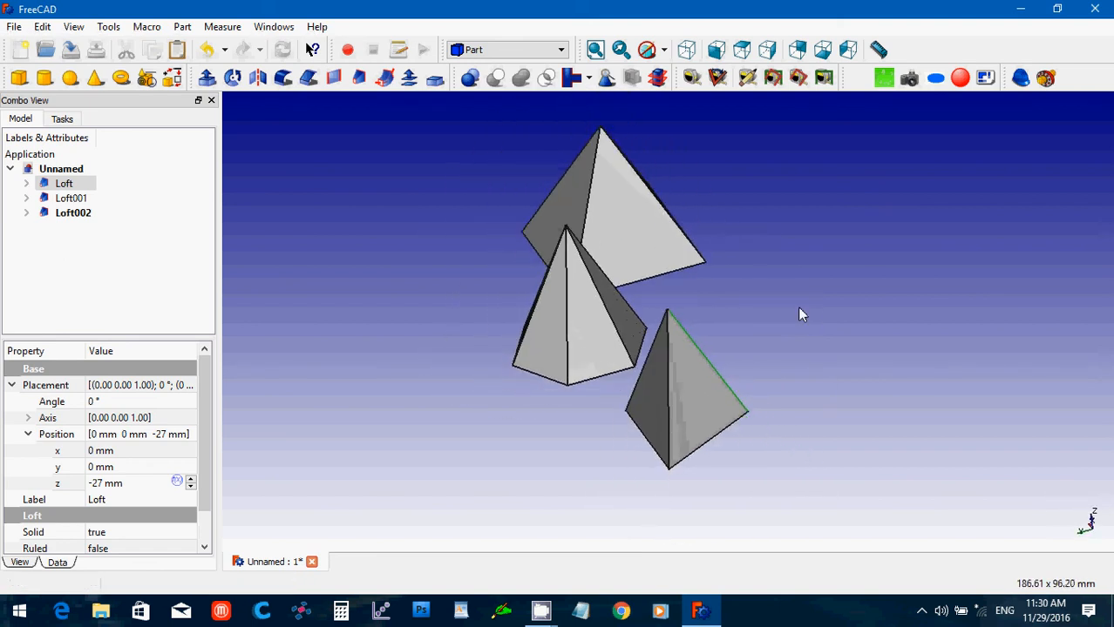
pyautogui.moveTo(781, 213)
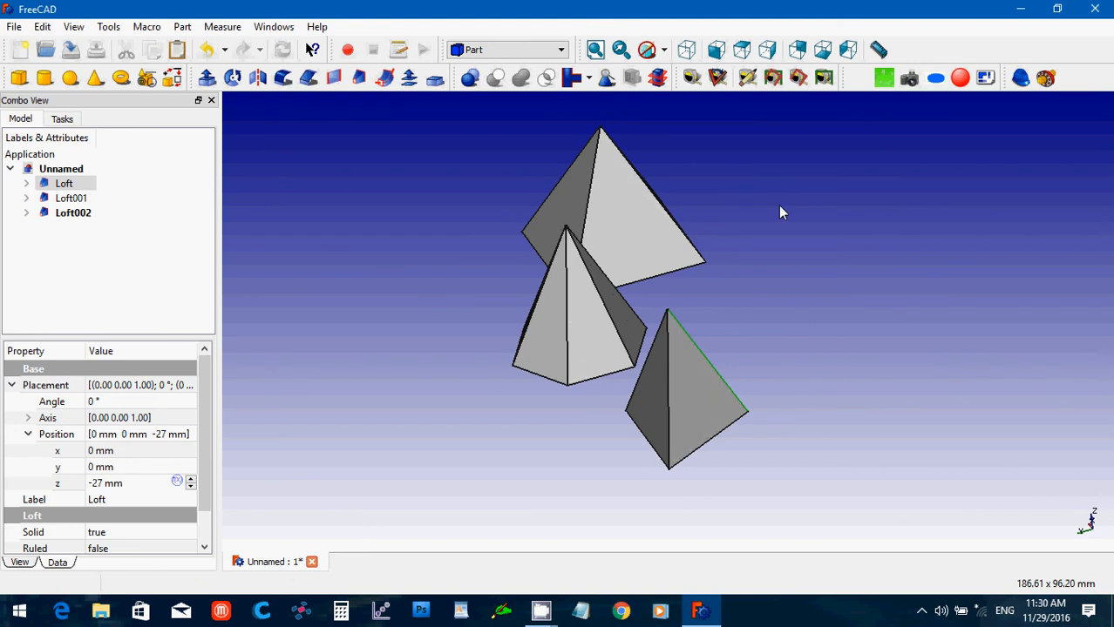
pyautogui.moveTo(94, 78)
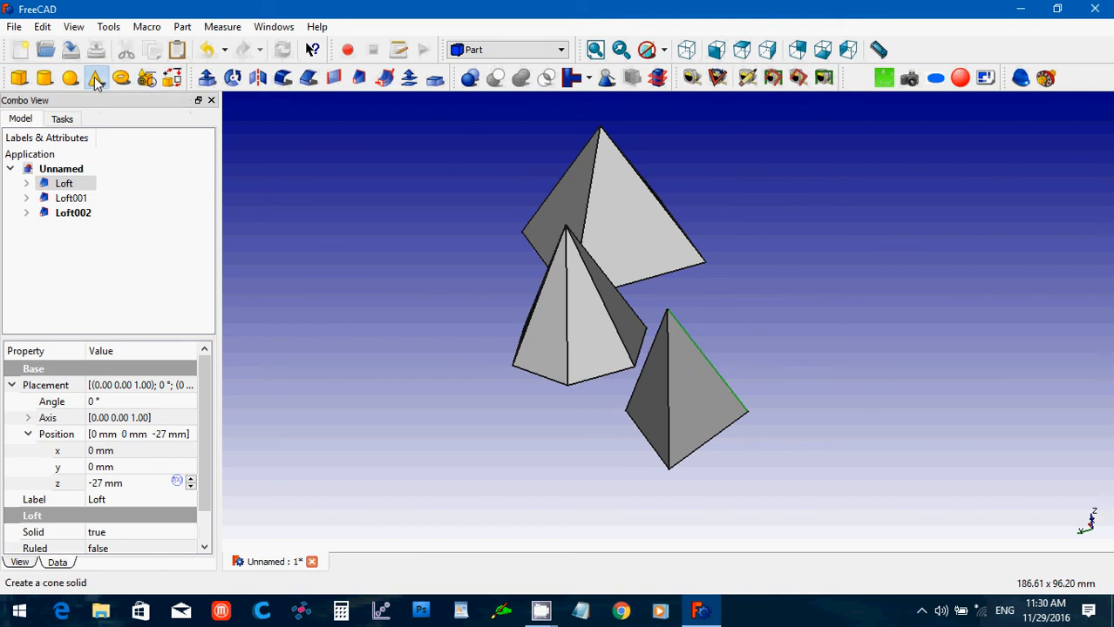
# - Add a Part cone with height 30 mm and base radius 15 mm
pyautogui.click(95, 77)
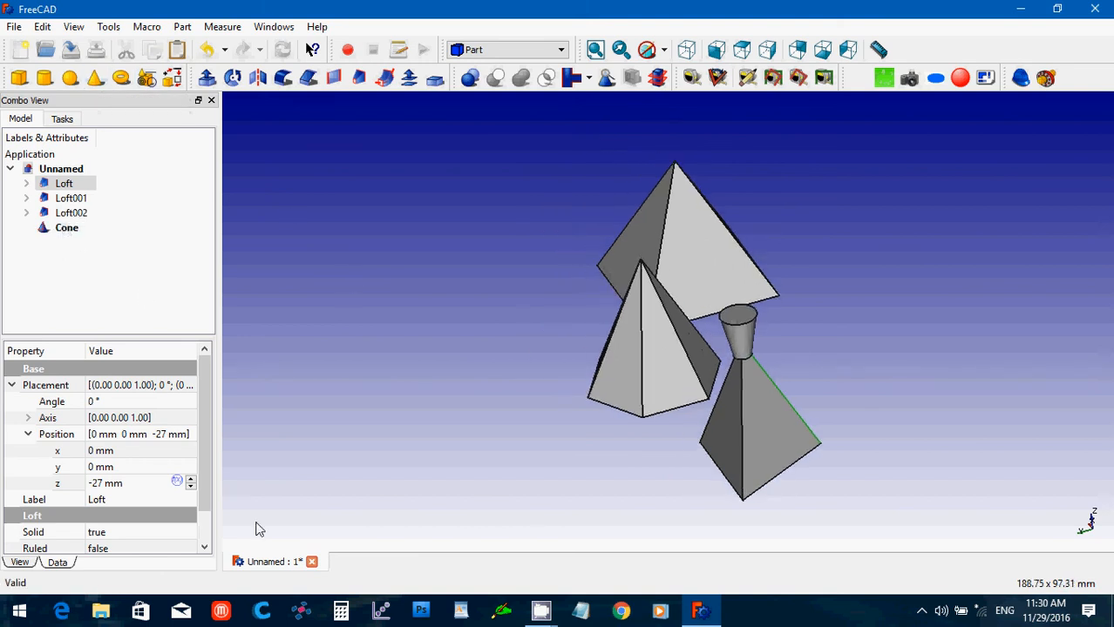
pyautogui.click(66, 227)
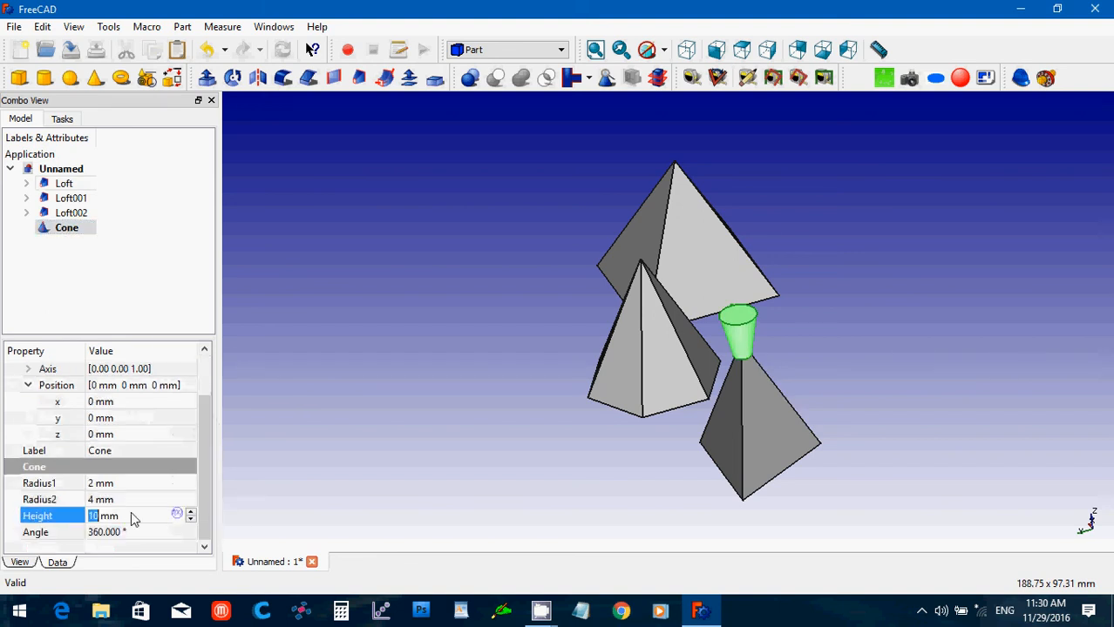
pyautogui.write('30')
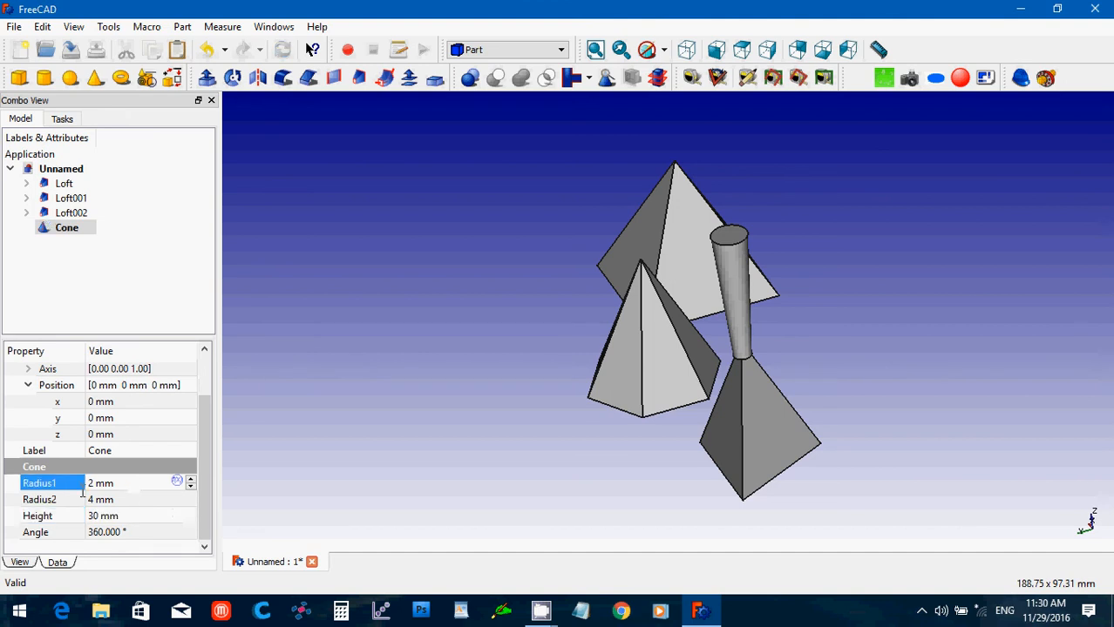
pyautogui.write('15')
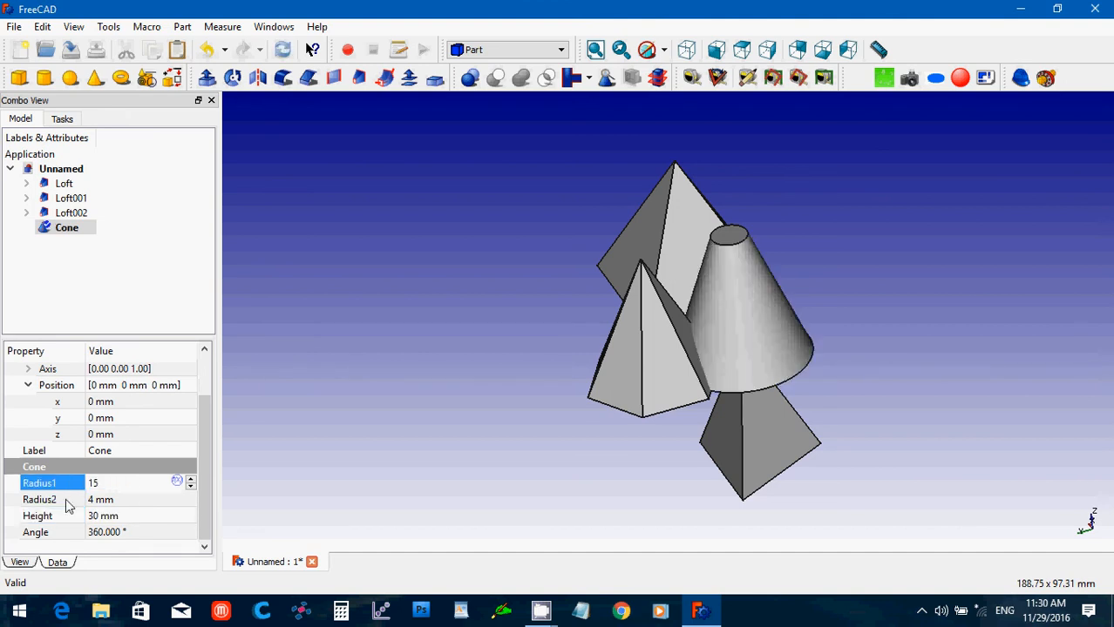
# - Set the cone's top radius to 0.15 mm so it comes to a point beside the pyramids
pyautogui.click(38, 498)
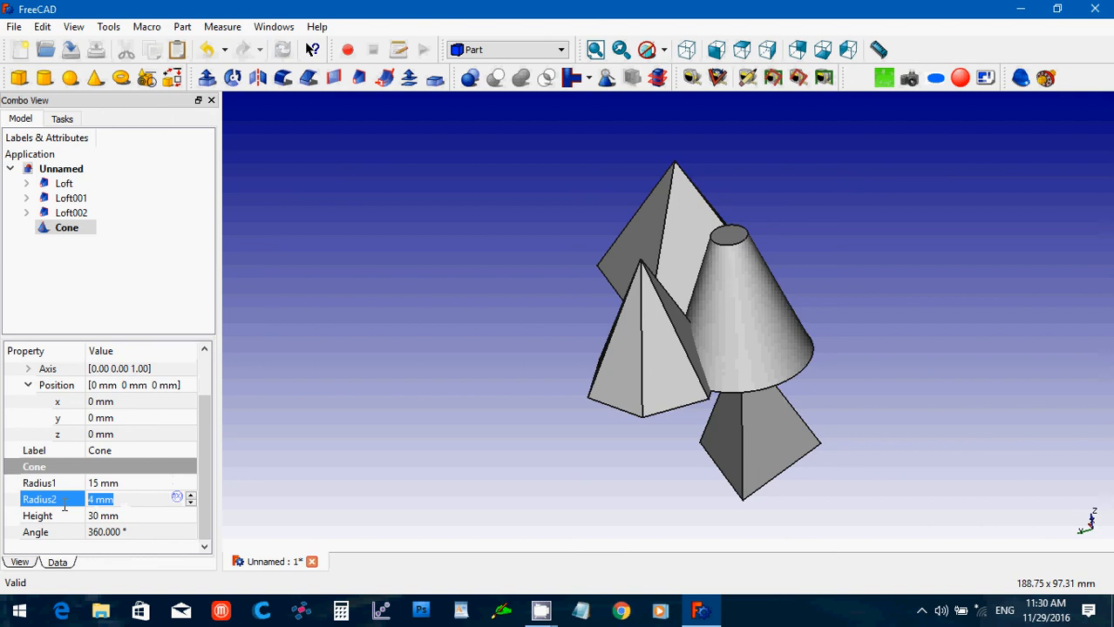
pyautogui.write('0.15')
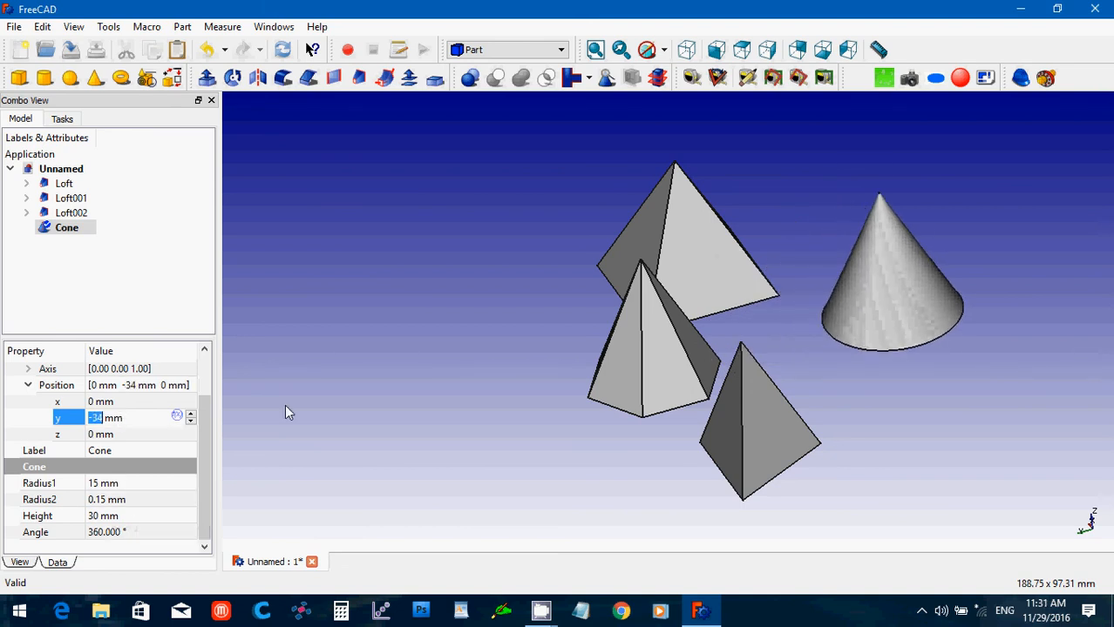
pyautogui.click(312, 405)
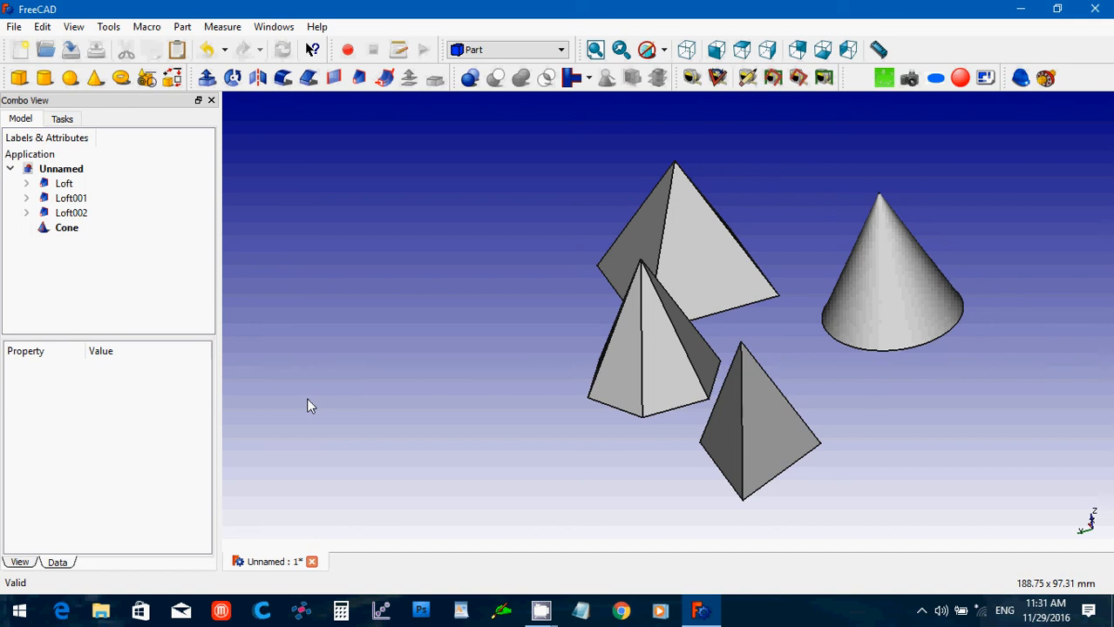